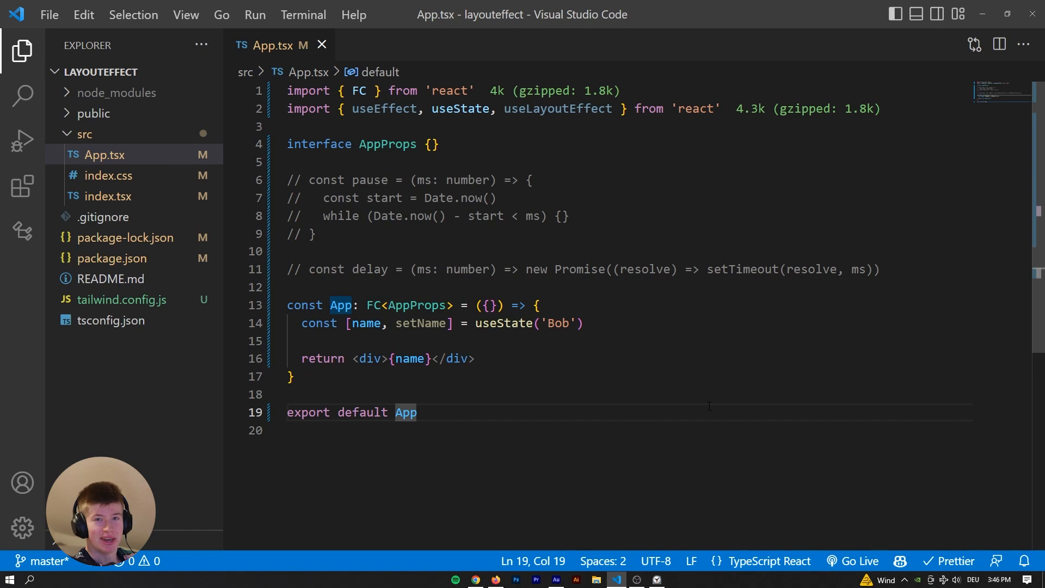
mouse_move(508, 358)
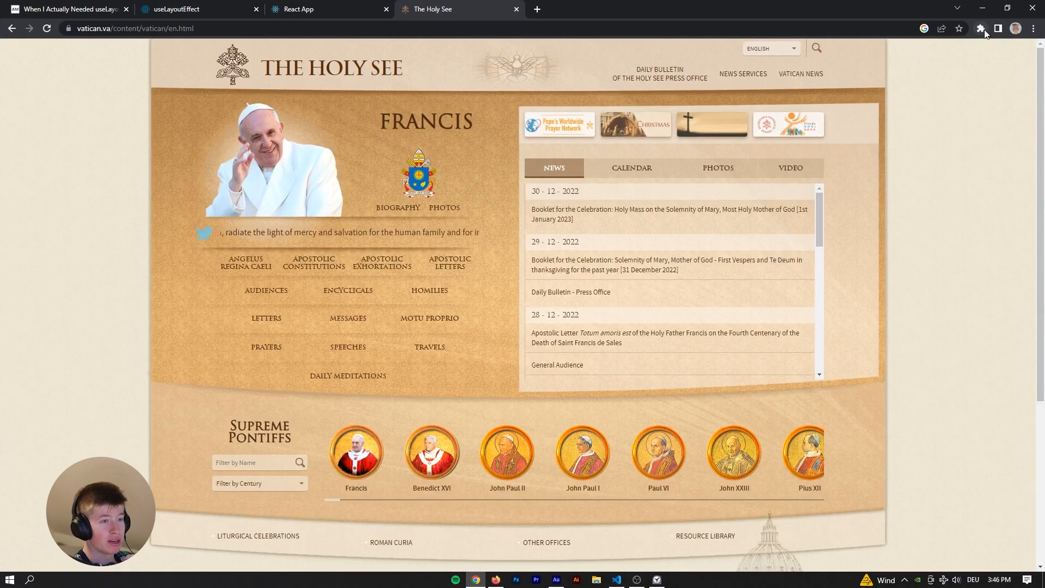
Show the Wappalyzer technology list for the vatican.va site and scroll through it.
click(978, 28)
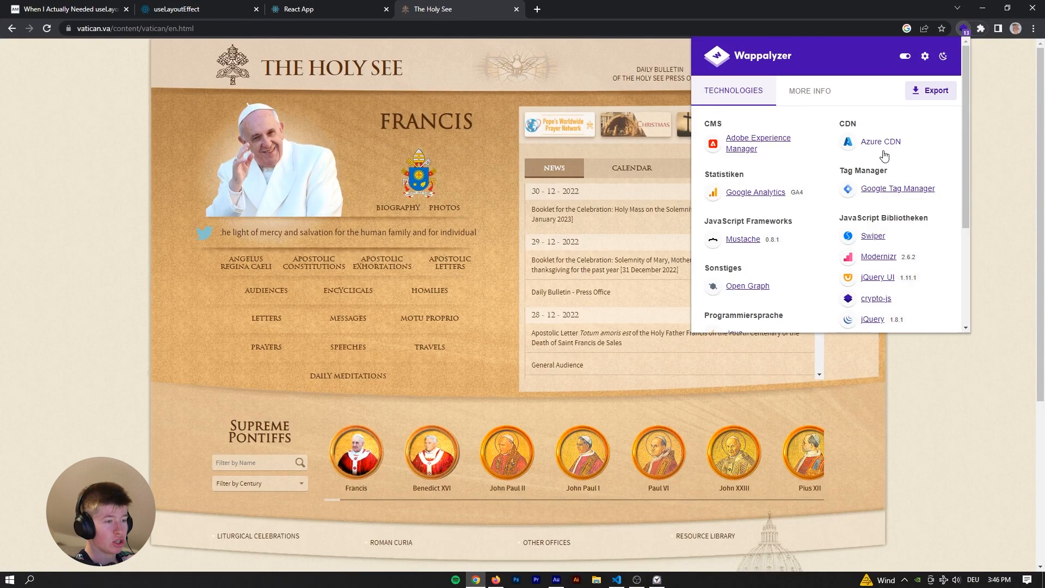
scroll(down, 3)
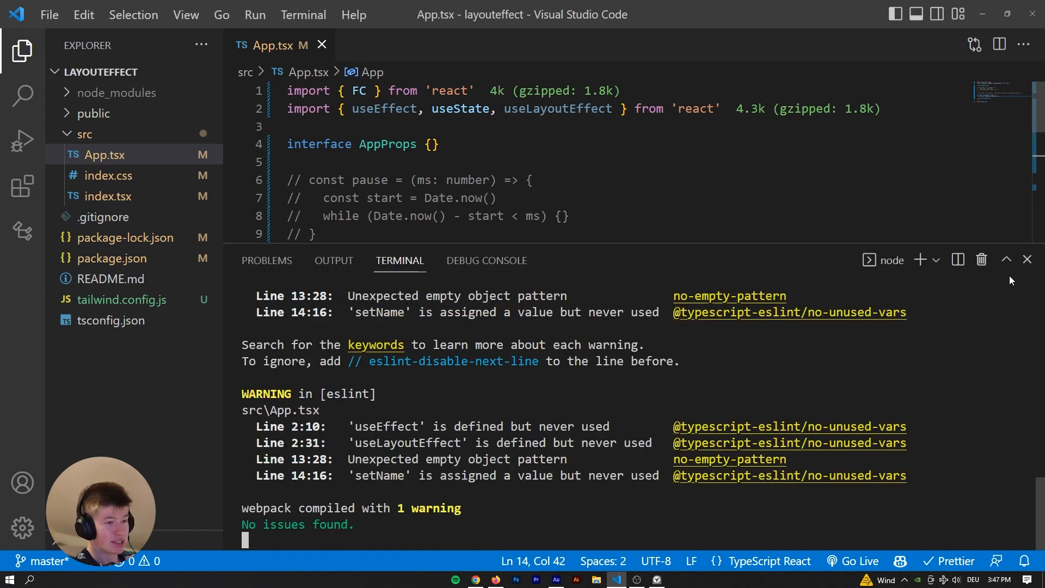
Maximize Chrome and check the blog, the React docs useLayoutEffect page and the local app showing Bob.
click(1006, 261)
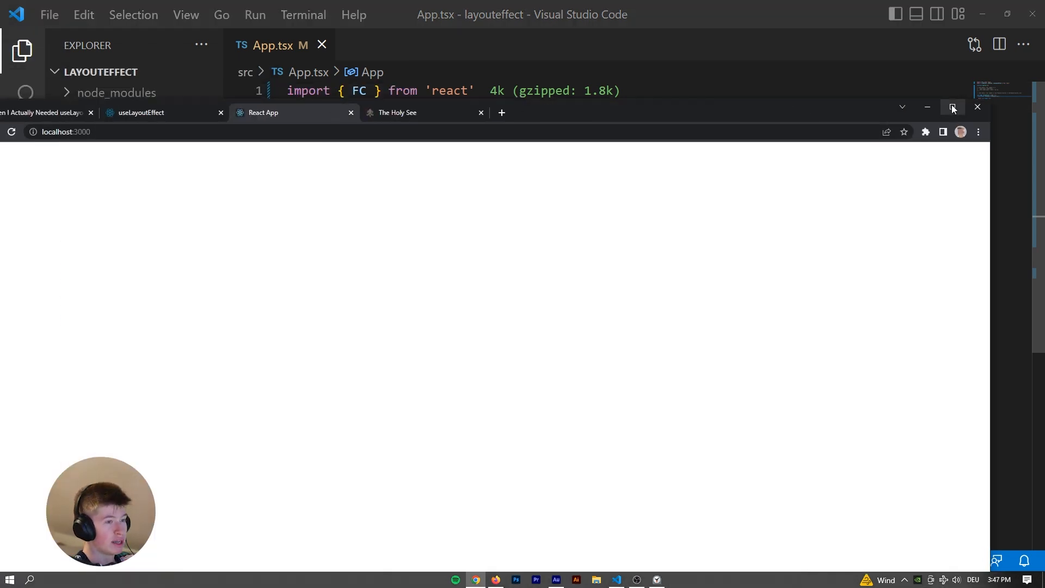
click(952, 107)
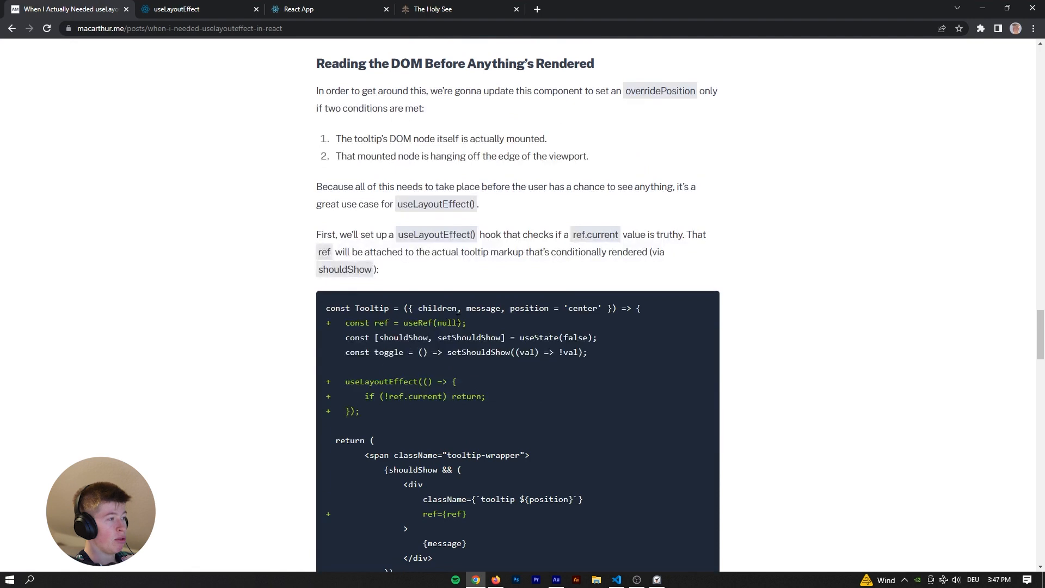
scroll(down, 3)
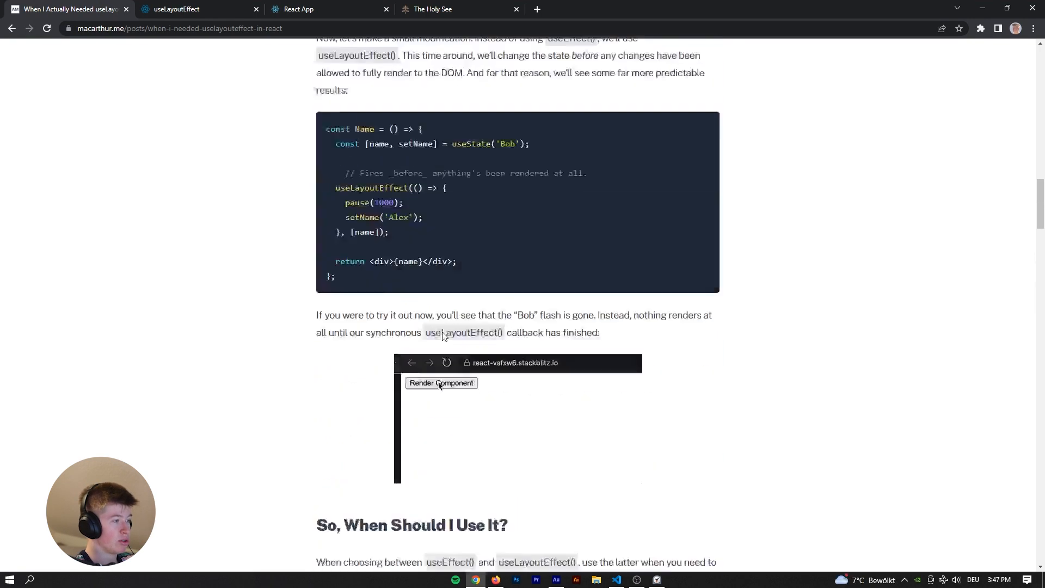
click(176, 8)
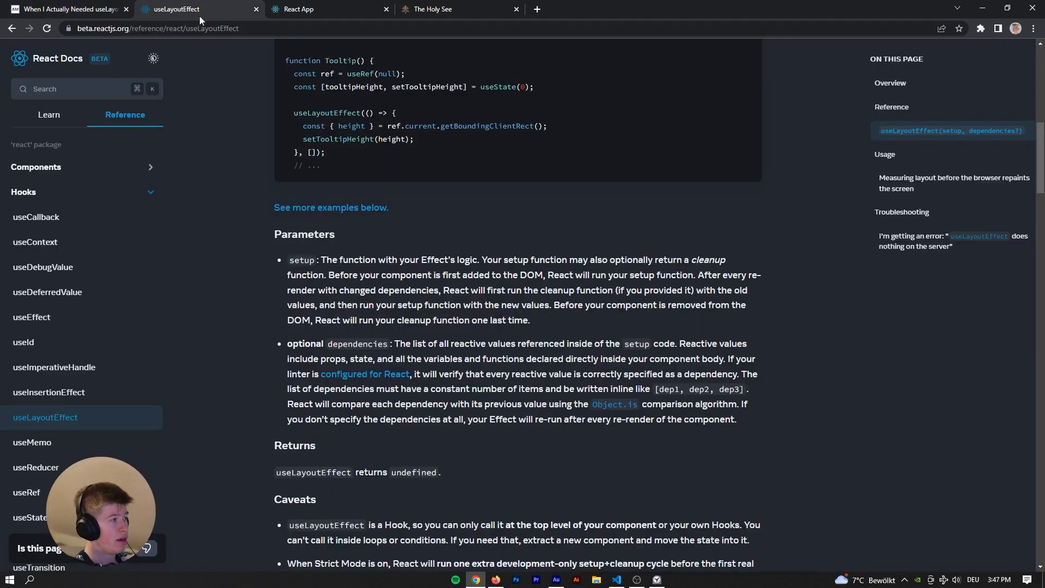
click(326, 9)
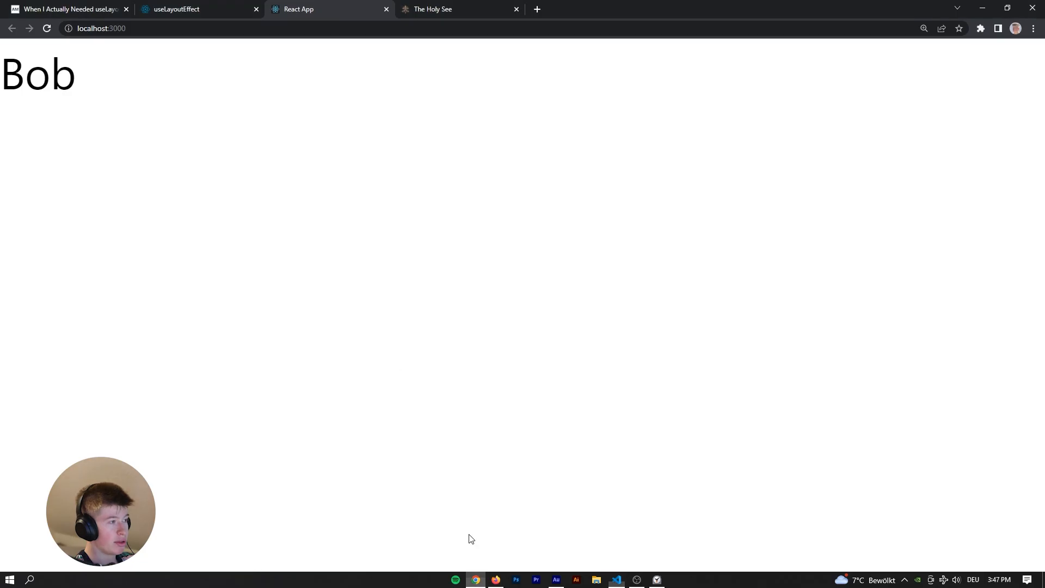
Walk through the blog's useEffect/useLayoutEffect Bob/Alex examples, recheck localhost, and return to VS Code.
click(66, 8)
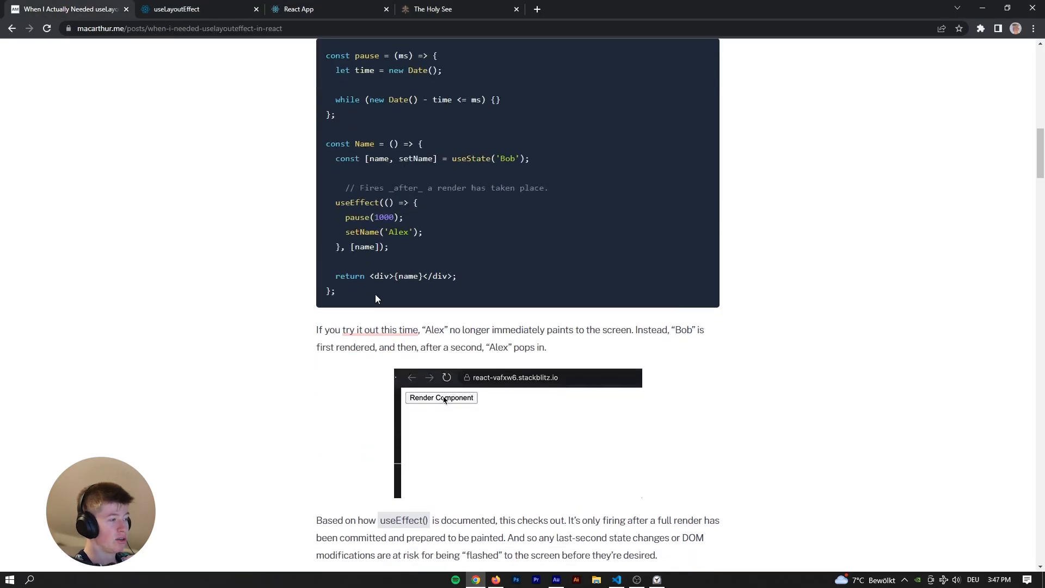
click(441, 397)
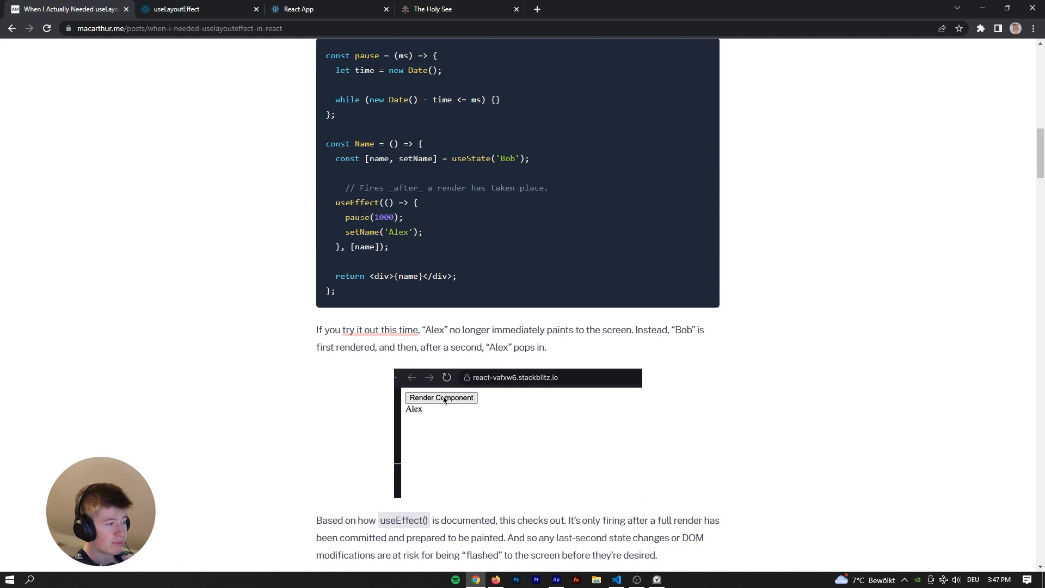
click(441, 397)
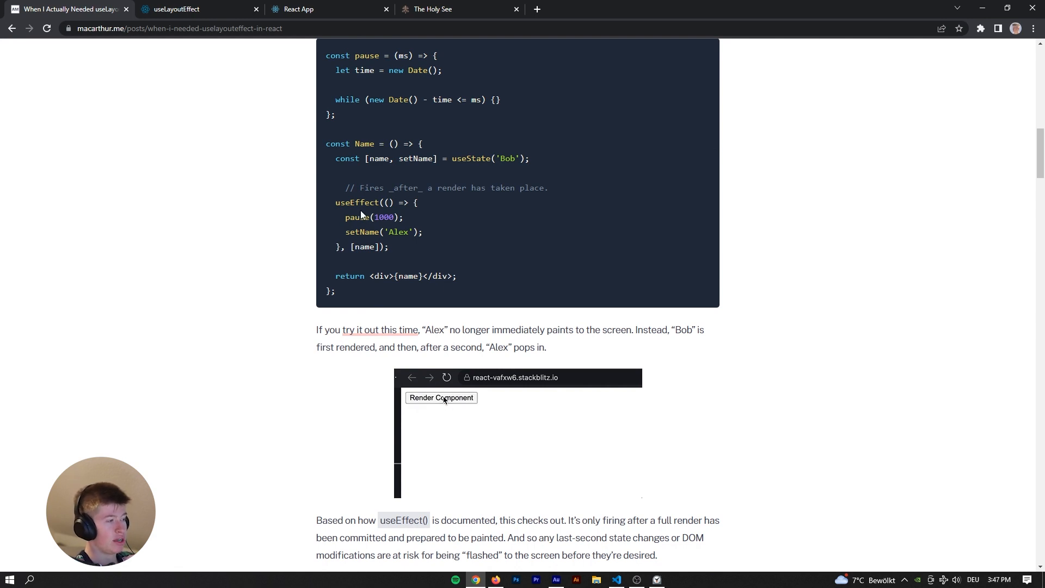
click(441, 398)
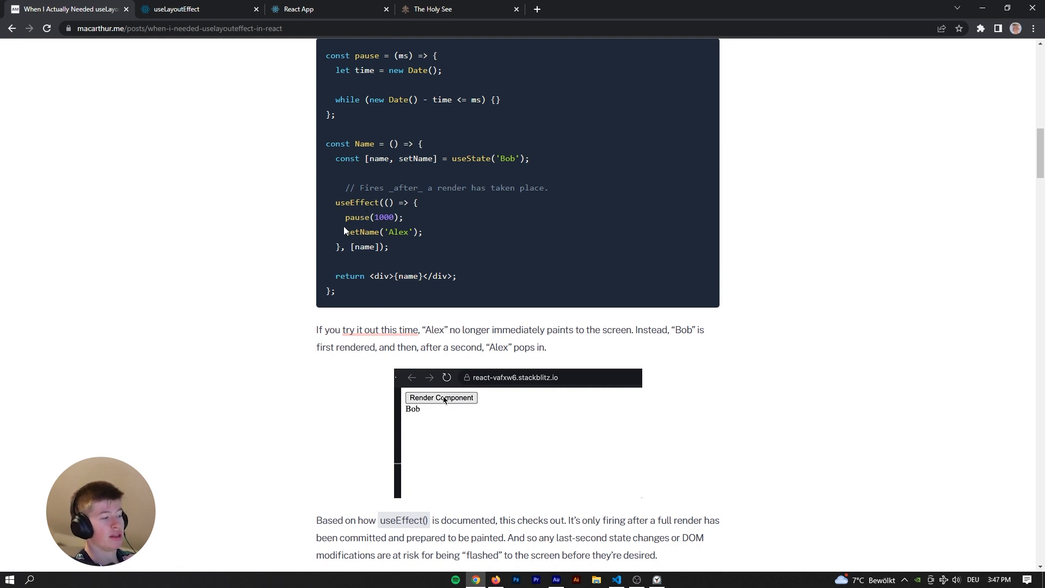
scroll(down, 3)
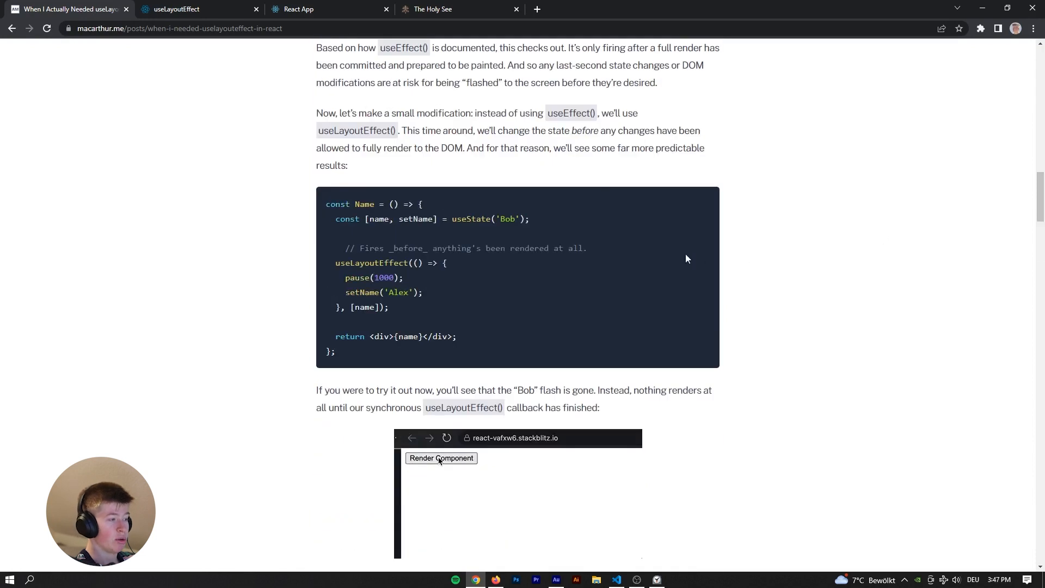
scroll(up, 3)
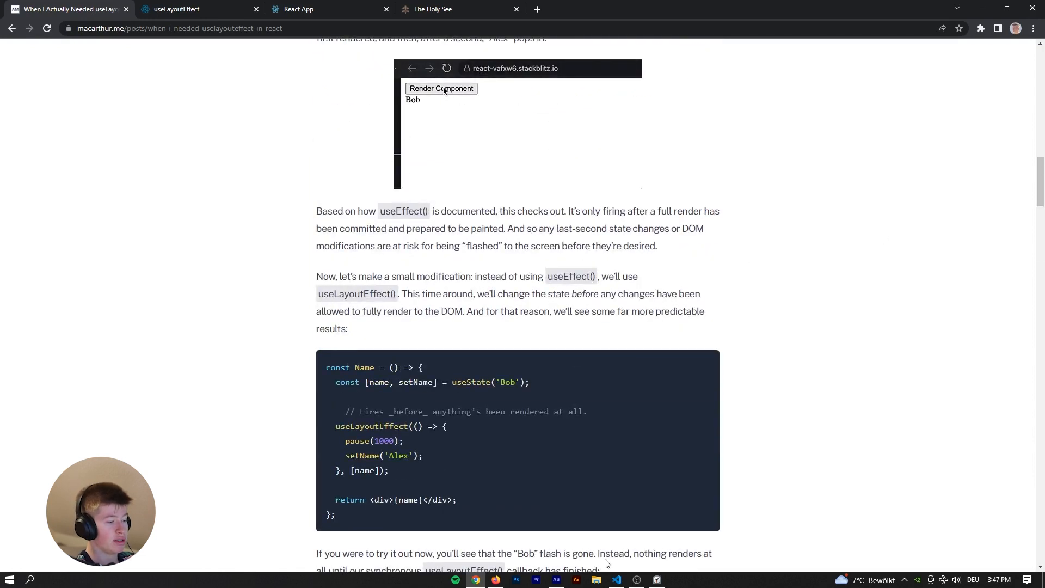
click(327, 9)
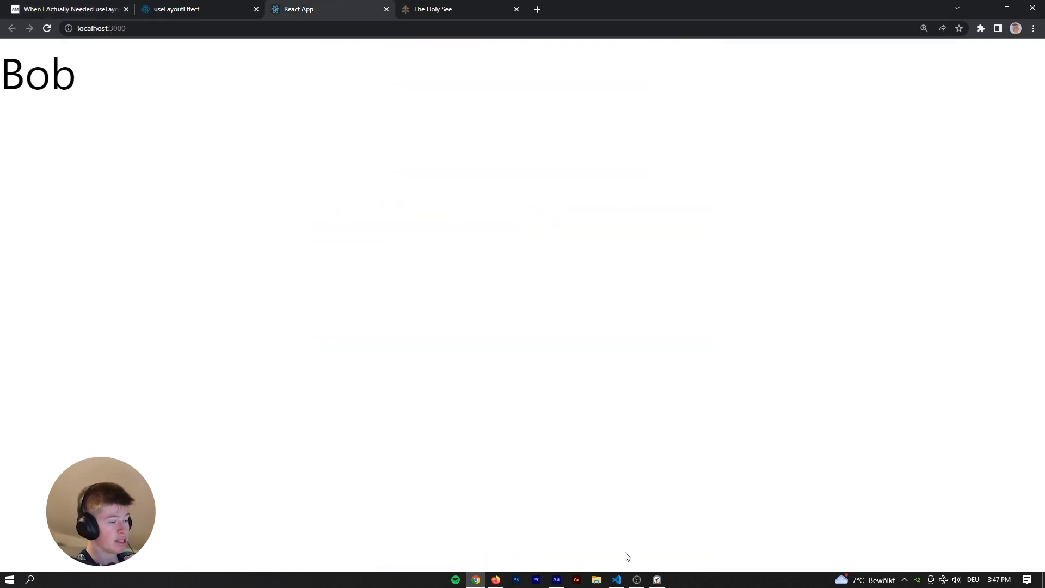
click(616, 578)
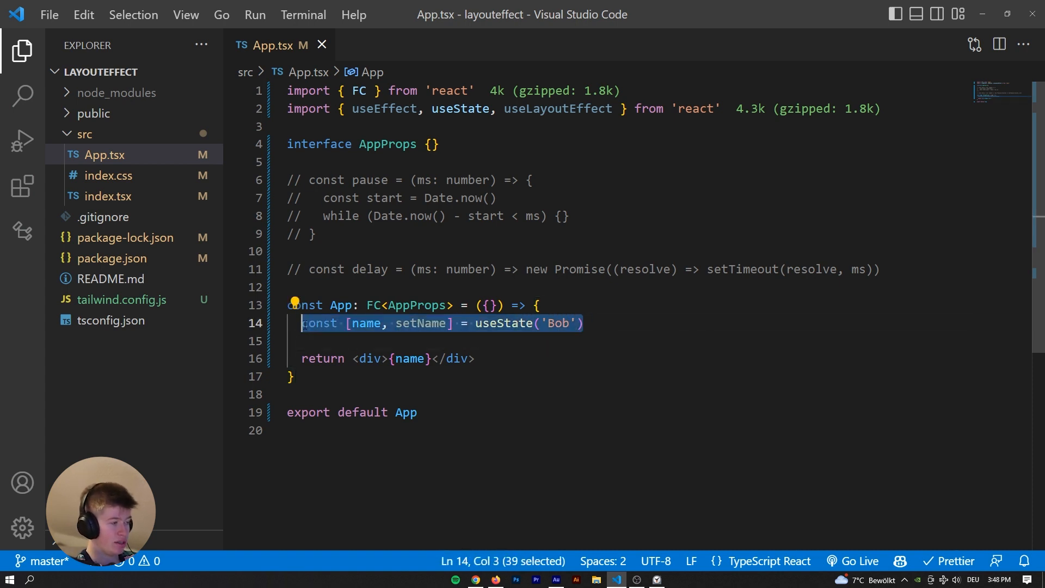
Add a const name = 'Bob' line under the useState declaration in App.tsx.
double_click(409, 358)
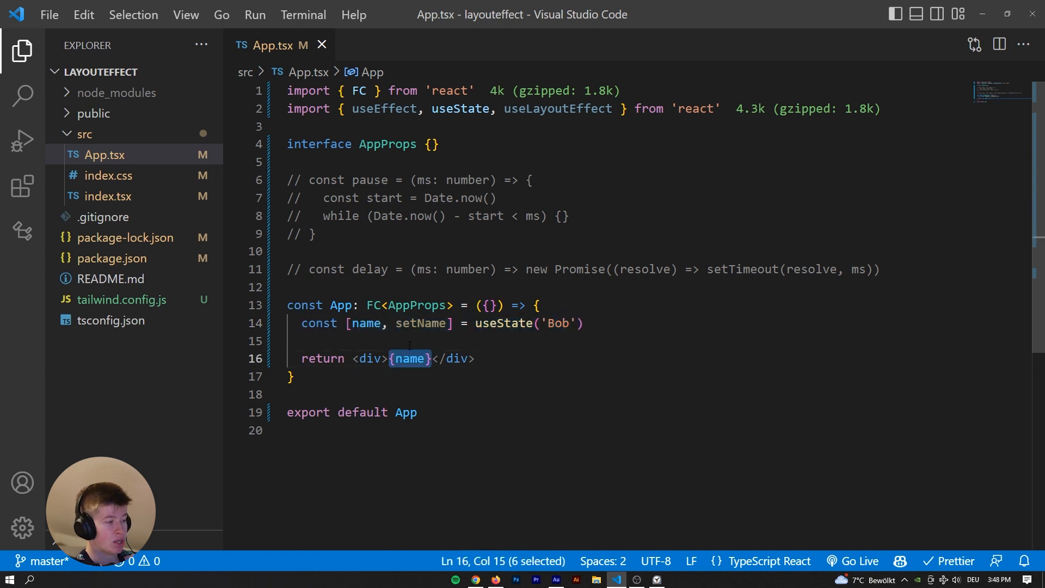
click(586, 323)
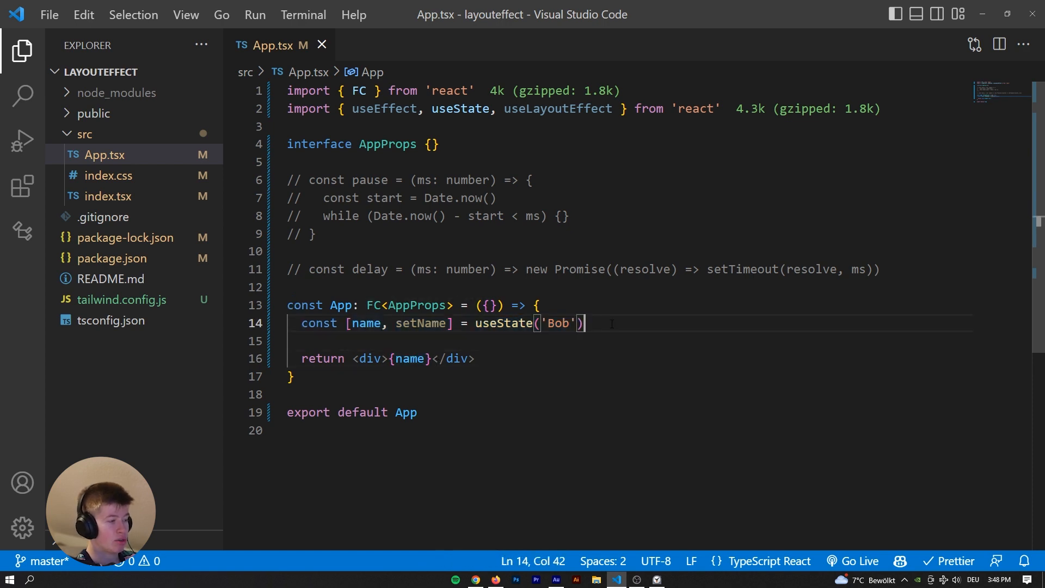
text(const name =)
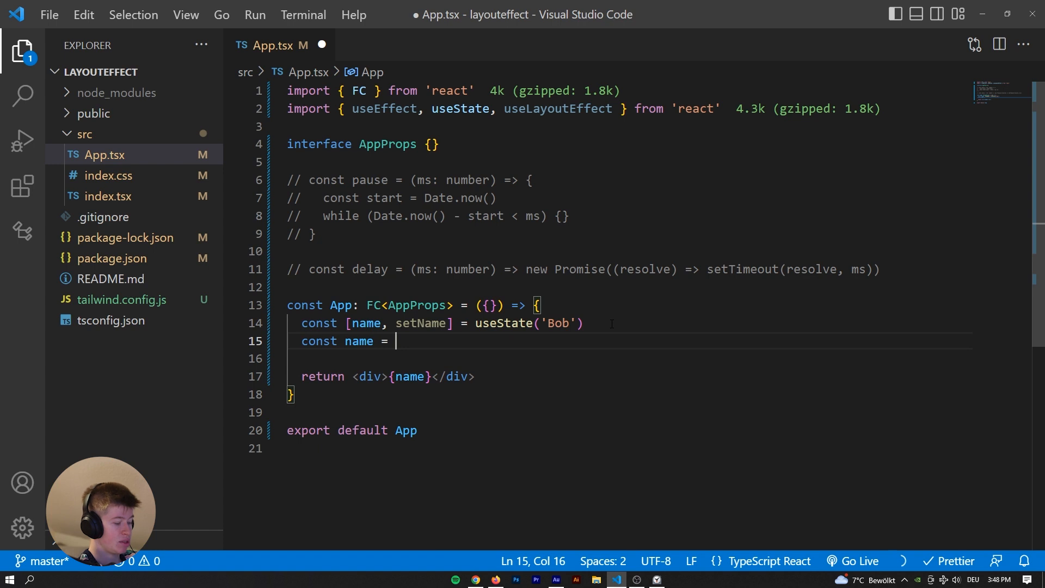
text('Bob')
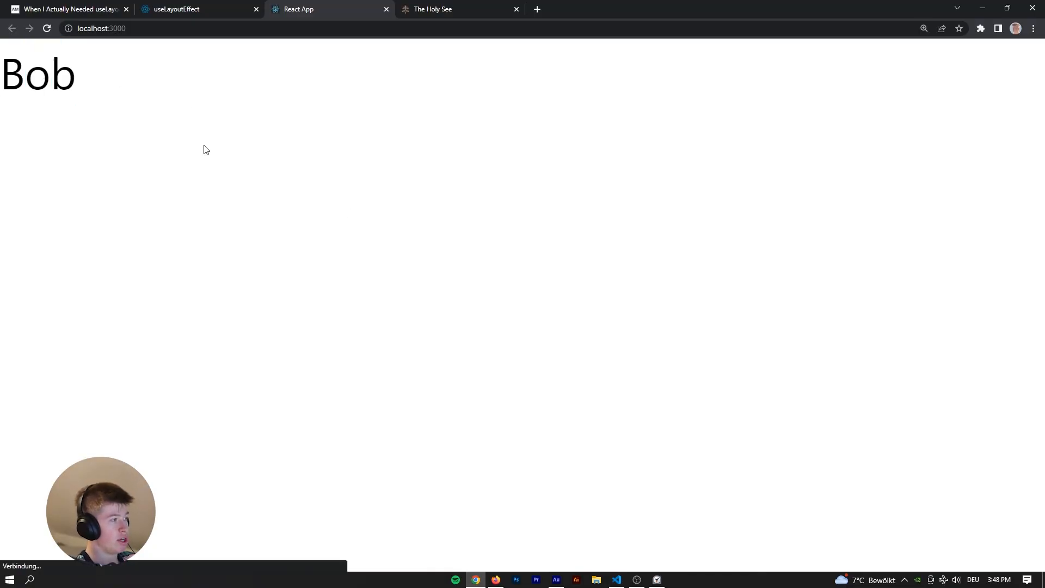
click(617, 578)
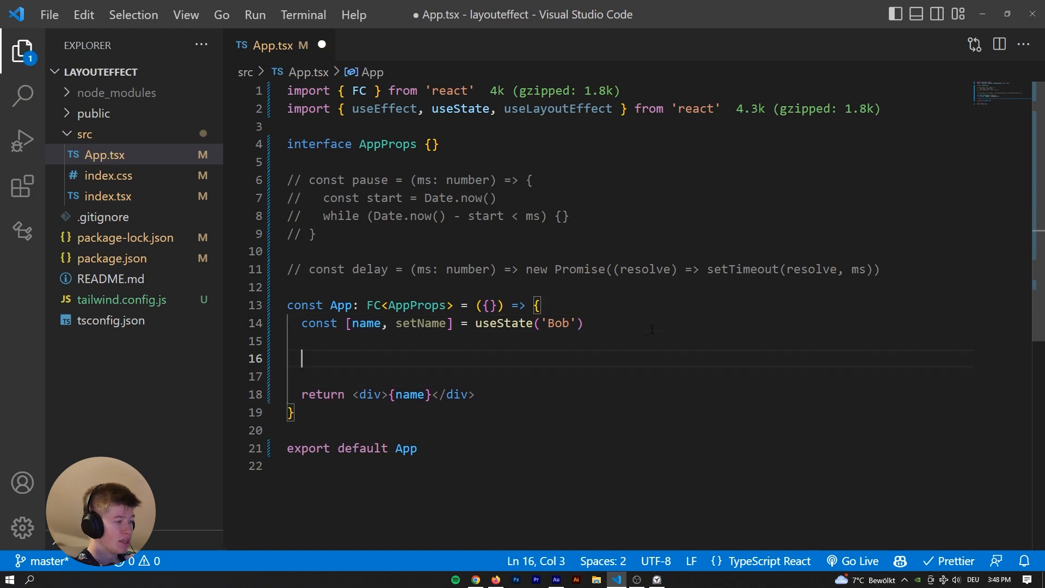
Insert a mount-only useEffect calling setName('Pope Francis uses Azure') and save App.tsx.
text(u)
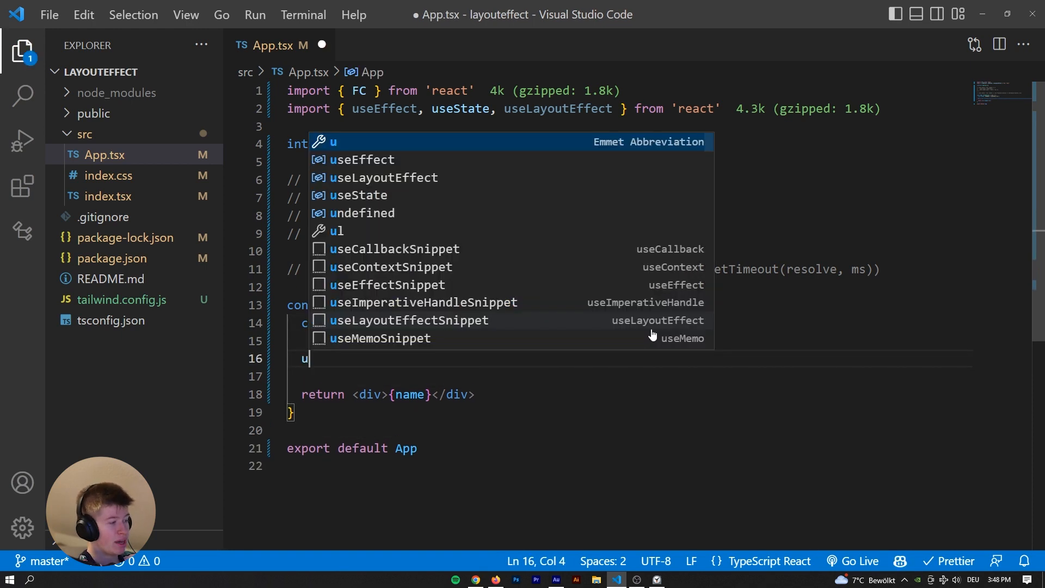
key(Escape)
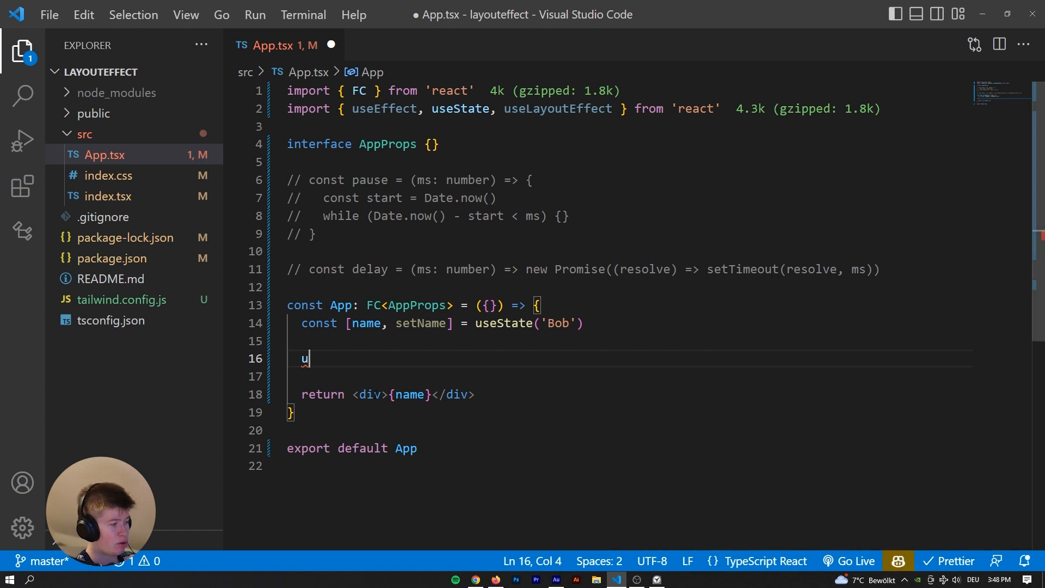
text(seEffe)
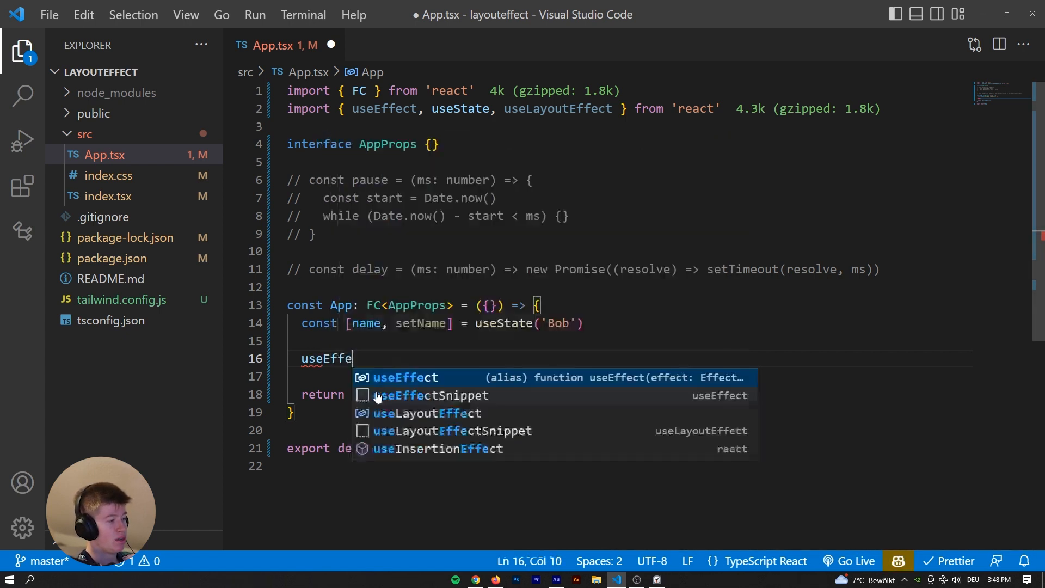
click(405, 377)
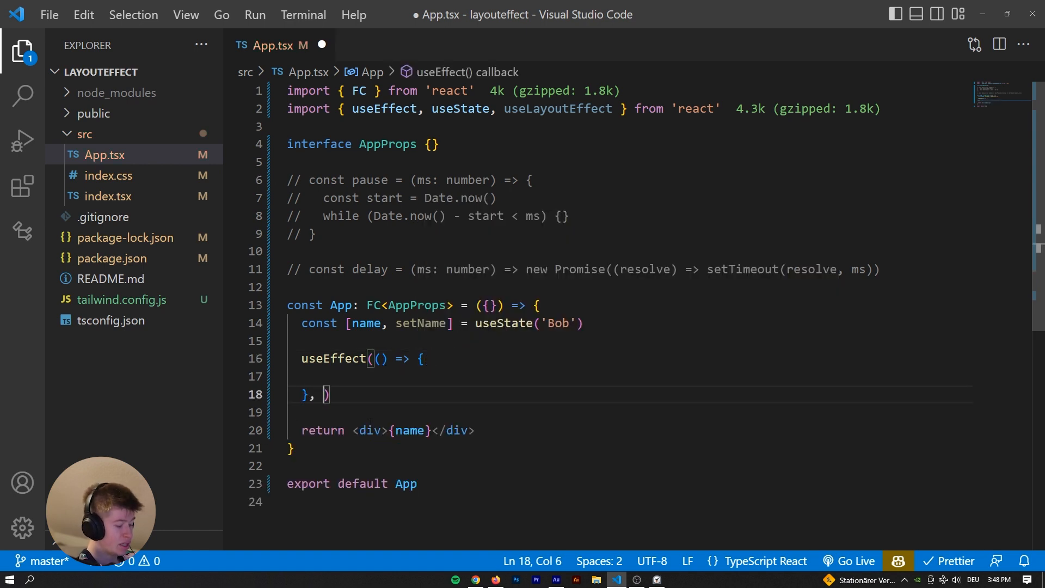
text([])
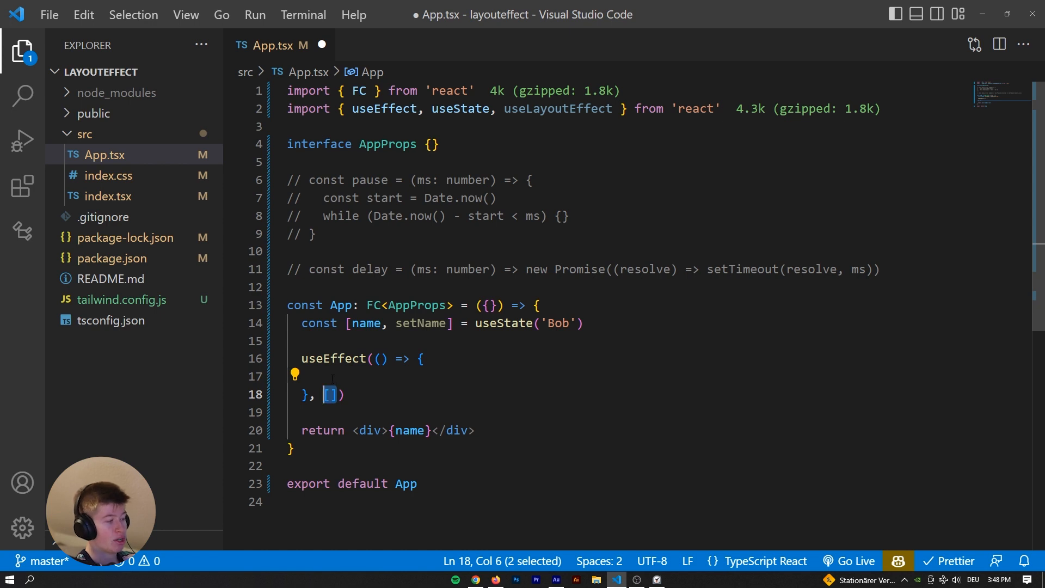
click(316, 375)
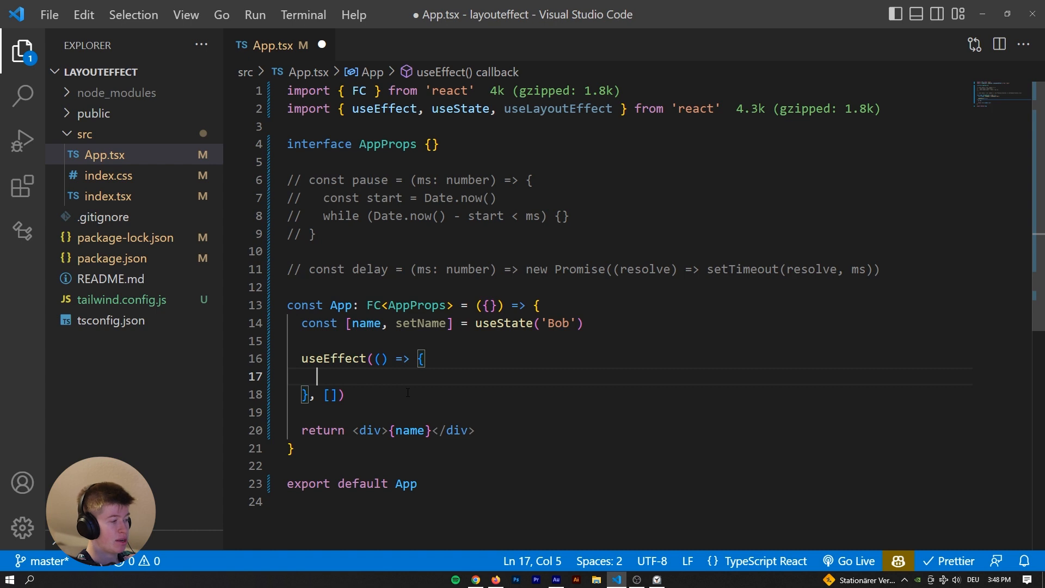
text(setName(')
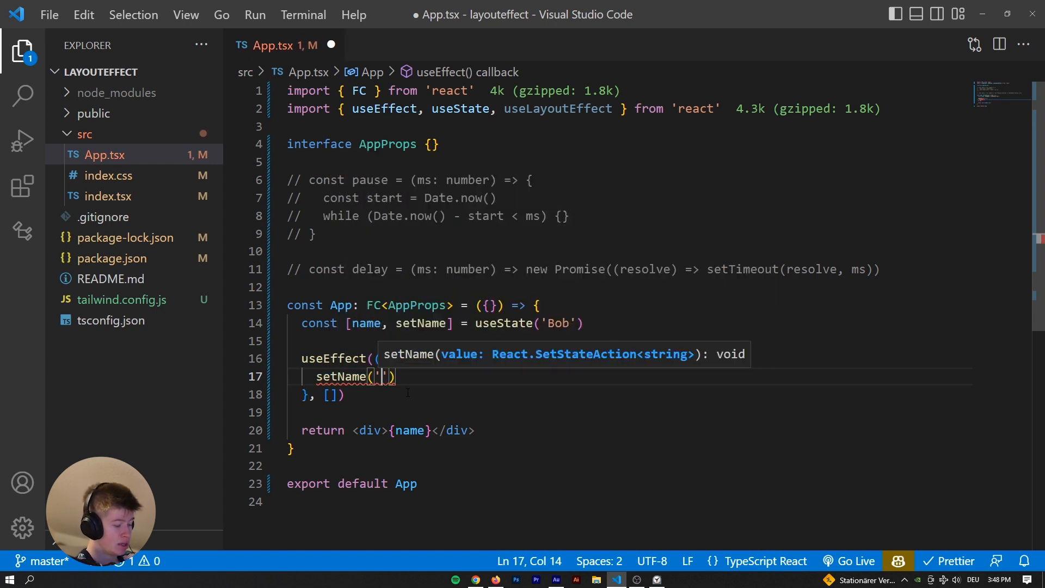
text(Pope Francis uses Azure)
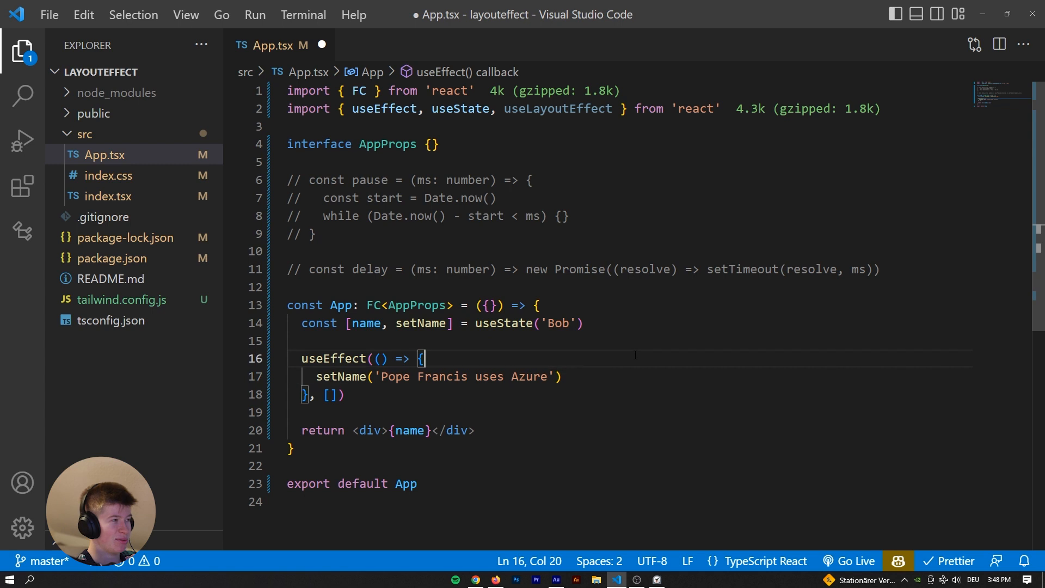
key(ctrl+s)
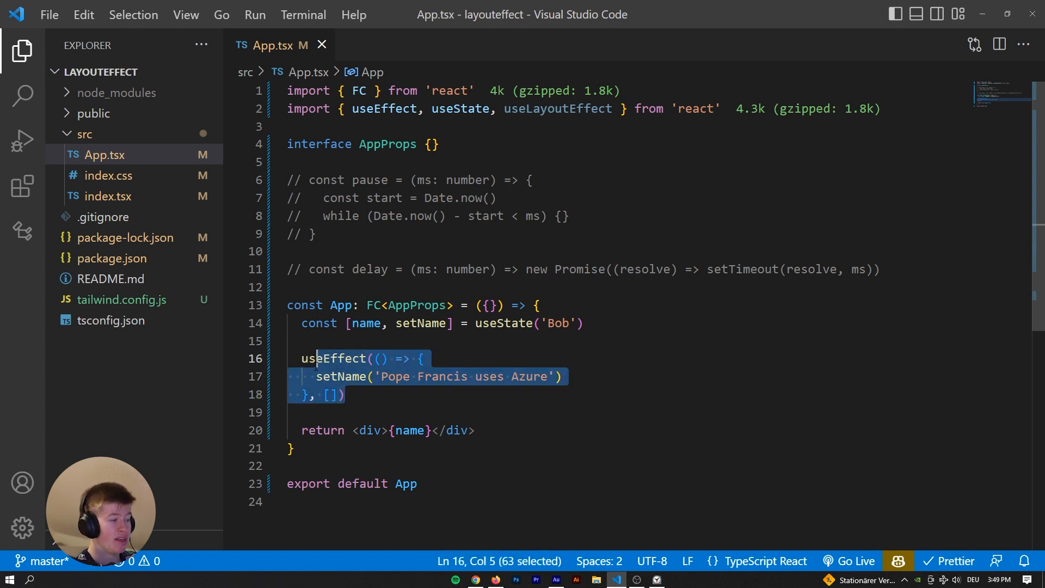
click(343, 394)
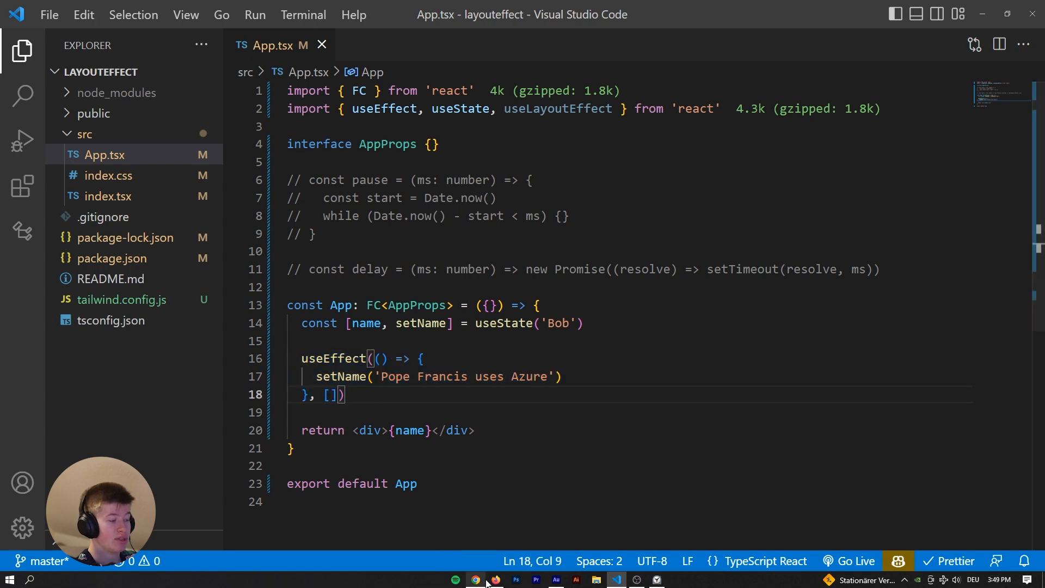
Confirm localhost:3000 shows 'Pope Francis uses Azure', glancing at Excalidraw, and return to VS Code.
click(475, 579)
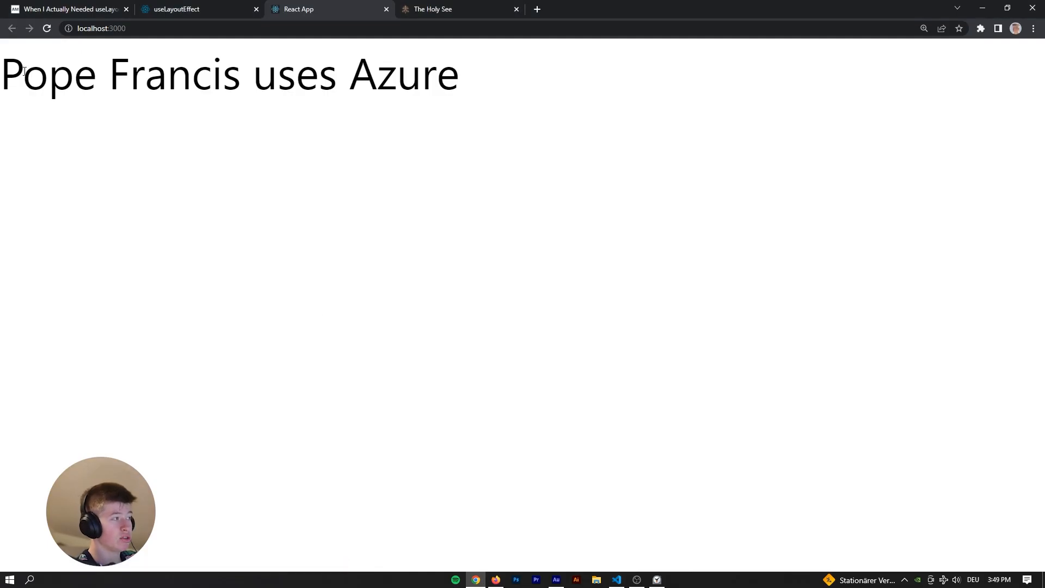
click(615, 578)
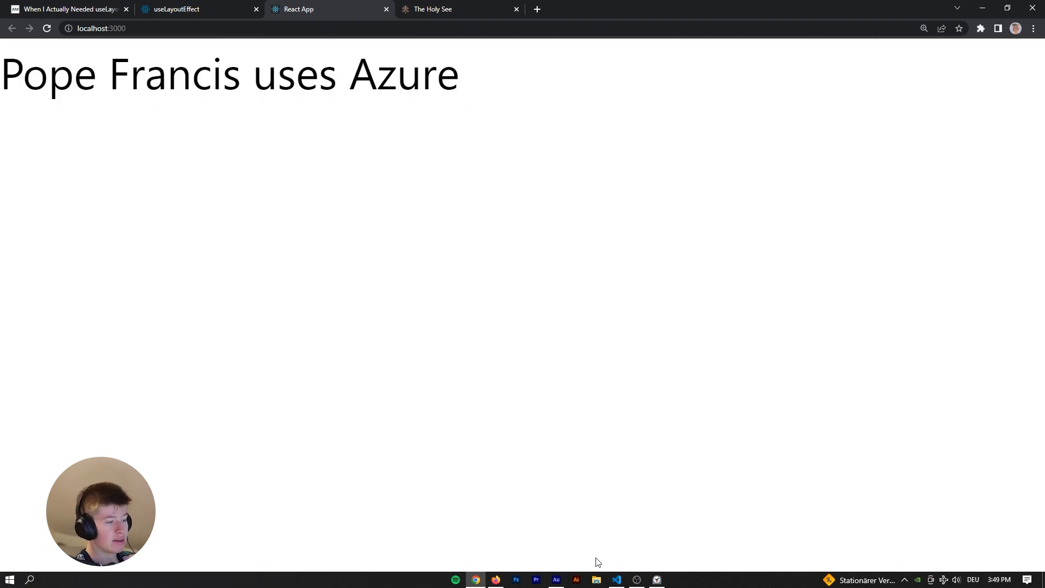
click(615, 579)
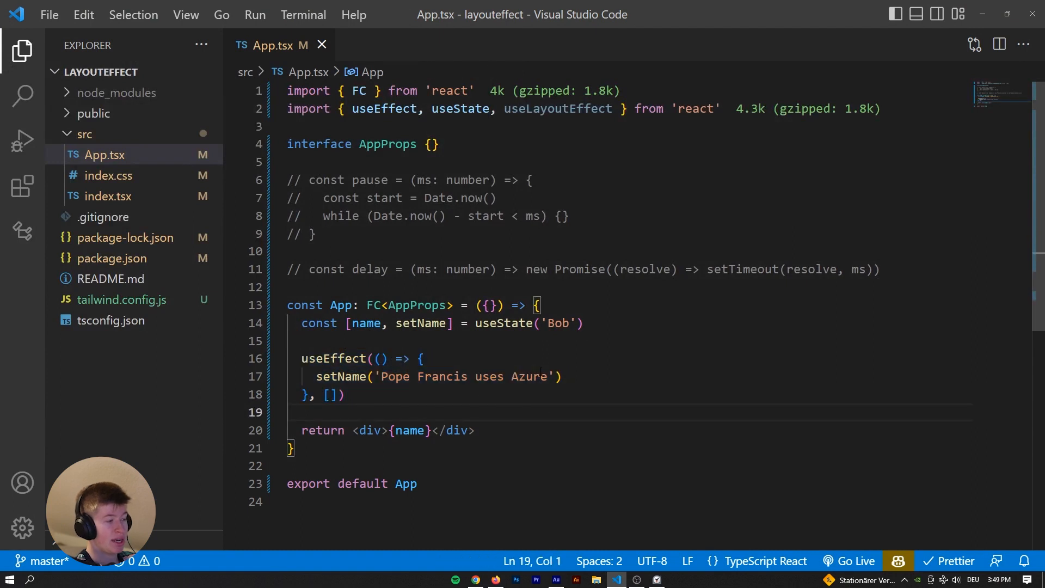
click(476, 578)
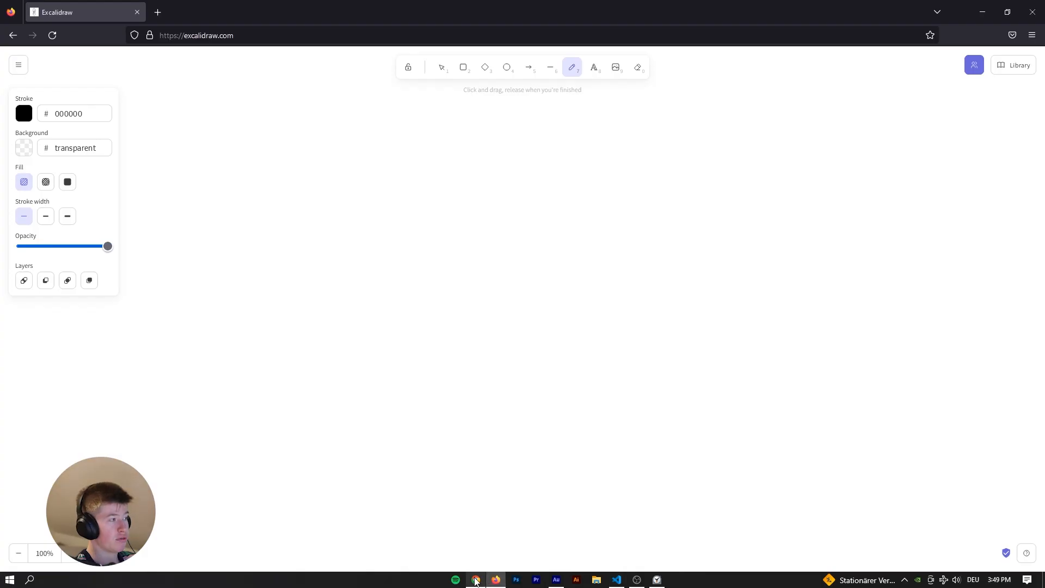
click(474, 579)
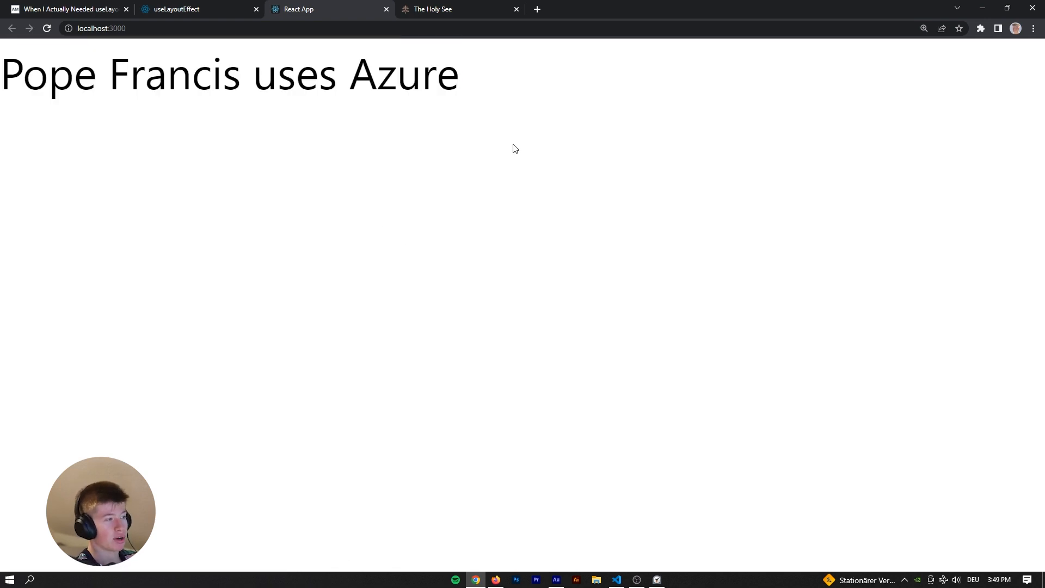
mouse_move(593, 393)
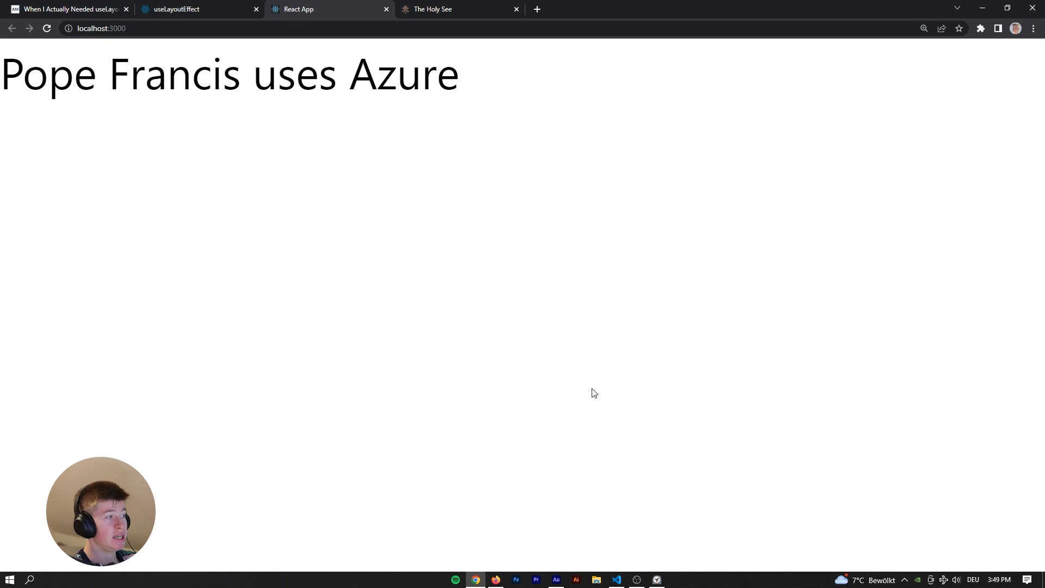
mouse_move(549, 485)
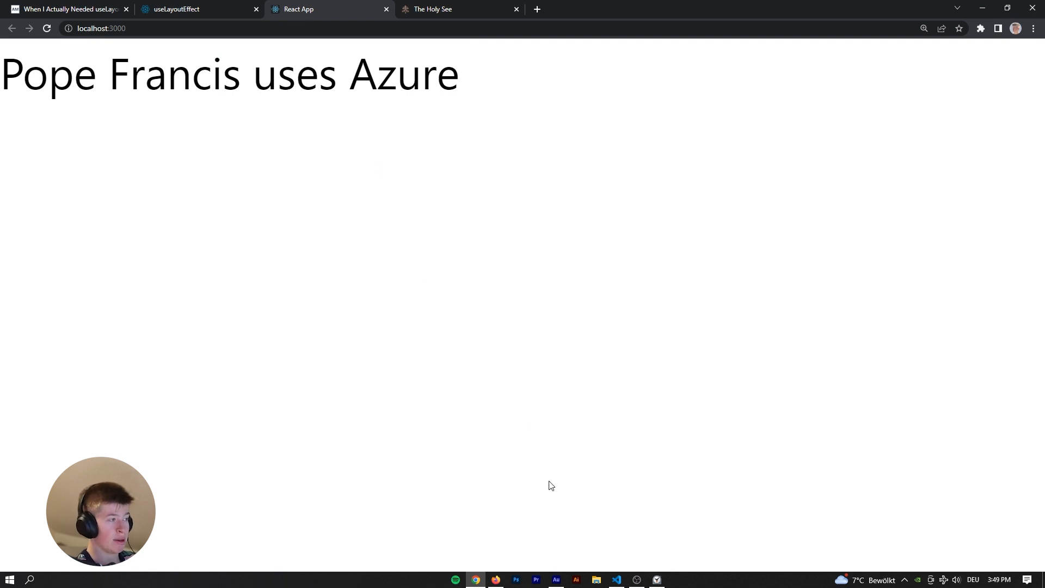
mouse_move(639, 551)
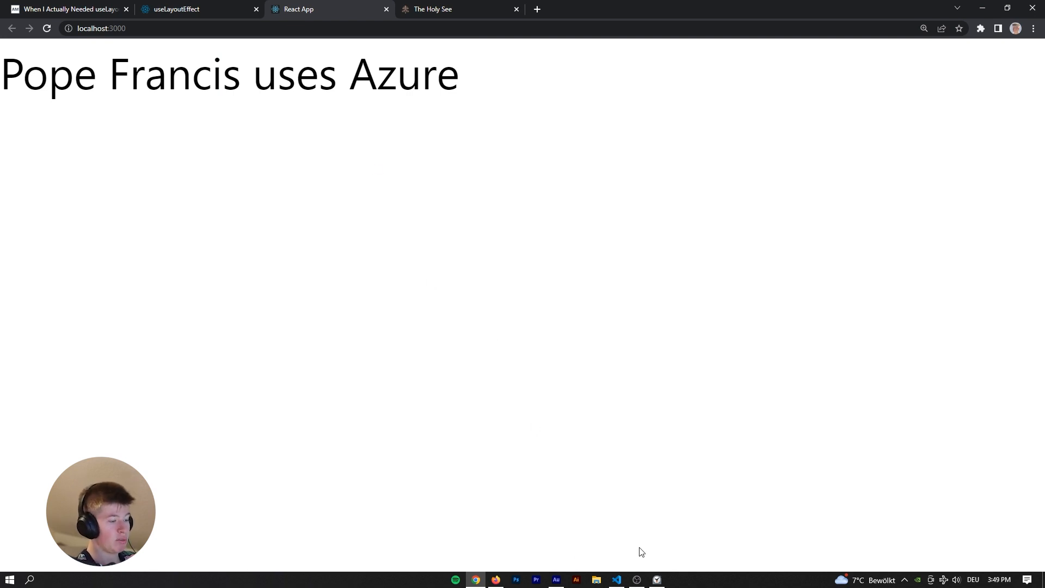
click(616, 578)
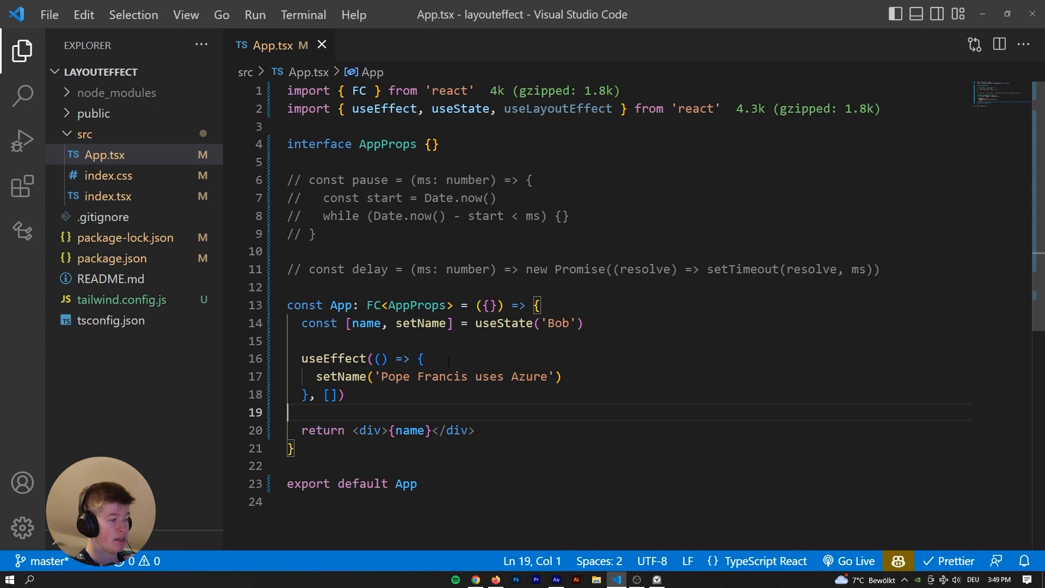
Insert pause(1000) on a new line before setName and move to the commented pause helper.
key(Enter)
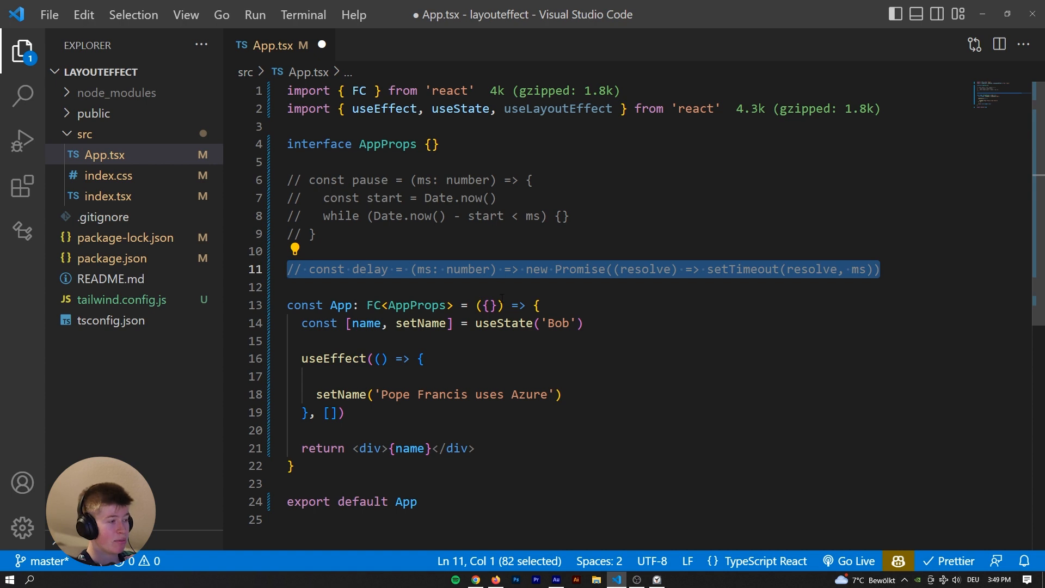
double_click(542, 269)
text(PaymentRequestUpdateEvent())
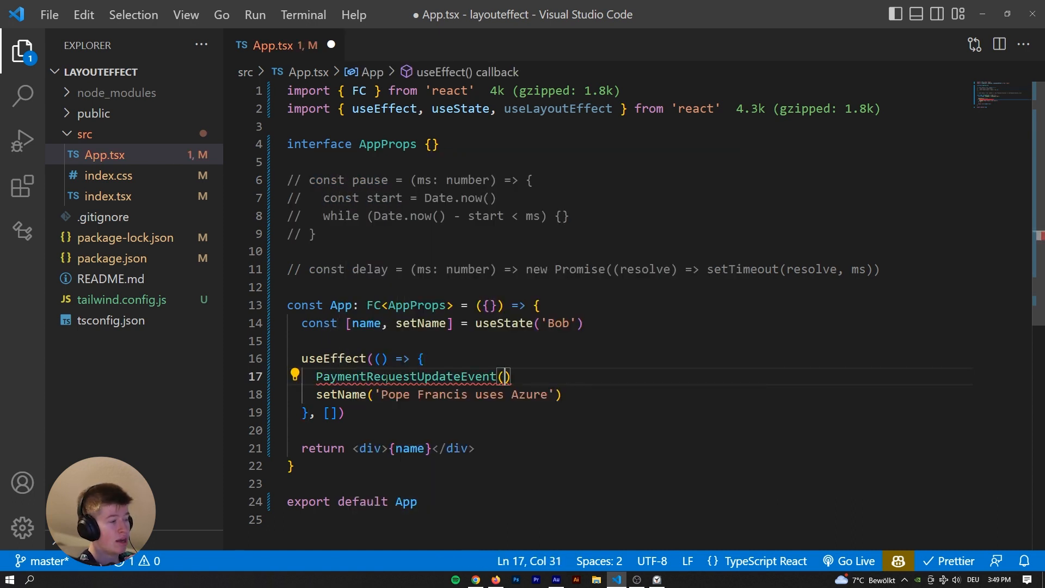
key(Backspace)
text(pause)
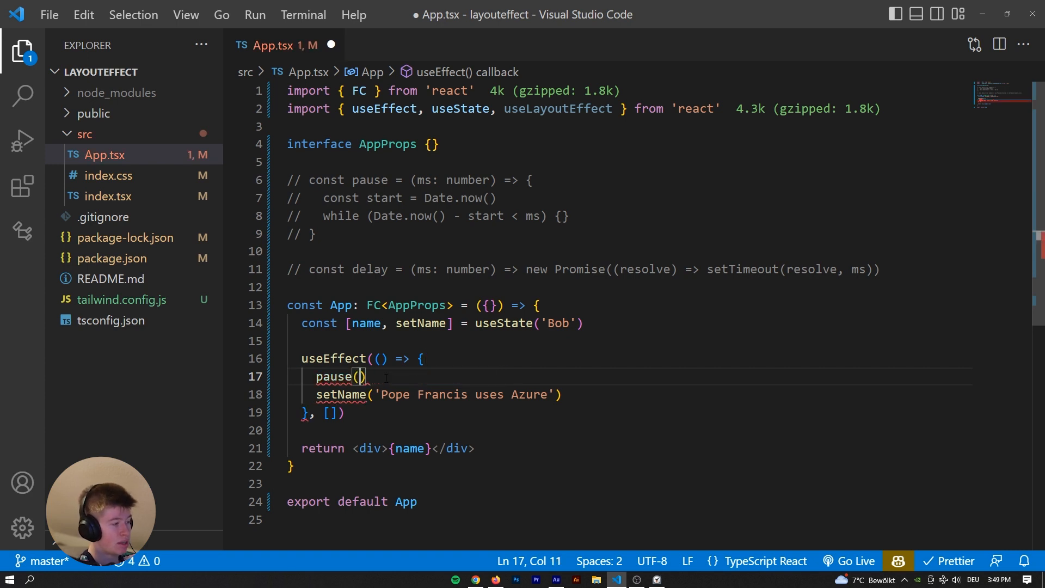
text(1000)
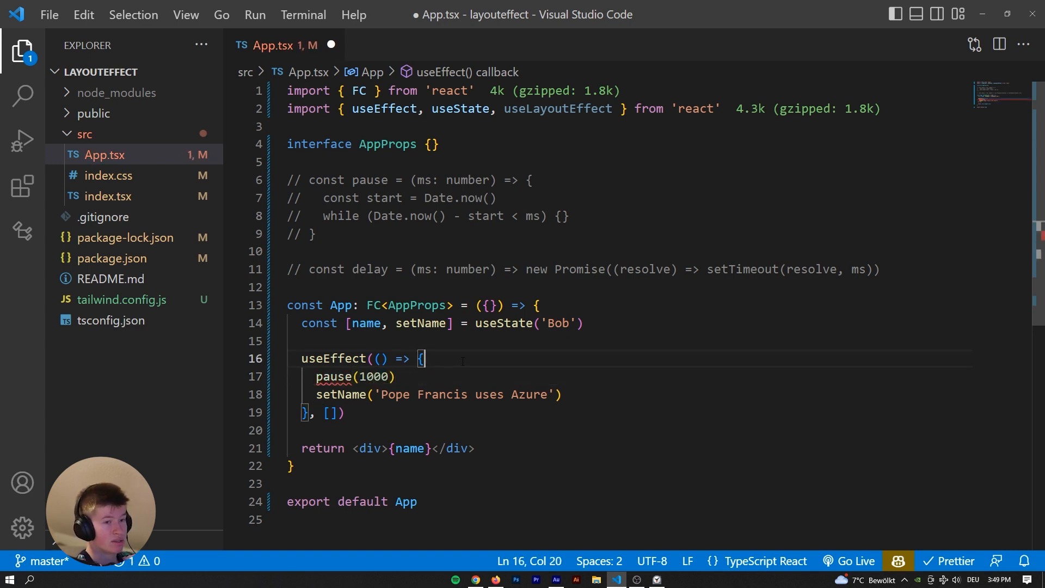
double_click(375, 377)
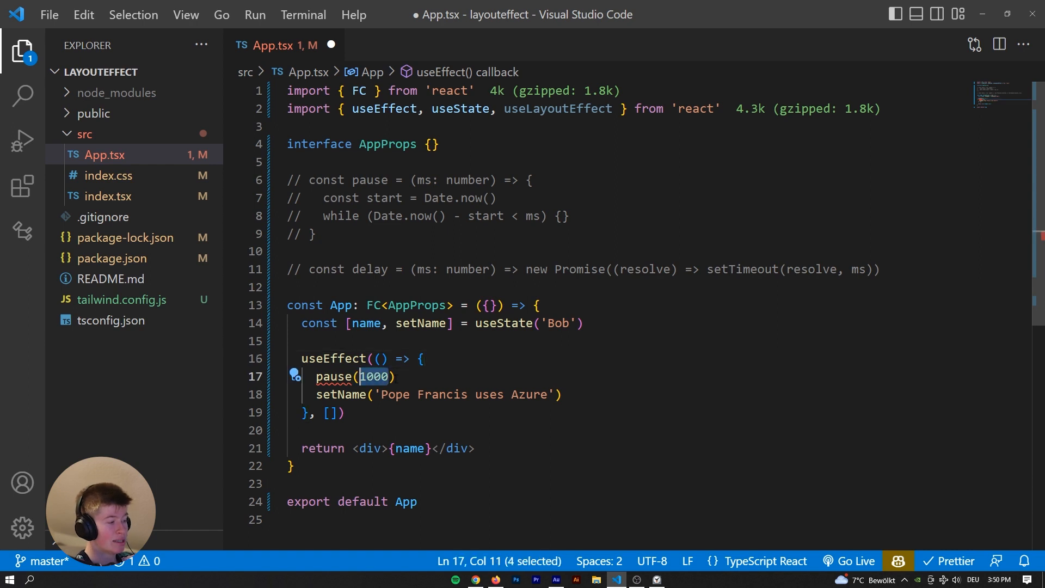
click(393, 377)
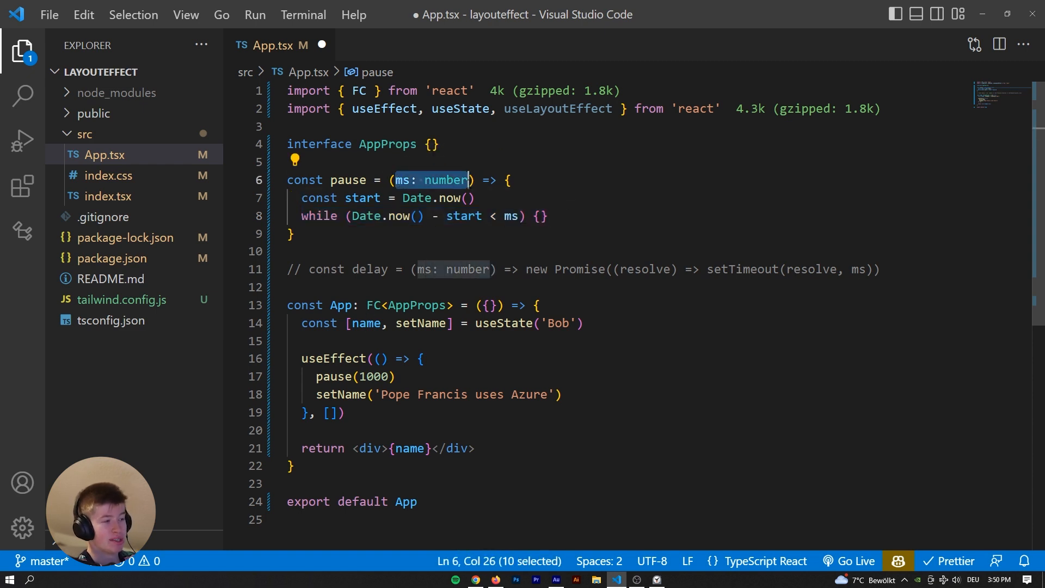
click(467, 197)
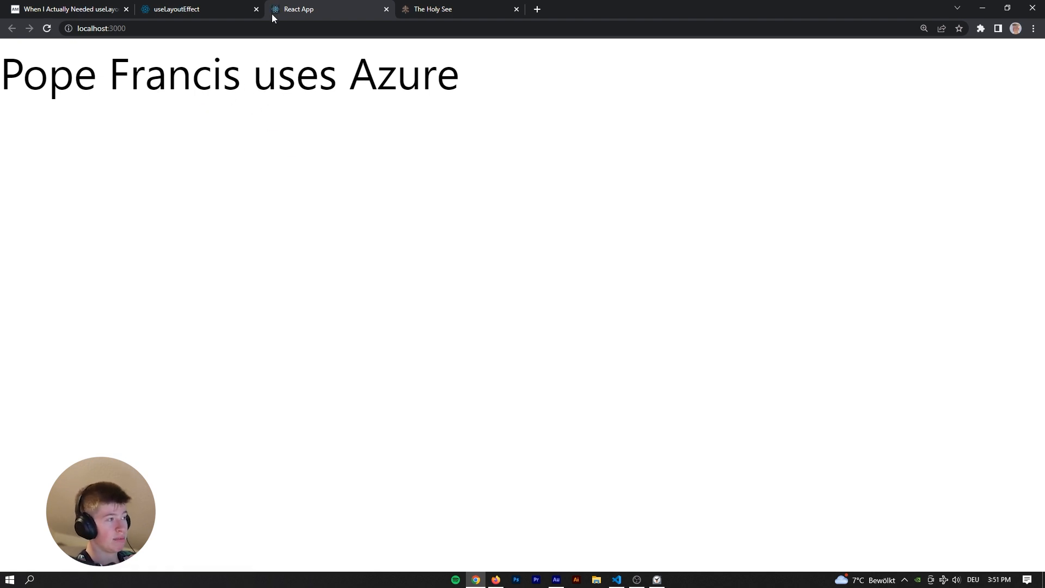
mouse_move(317, 134)
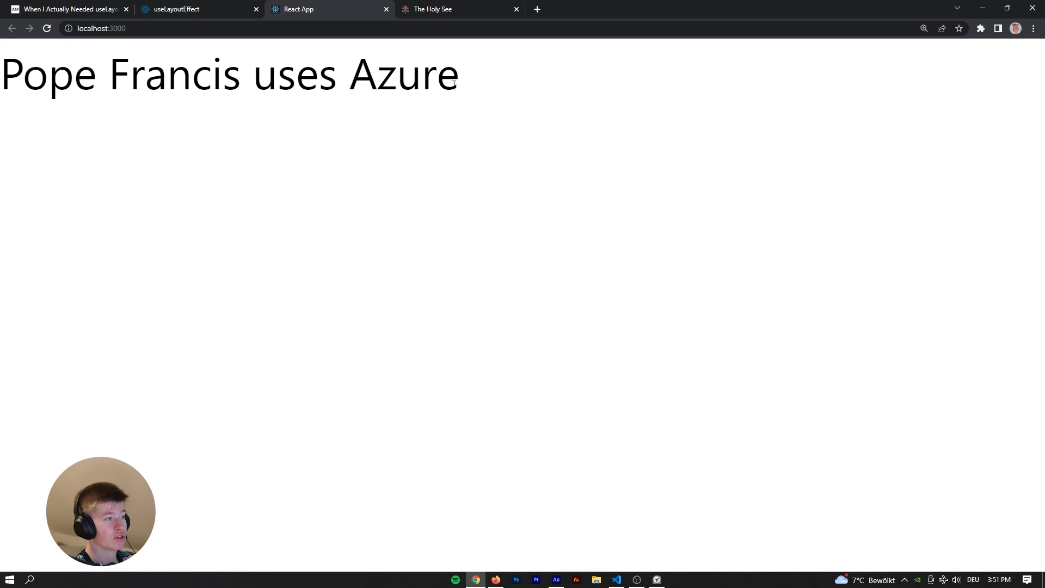
Return to App.tsx in VS Code after testing the app with the blocking pause.
click(616, 578)
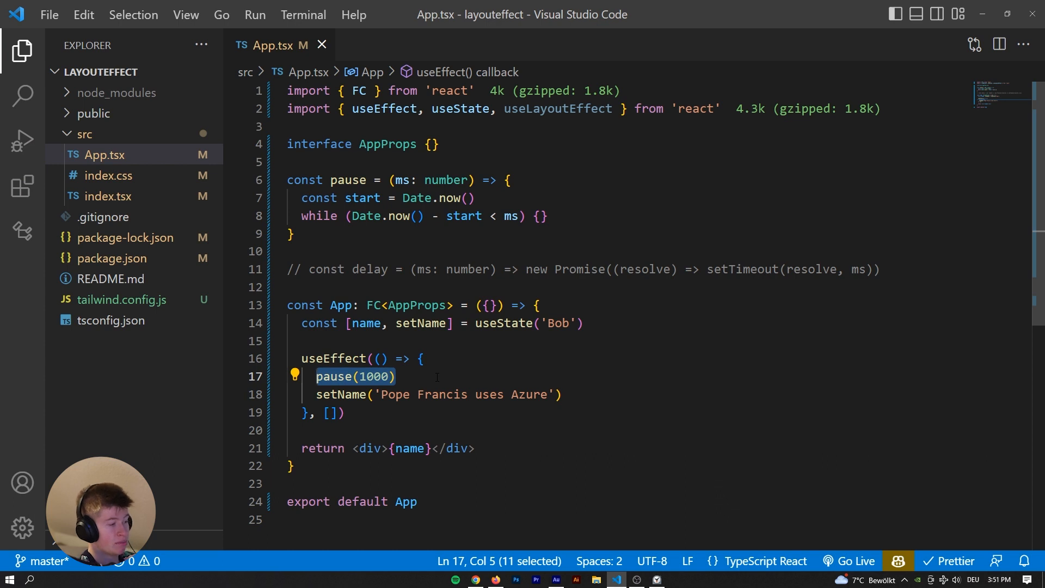
Wrap setName in an async main() that awaits delay(1000), and call main() in the effect.
text(const)
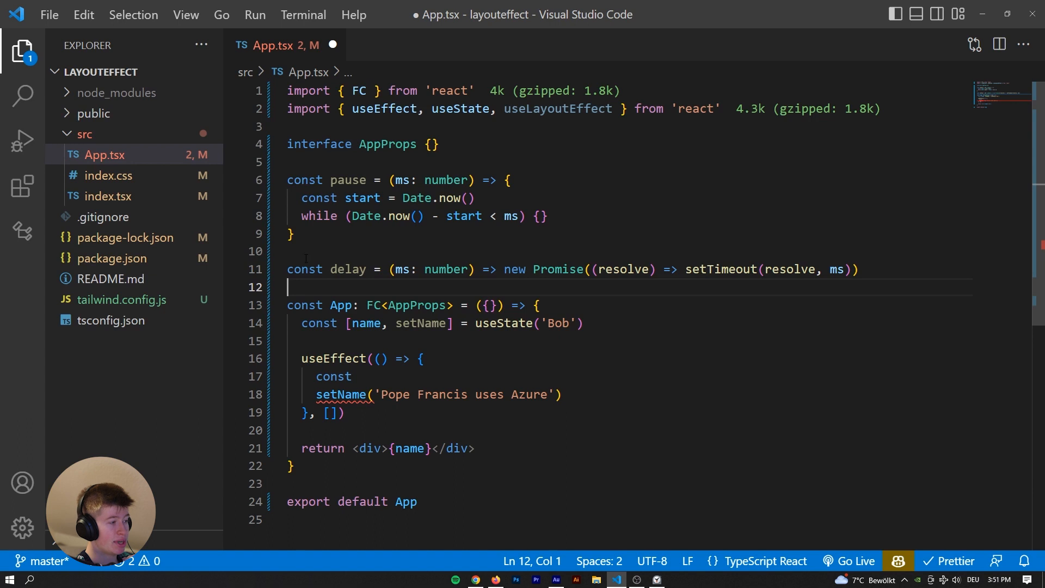
click(360, 376)
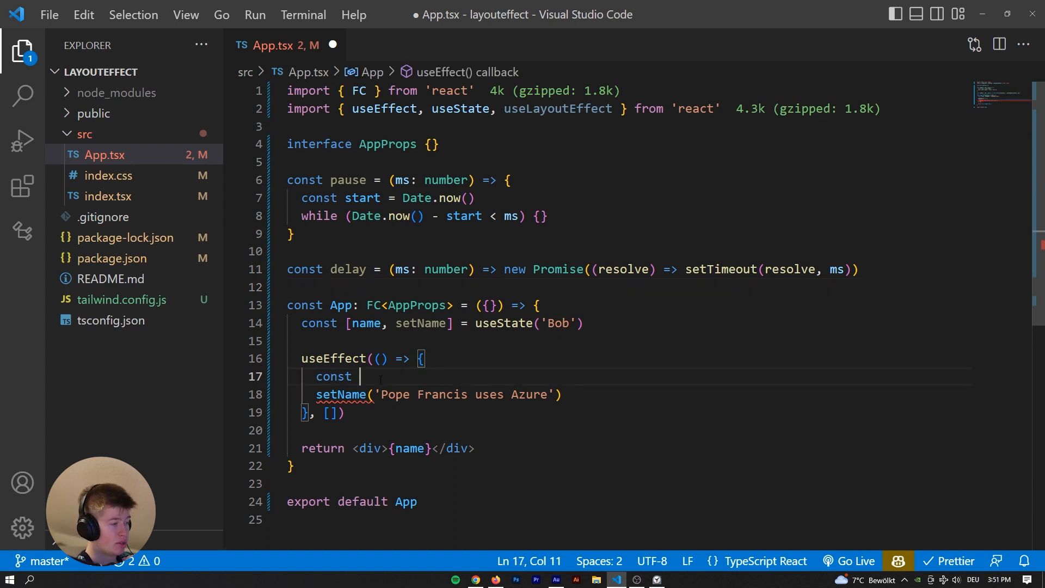
text(main = async () => {)
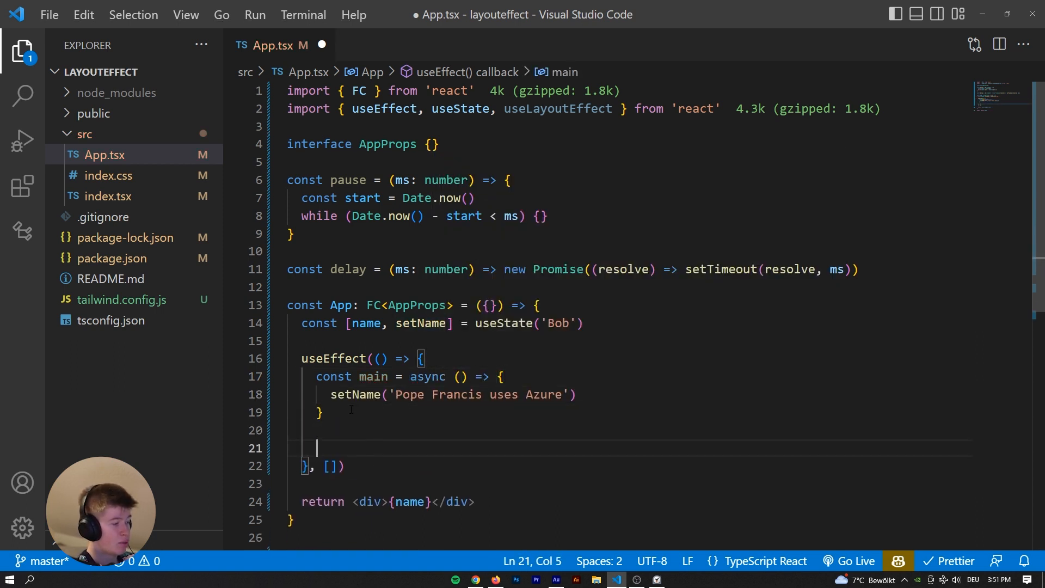
text(main())
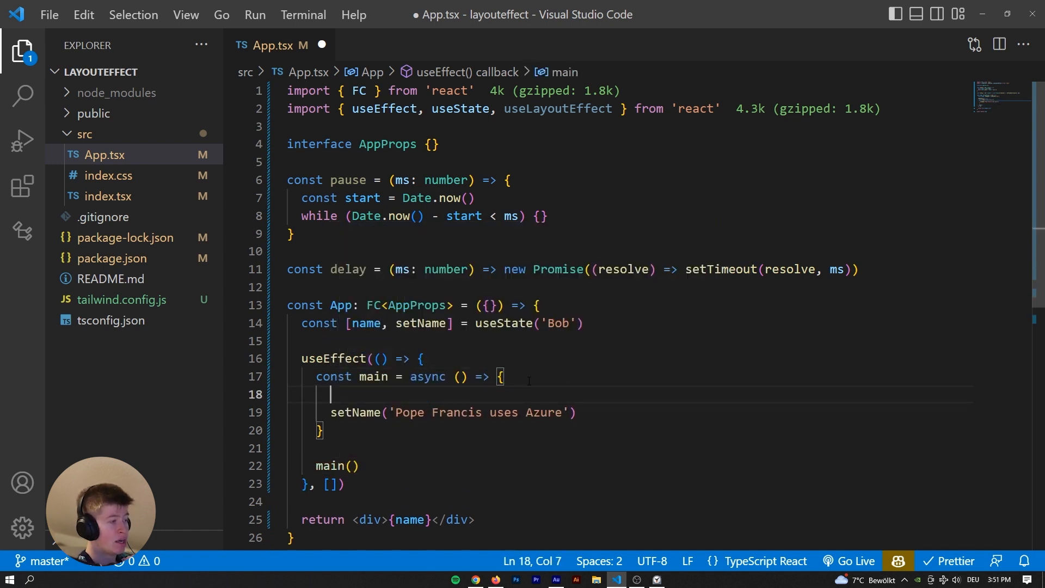
text(await)
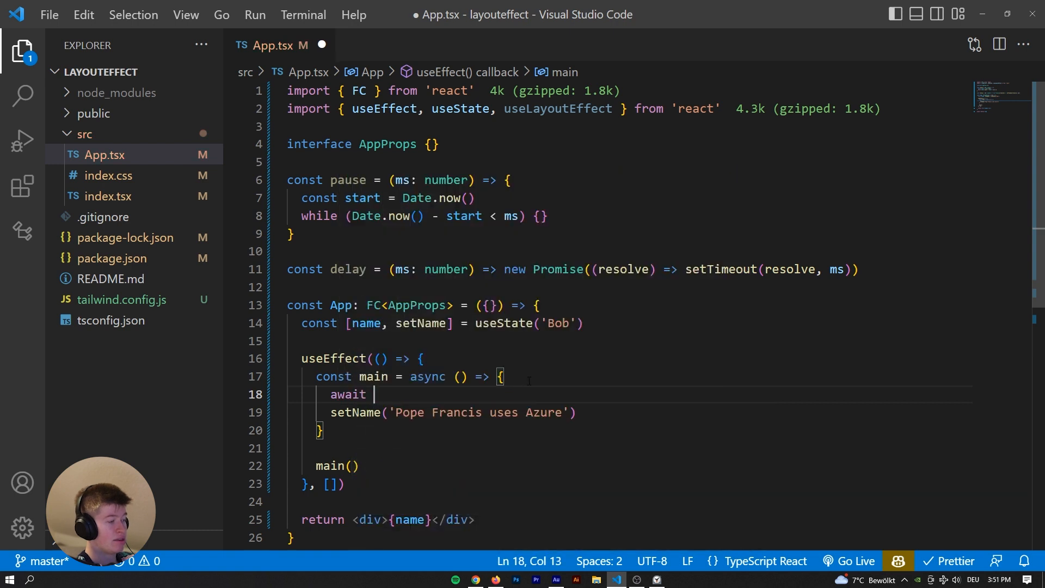
text(delay(1000))
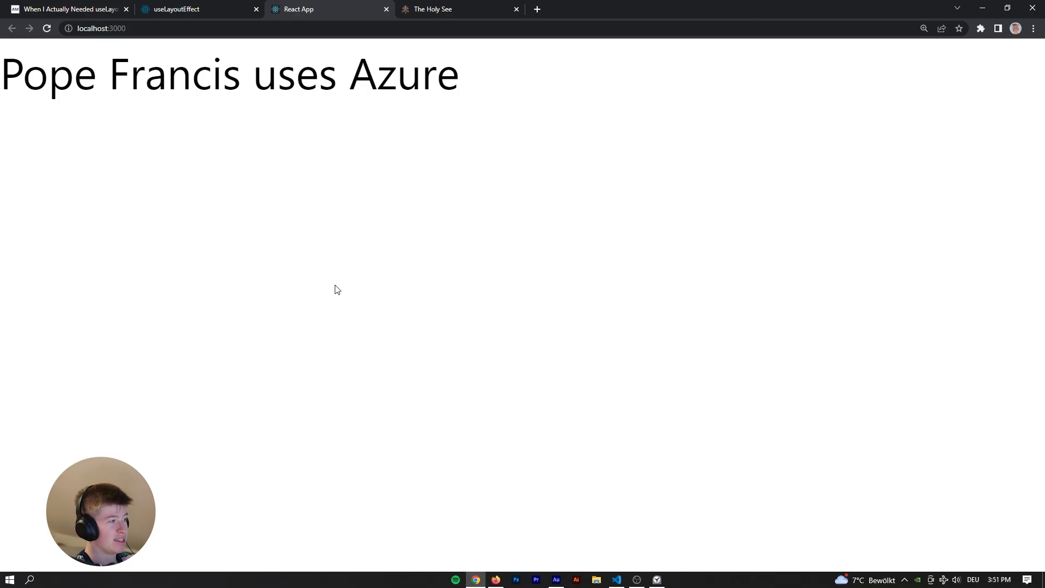
mouse_move(97, 133)
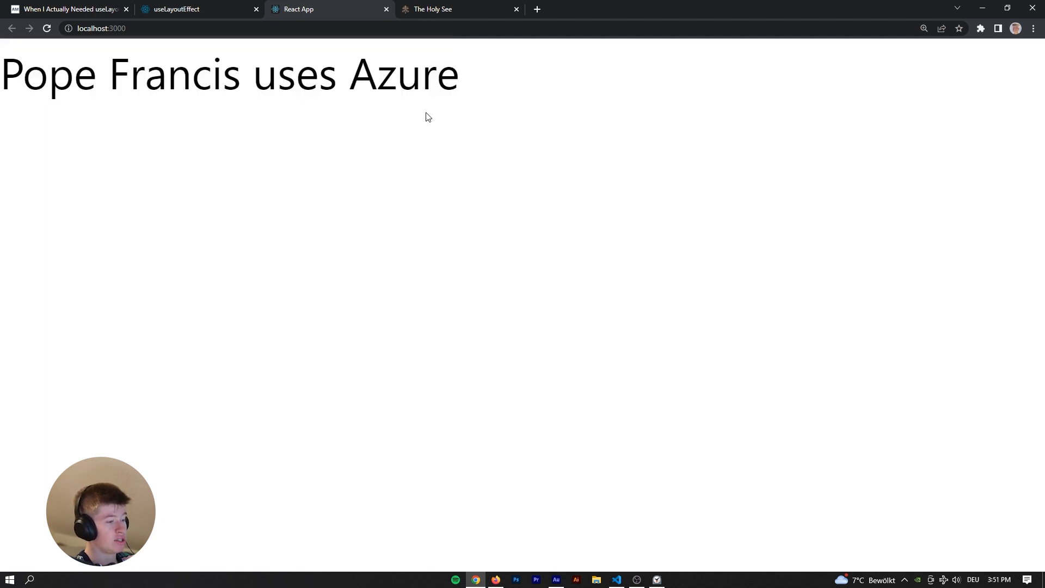
Check the localhost app in Chrome, then switch to the React docs useLayoutEffect tab.
click(616, 579)
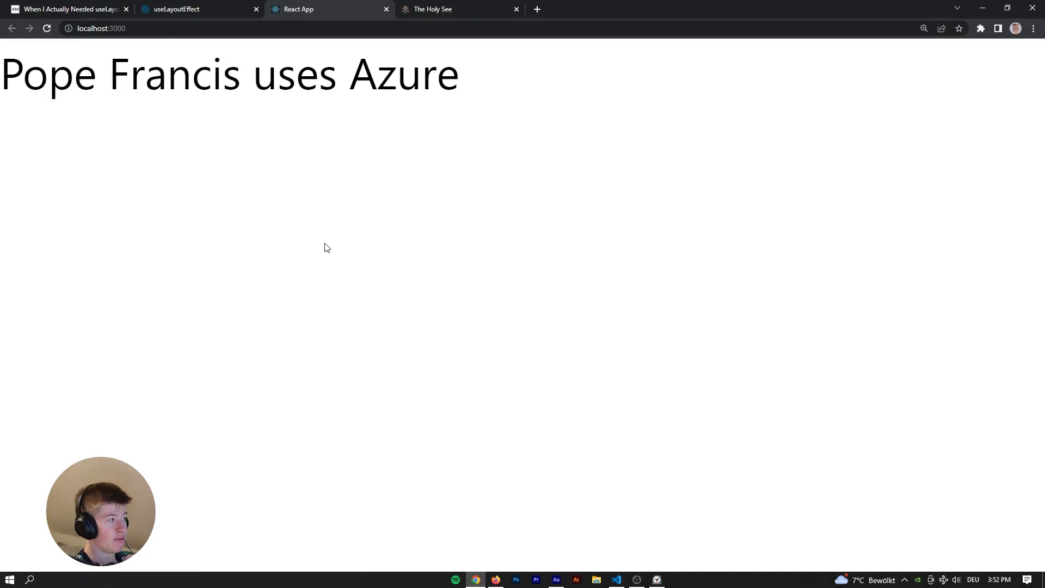
click(194, 9)
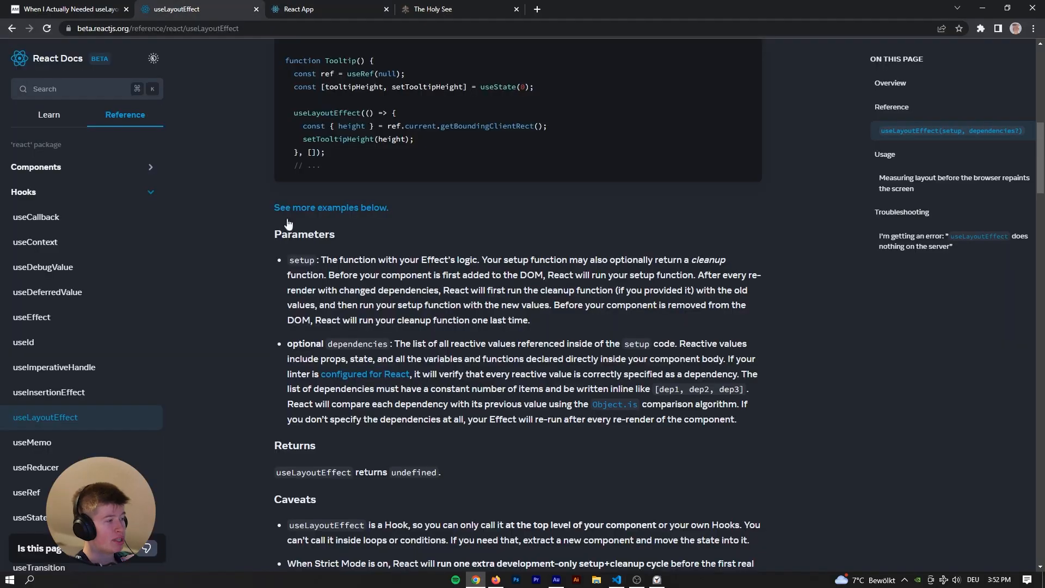
Scroll up to the useLayoutEffect Reference and Tooltip sample, then bring up the Excalidraw whiteboard.
scroll(up, 3)
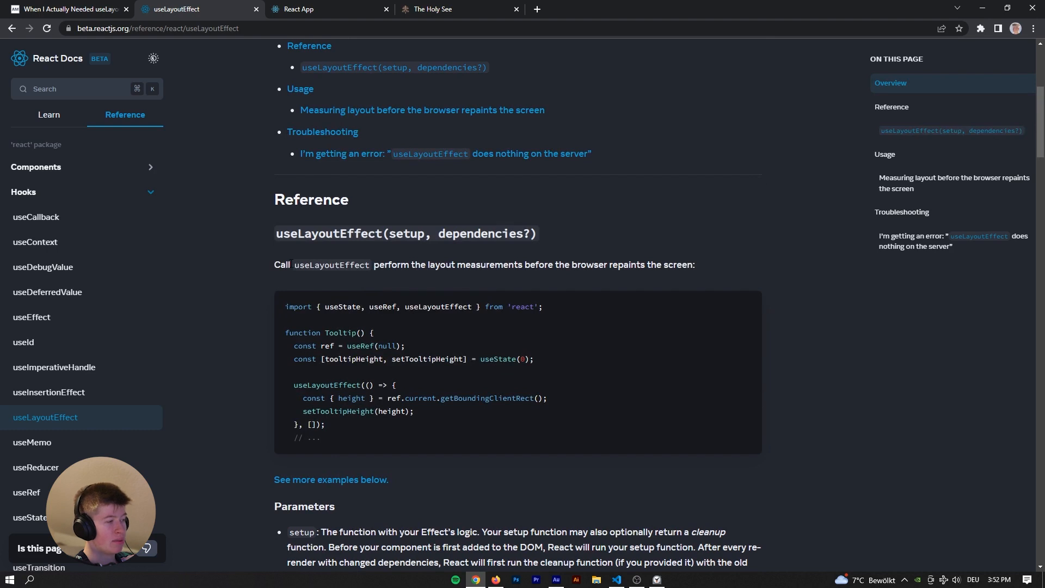
mouse_move(610, 547)
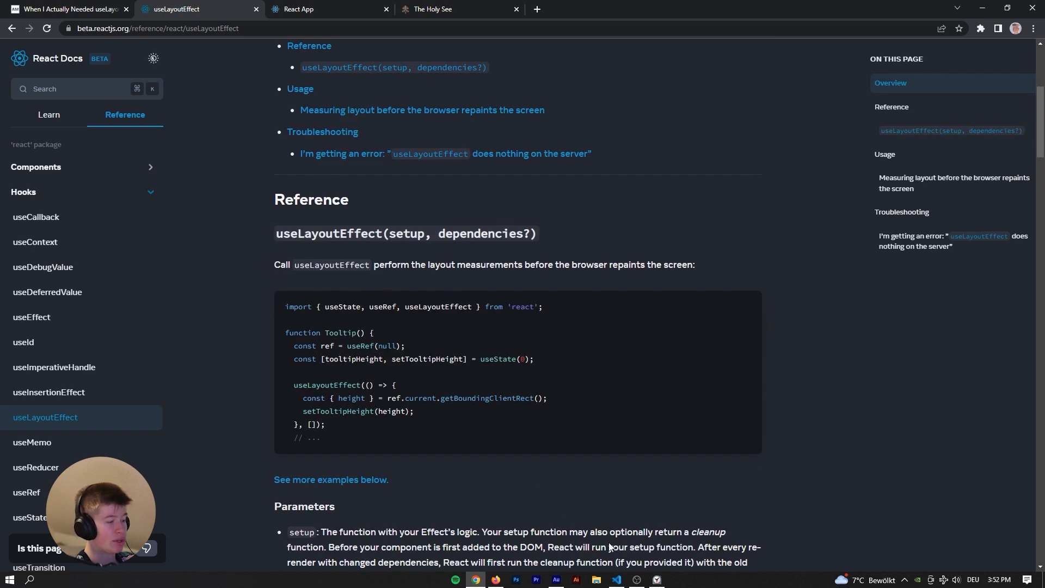
click(615, 578)
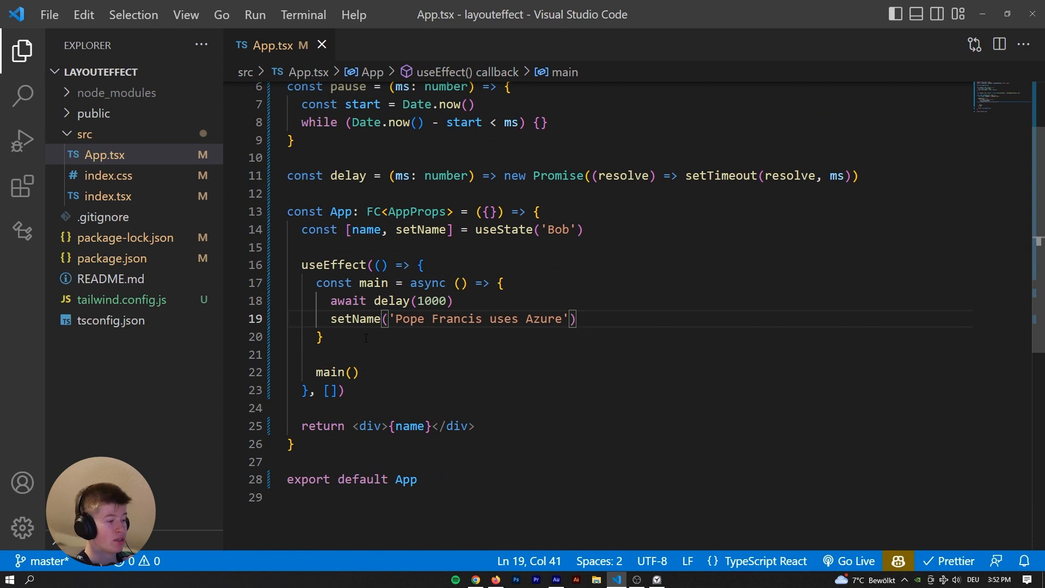
click(476, 579)
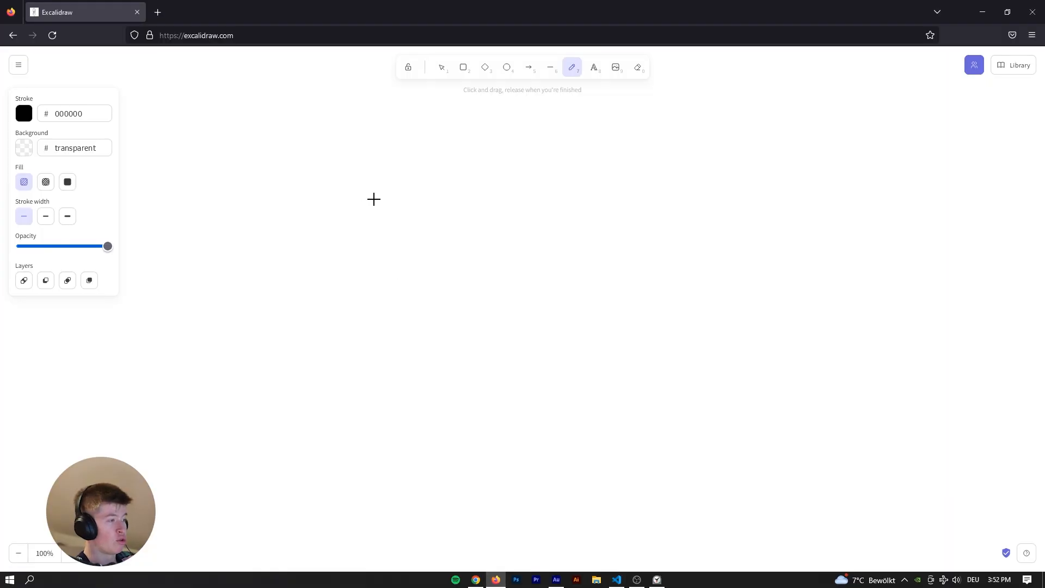
mouse_move(384, 223)
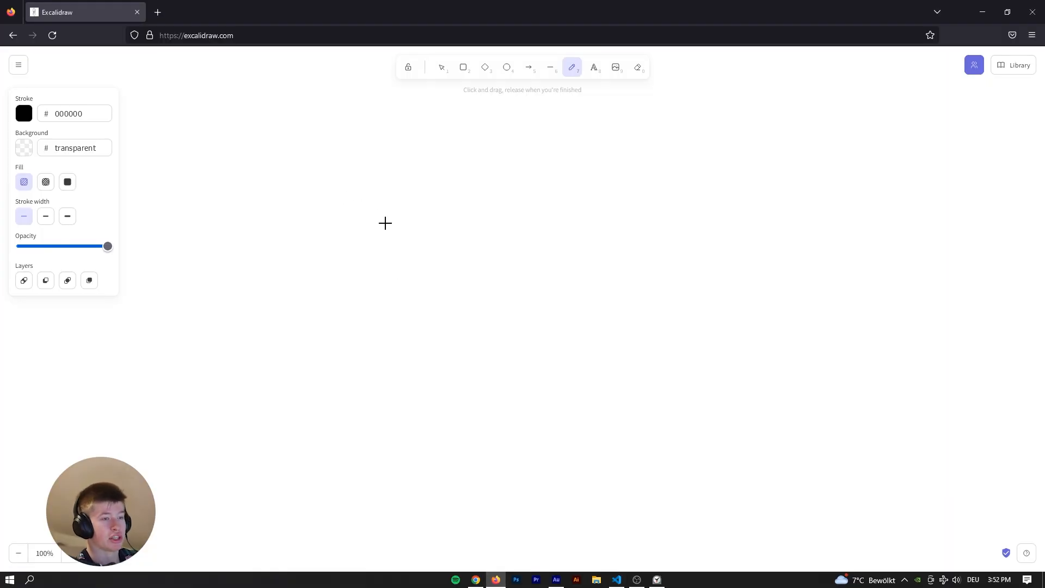
mouse_move(422, 264)
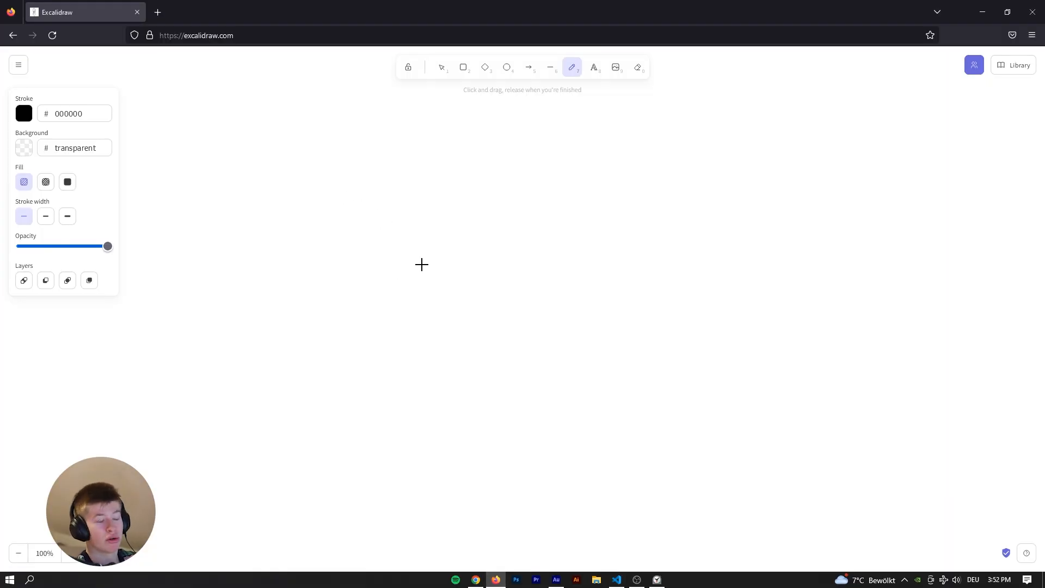
mouse_move(302, 178)
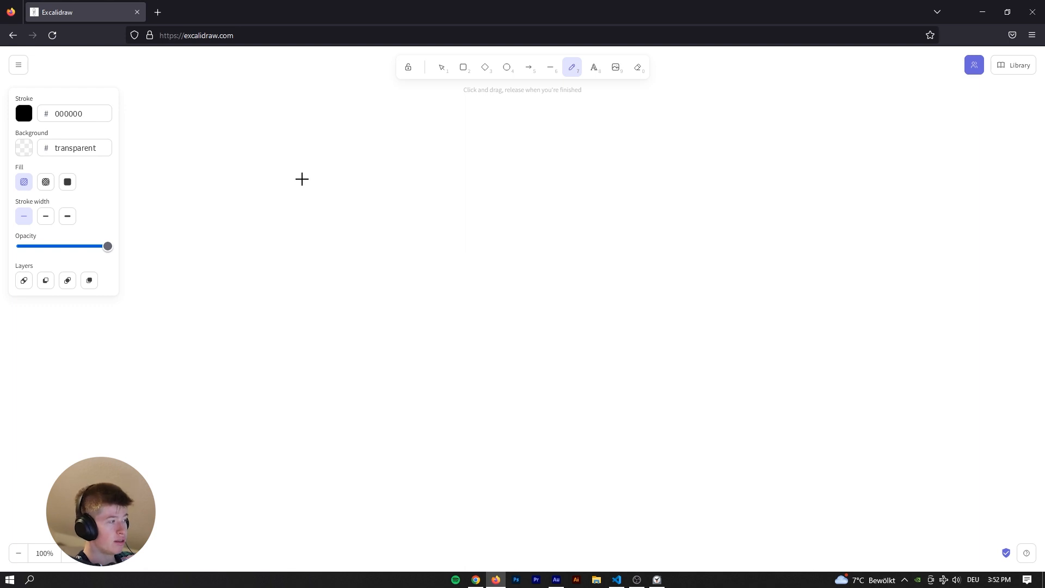
mouse_move(255, 179)
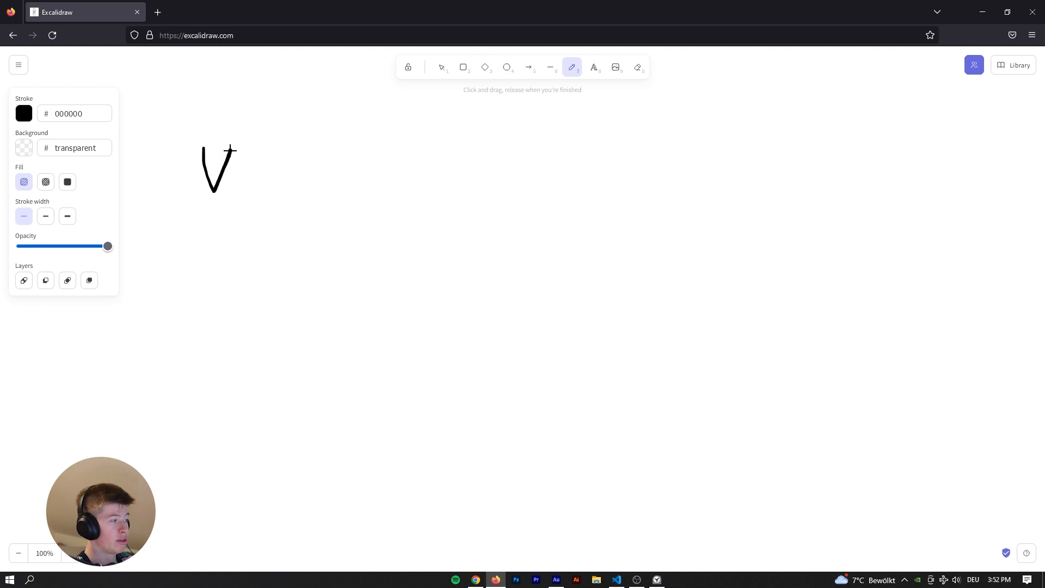
Hand-write 'VDom <=> DOM' under the '1' on the Excalidraw canvas.
drag(233, 154, 301, 176)
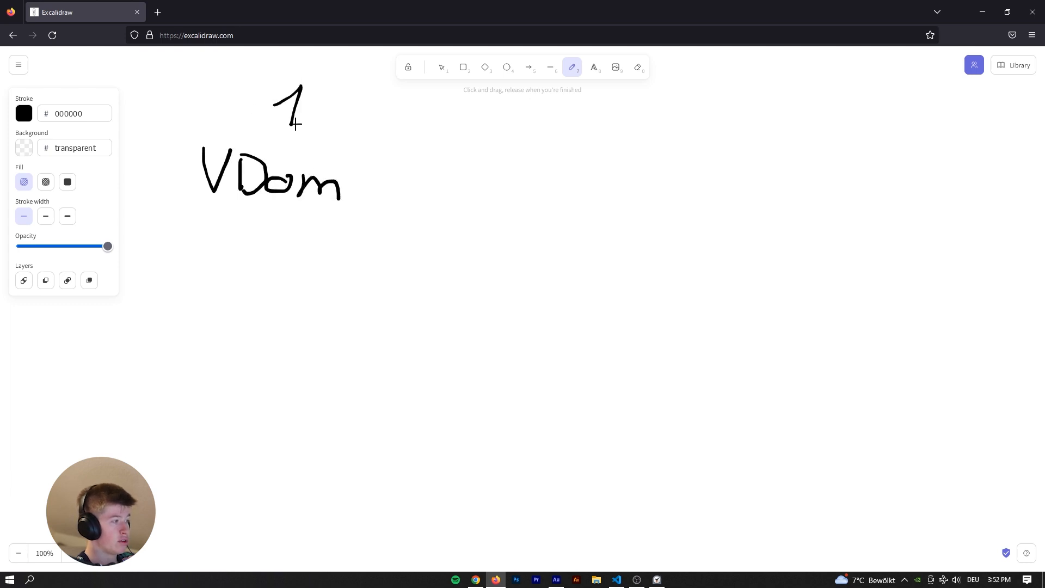
drag(339, 179, 393, 194)
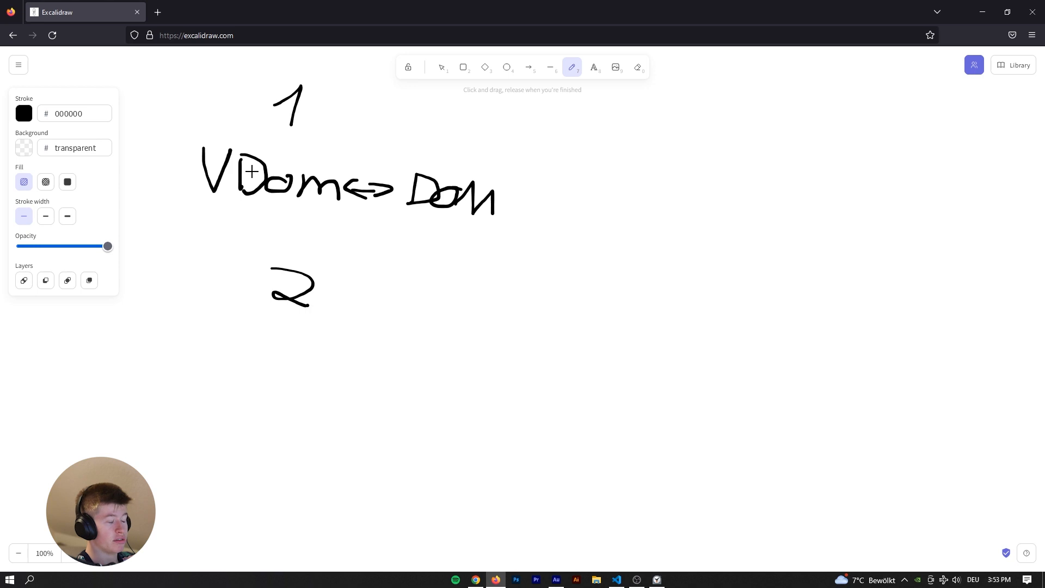
mouse_move(292, 172)
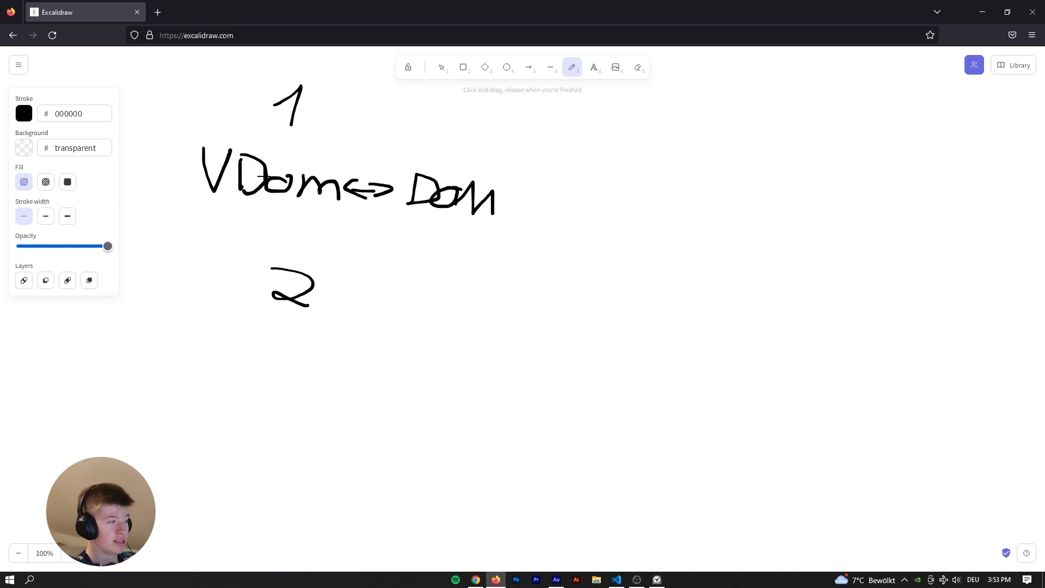
mouse_move(414, 162)
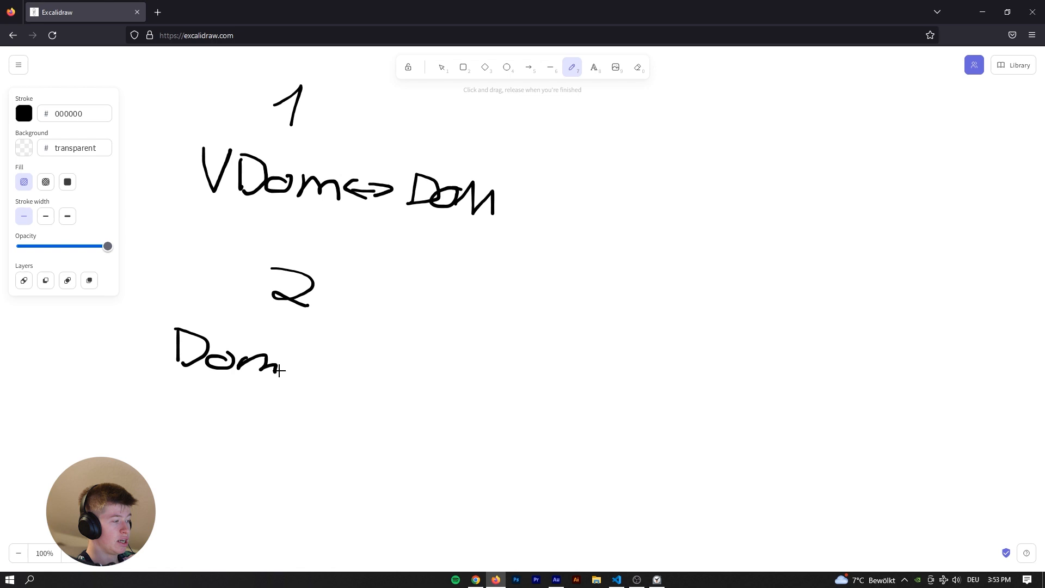
Add an XL text label 'DOM is getting updated' under the '2' and finish editing.
click(637, 66)
text(DOM)
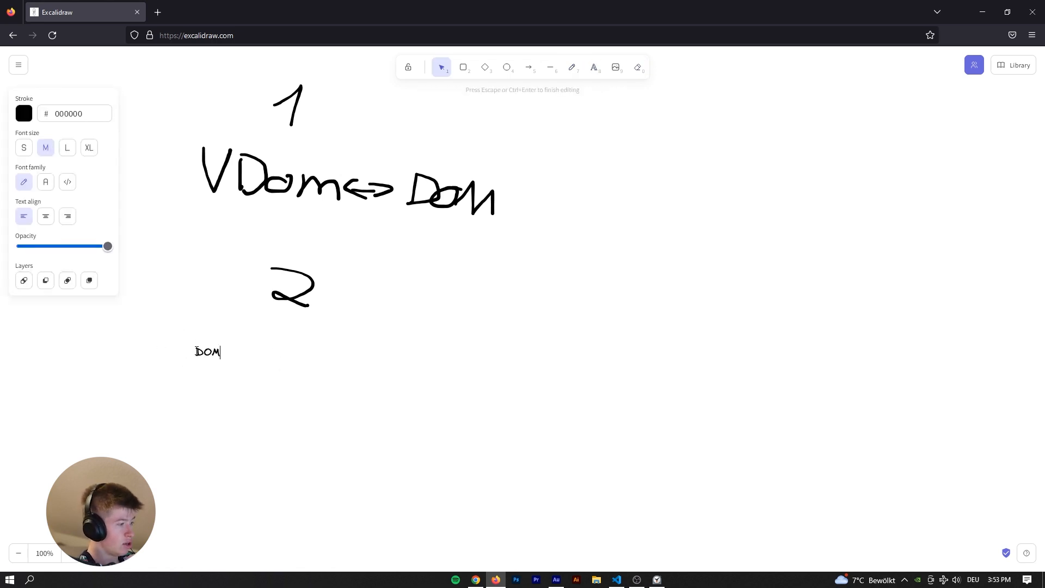
text(is getting updated)
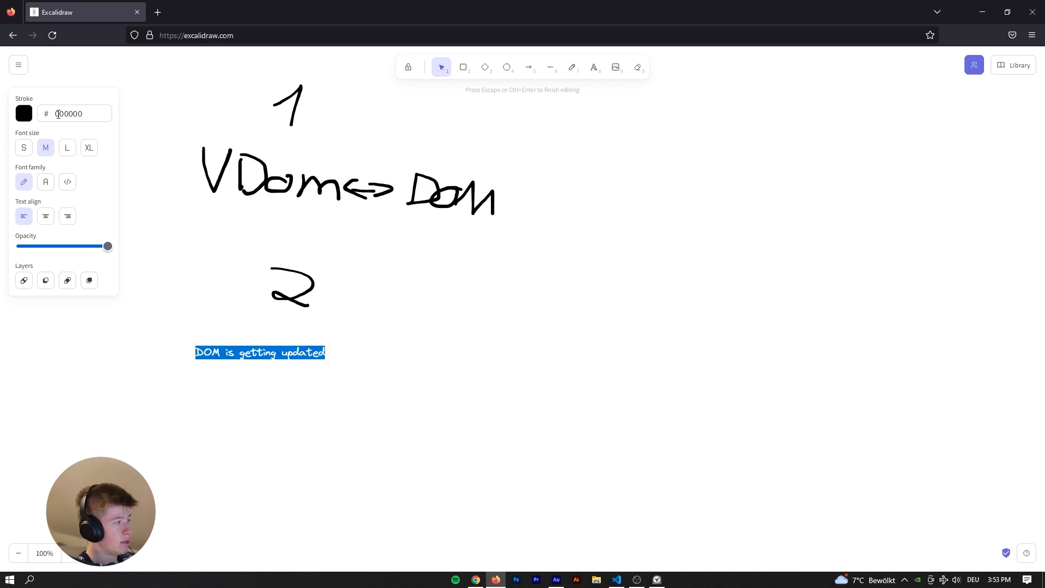
click(88, 147)
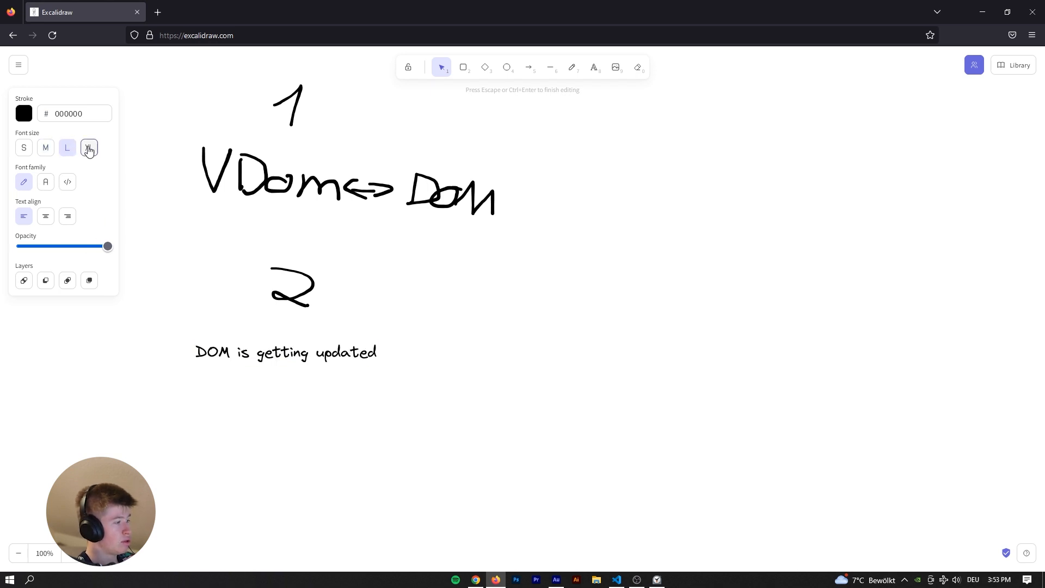
triple_click(285, 351)
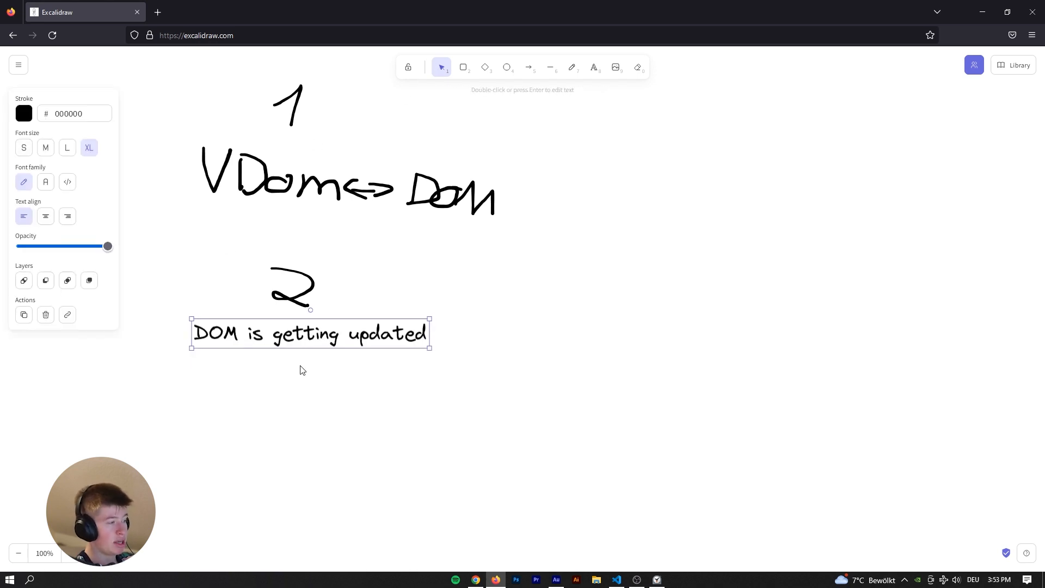
click(572, 67)
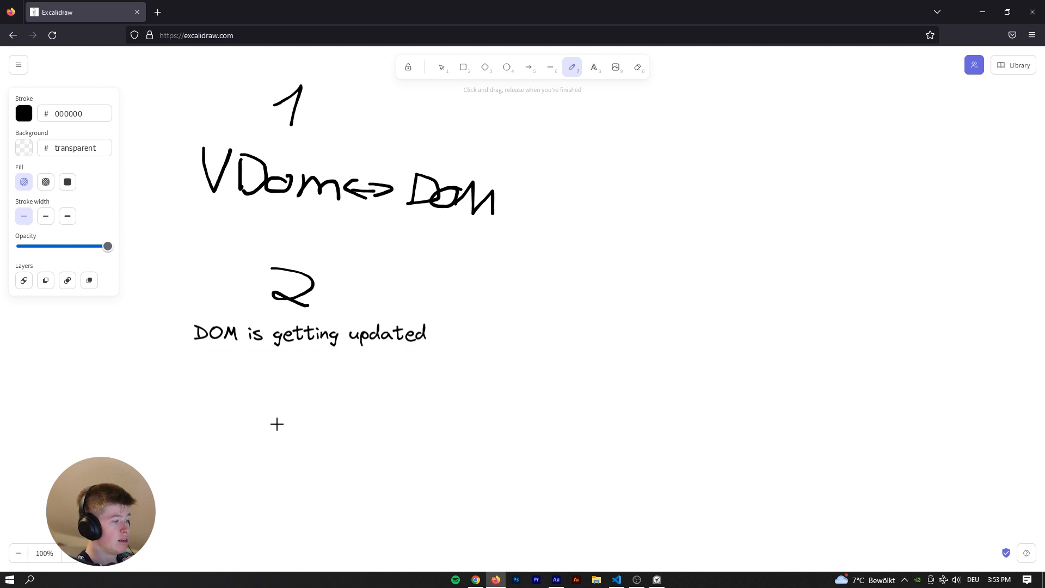
click(593, 67)
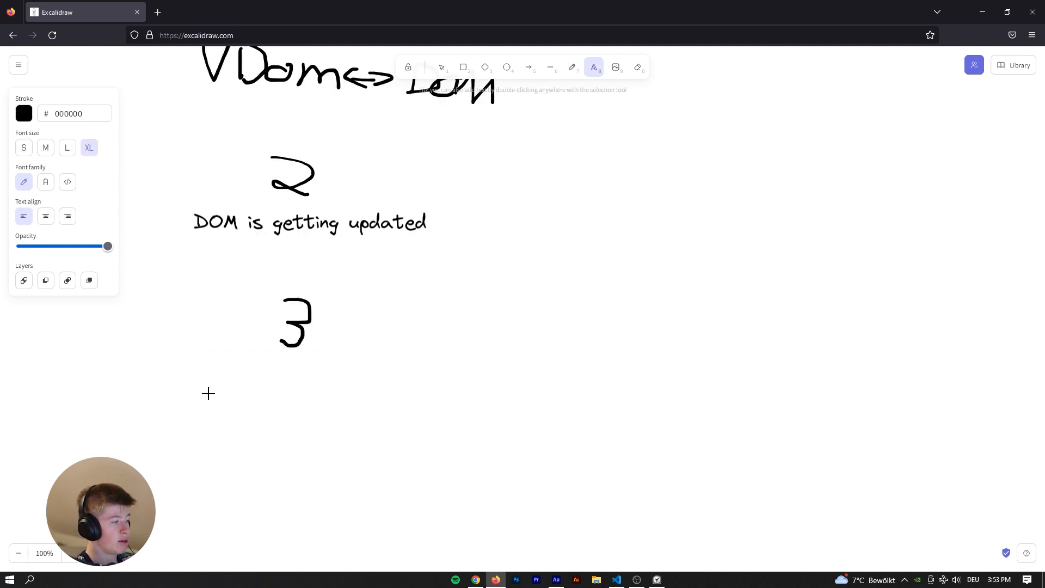
click(441, 66)
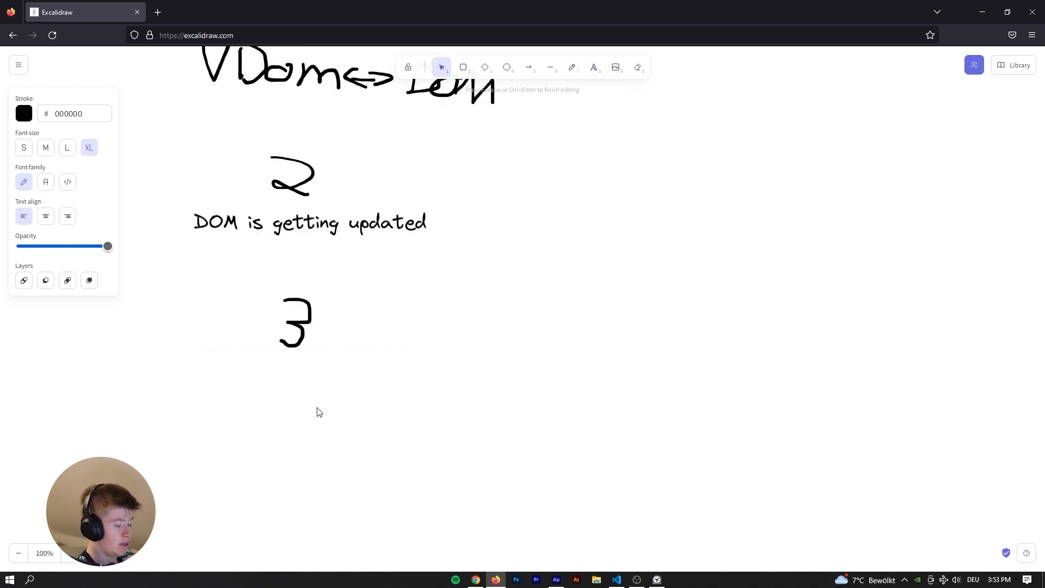
text(UI is painted)
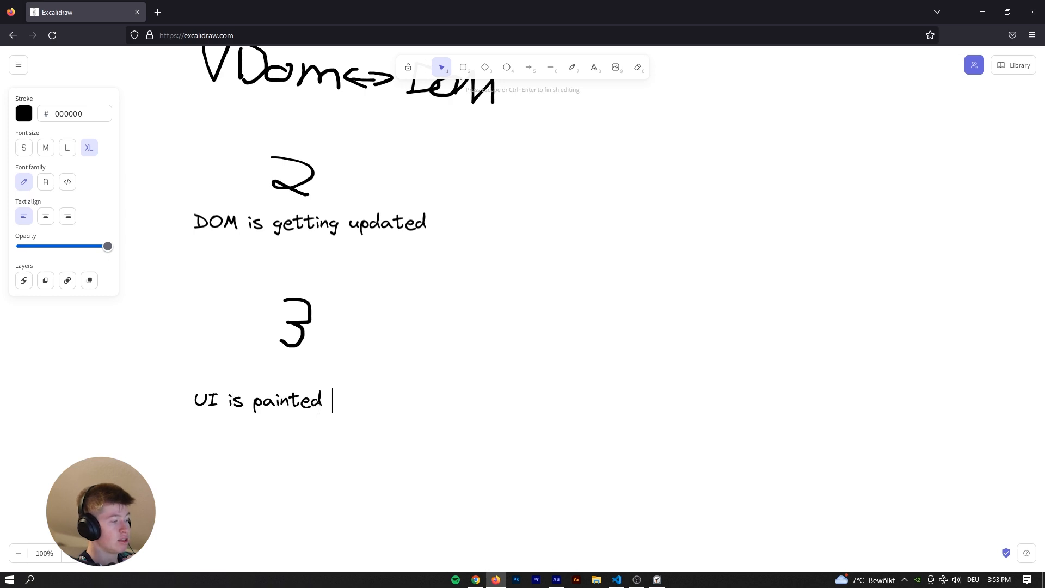
text(to the user)
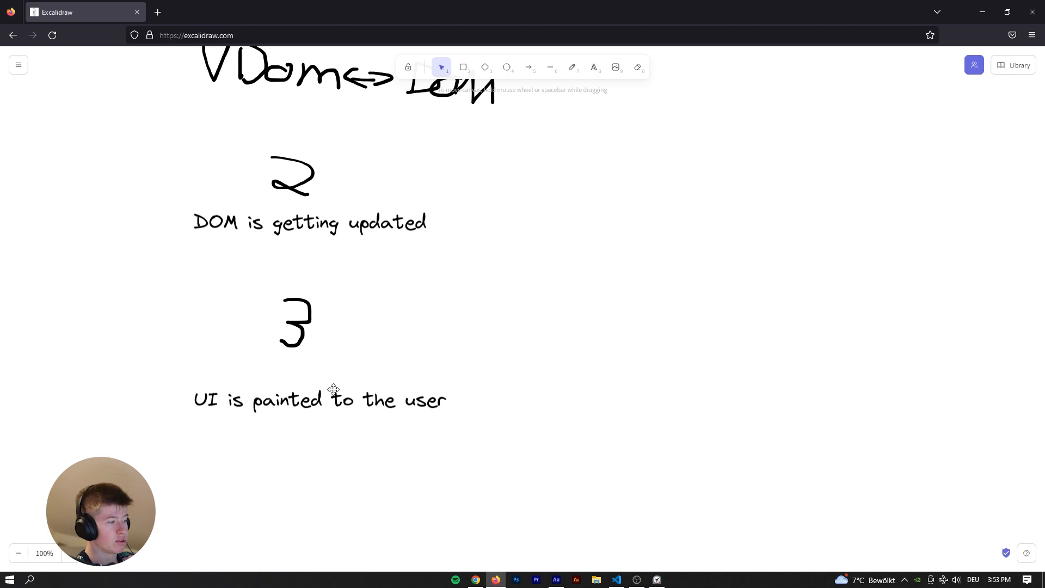
click(320, 400)
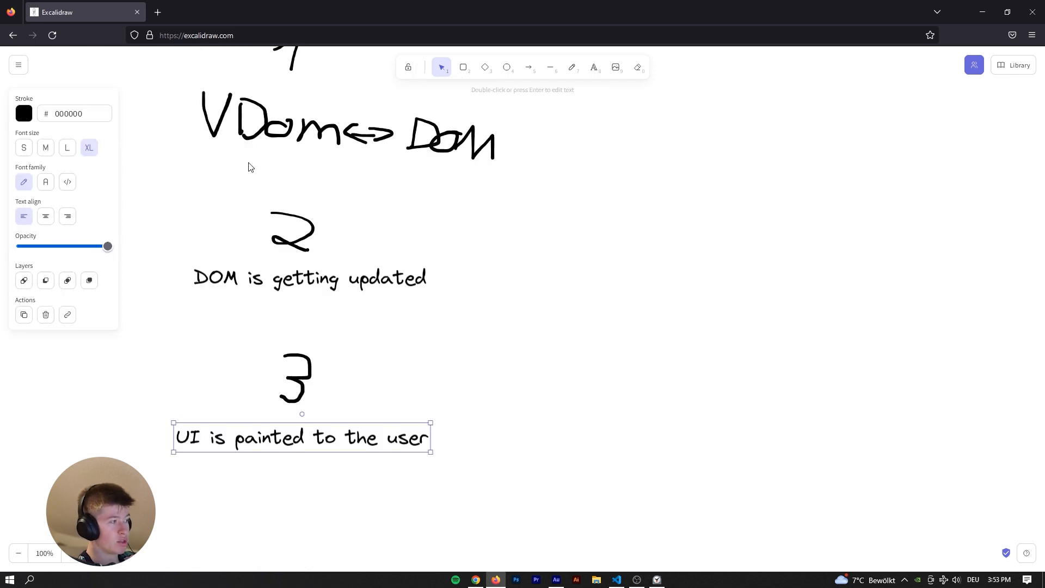
scroll(down, 3)
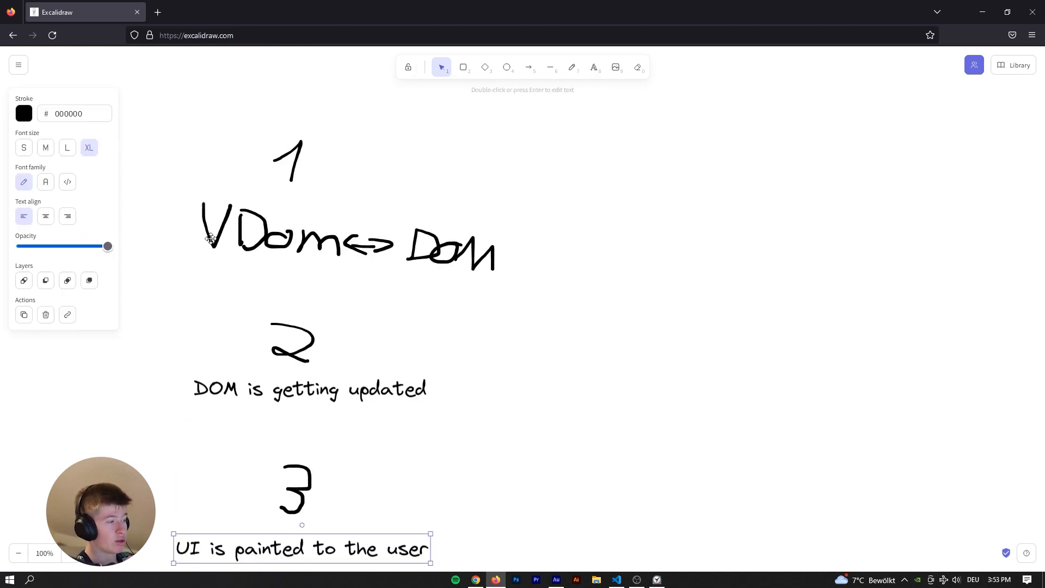
scroll(up, 3)
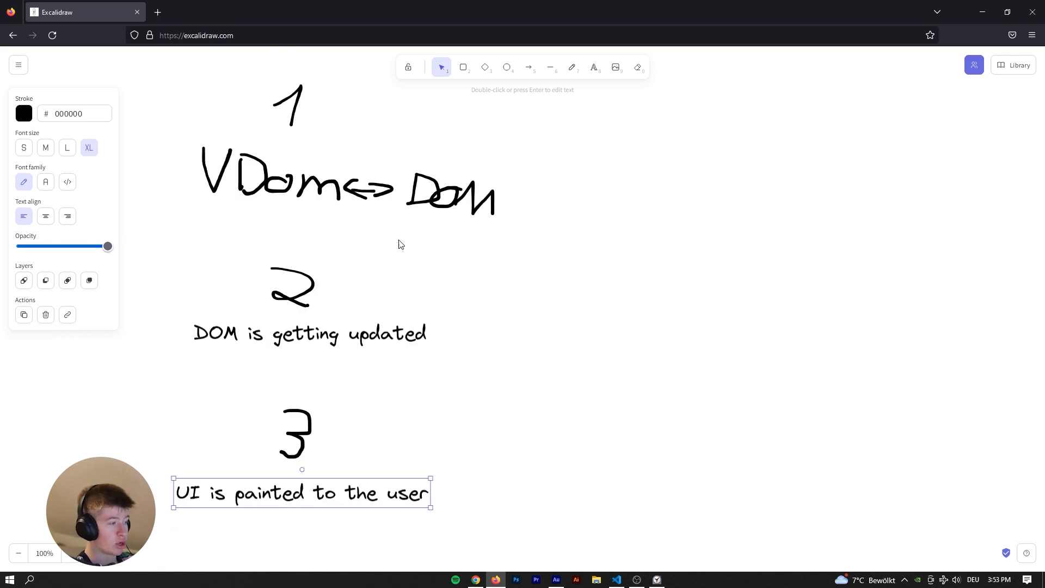
Sketch a freehand arrow toward step 3 and label it with the text 'useEffect'.
scroll(down, 3)
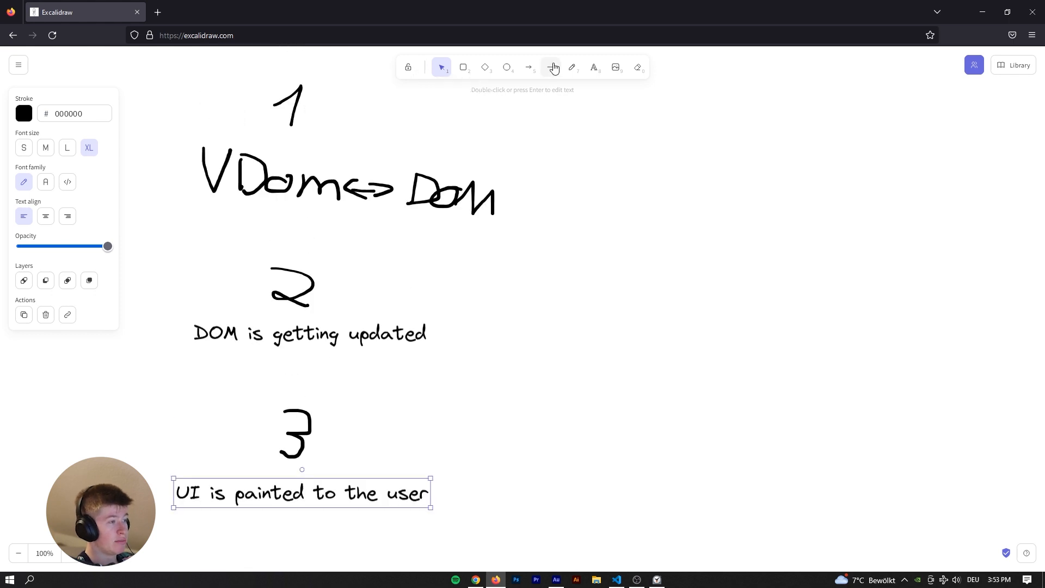
click(571, 66)
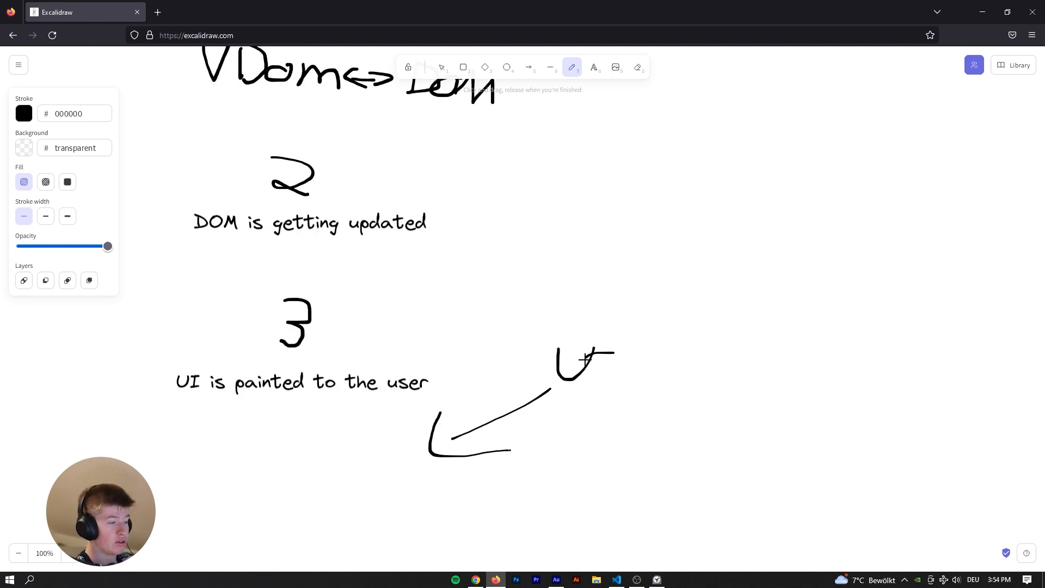
click(592, 66)
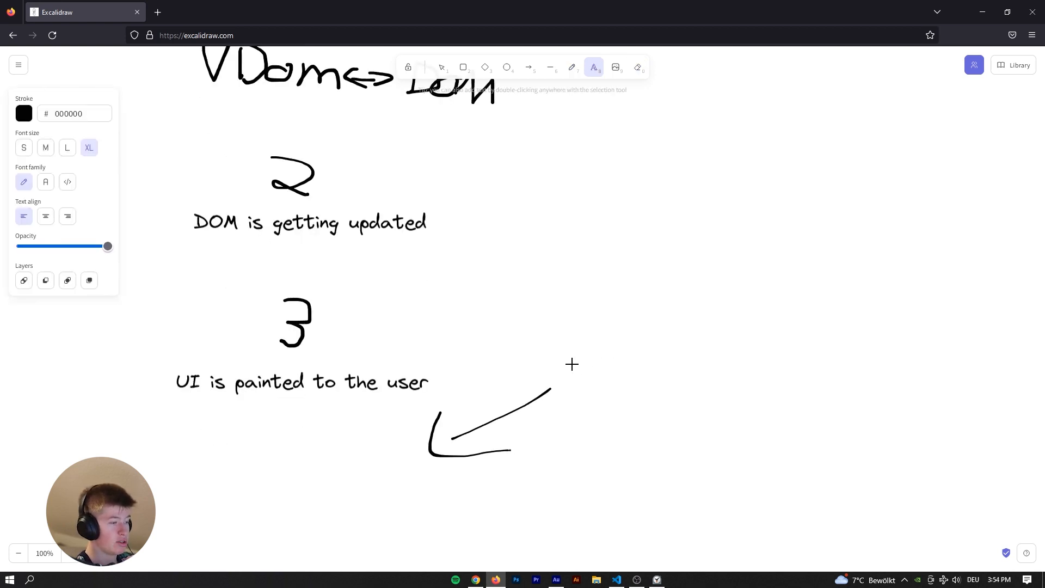
text(useEffec)
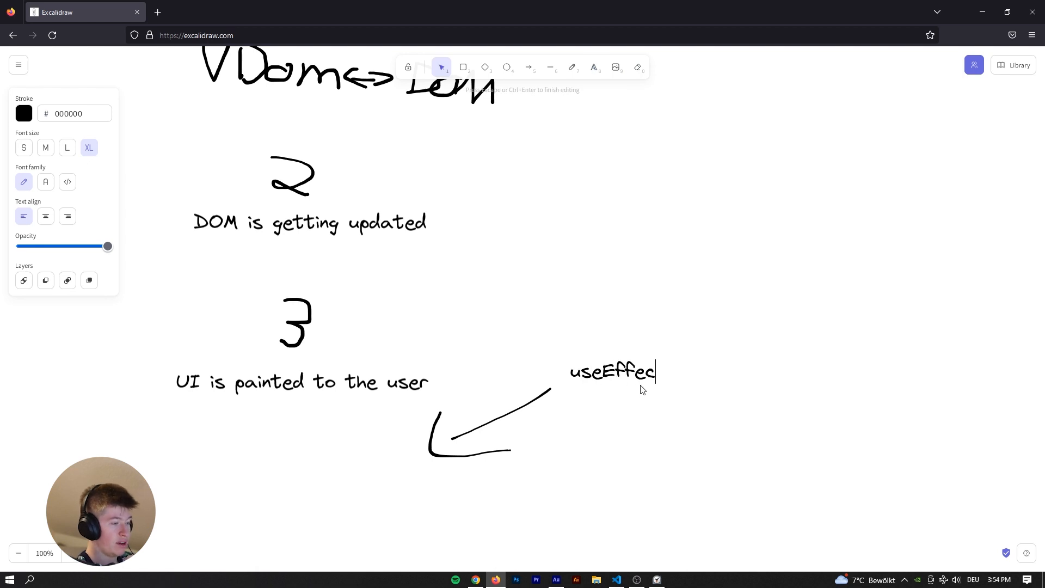
key(Escape)
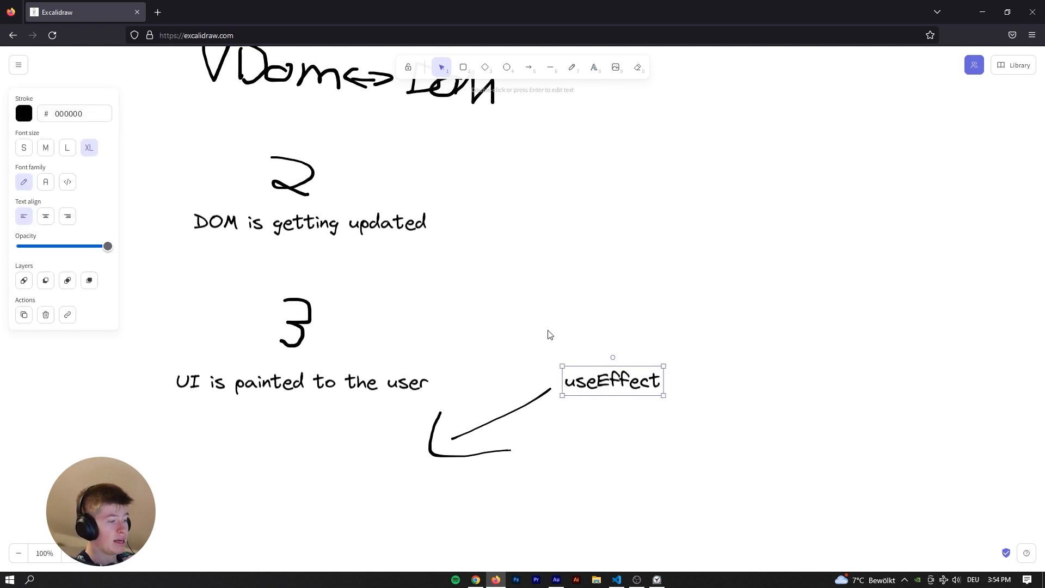
click(477, 265)
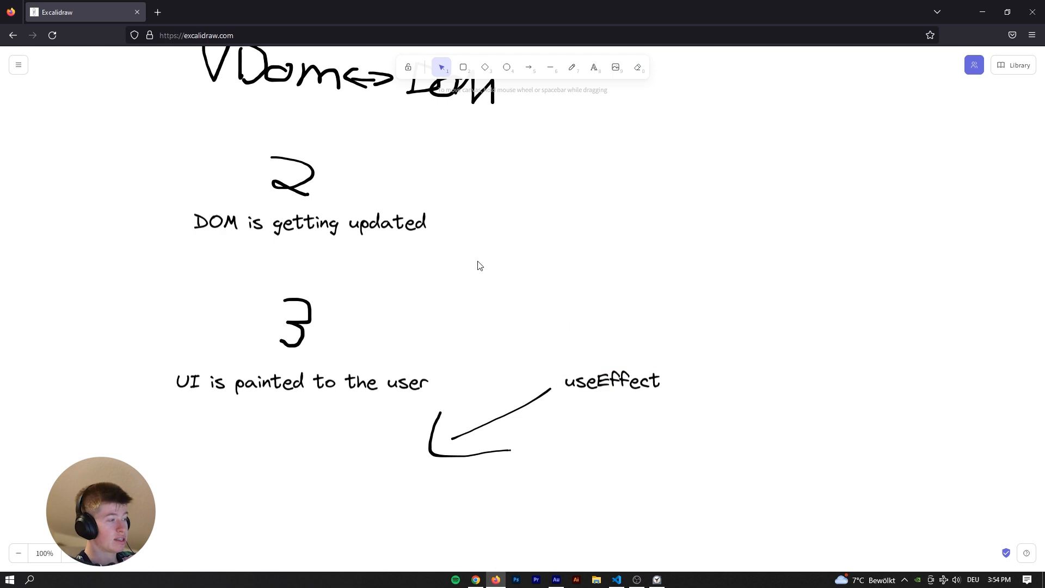
mouse_move(577, 253)
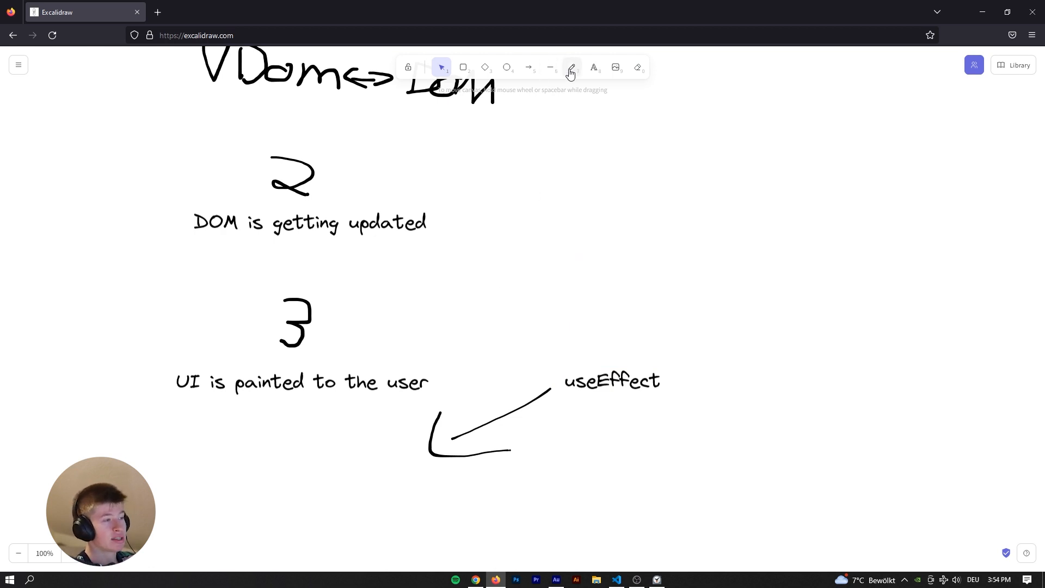
Sketch a second freehand arrow toward the 'DOM is getting updated' step and label it 'useLayoutEffect'.
click(572, 67)
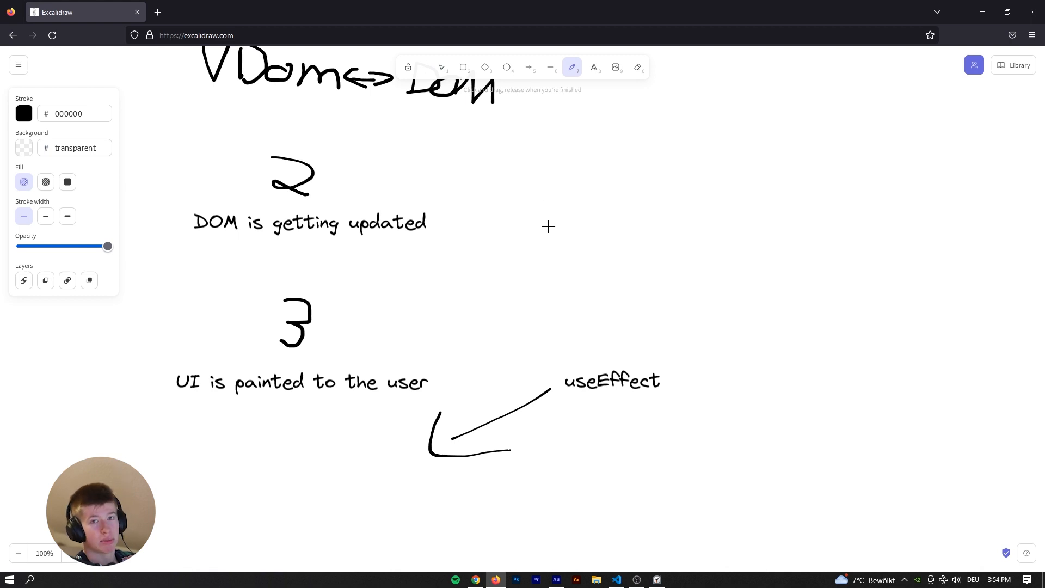
mouse_move(484, 291)
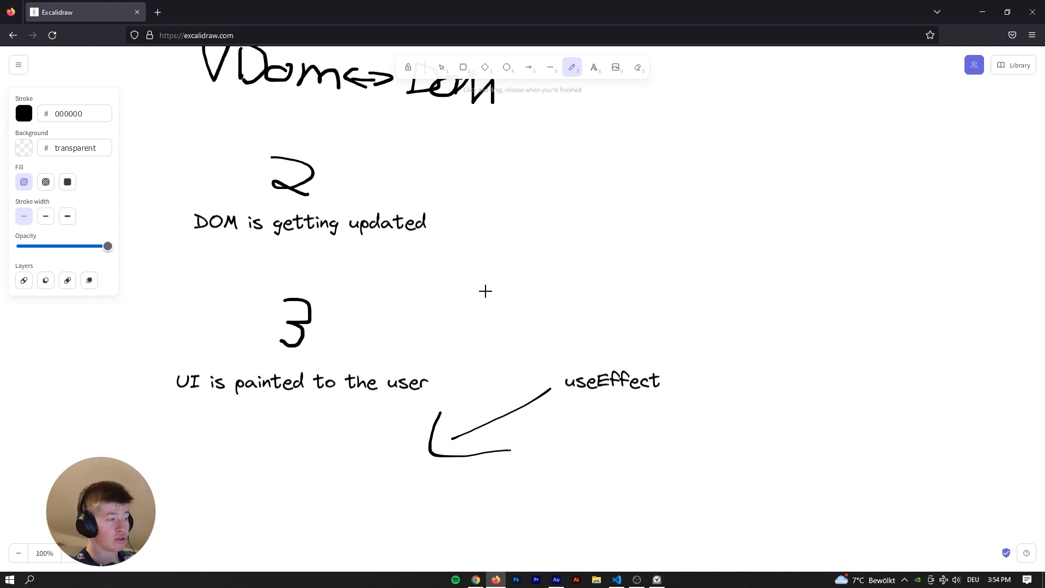
mouse_move(302, 340)
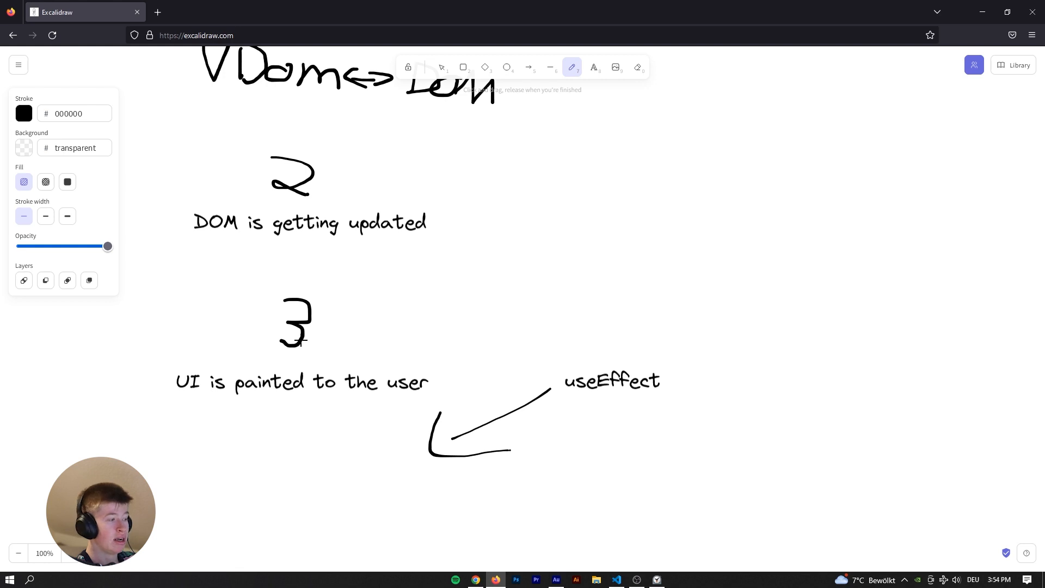
click(610, 381)
text(useLayoutEffect)
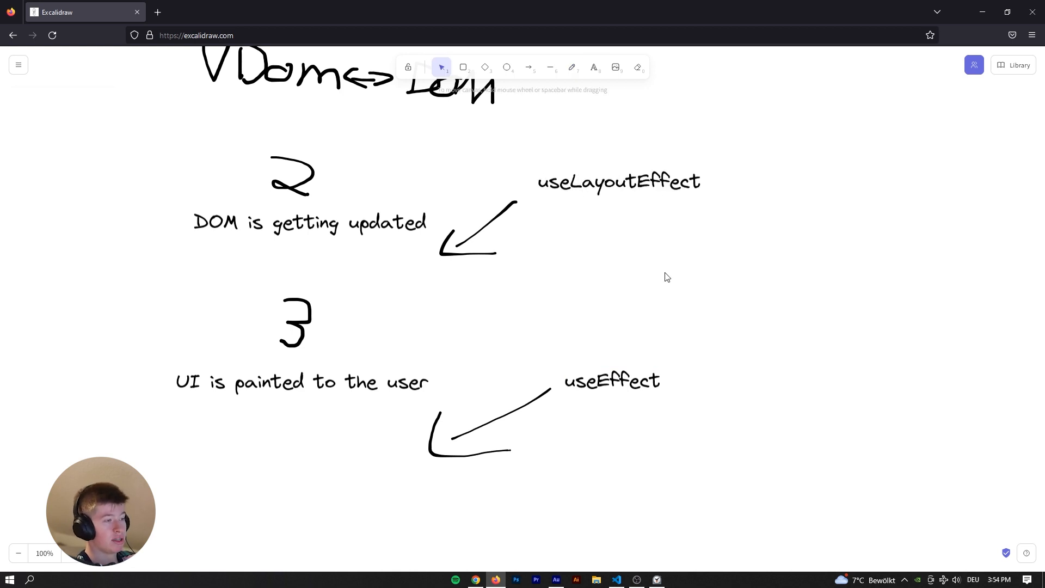
scroll(up, 3)
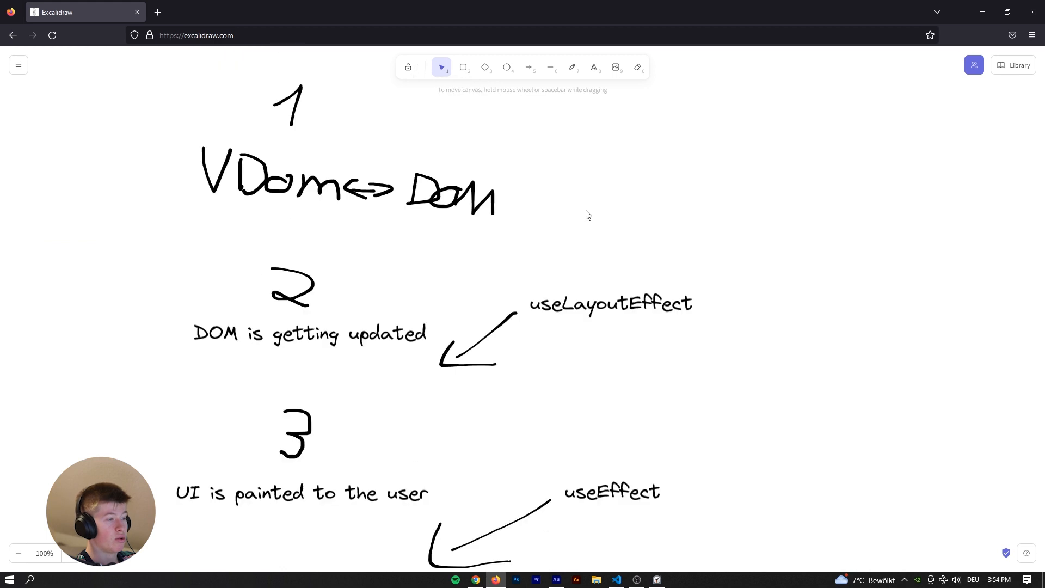
mouse_move(589, 310)
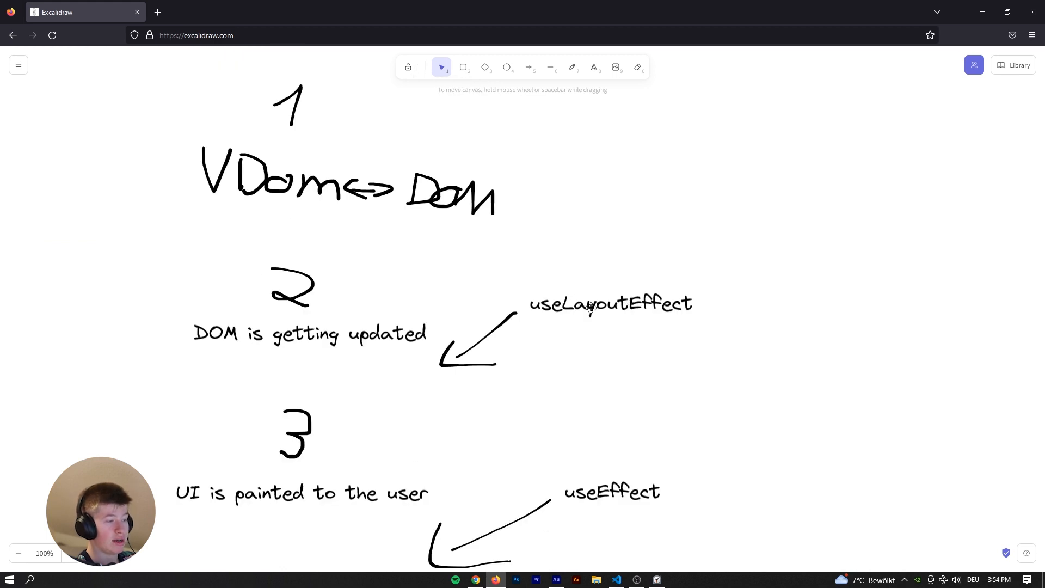
scroll(down, 3)
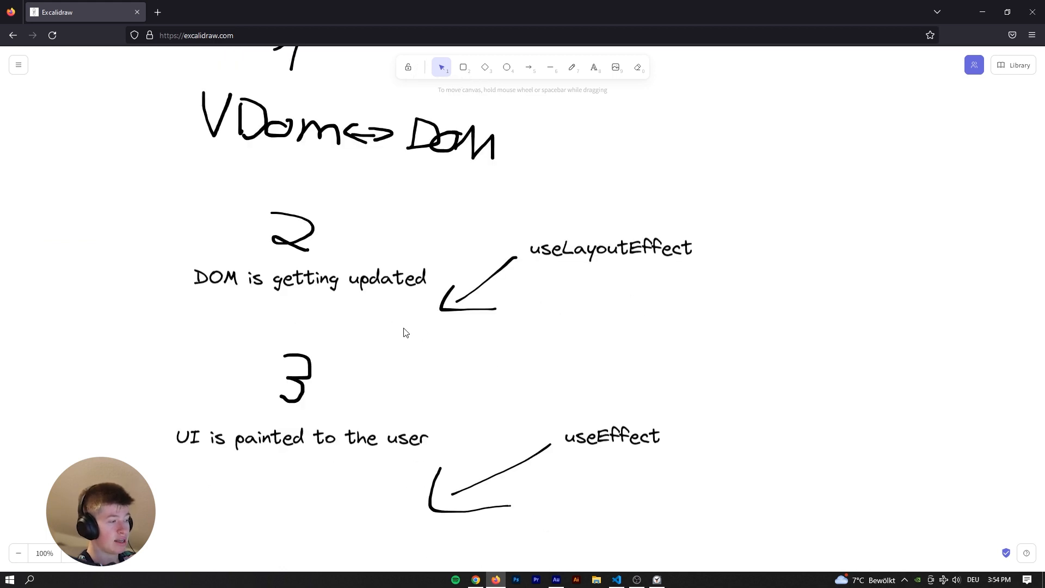
mouse_move(160, 364)
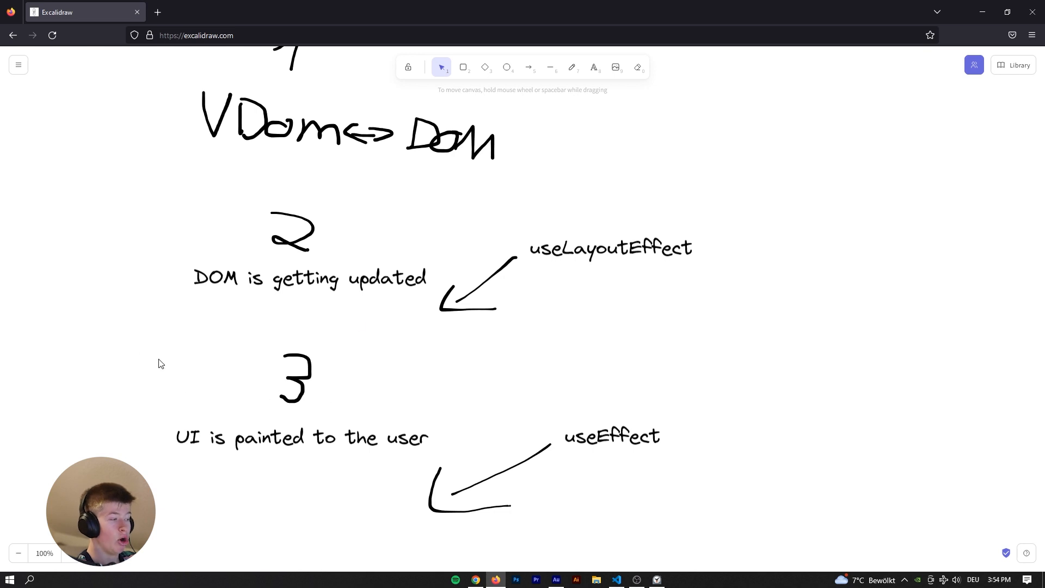
mouse_move(346, 415)
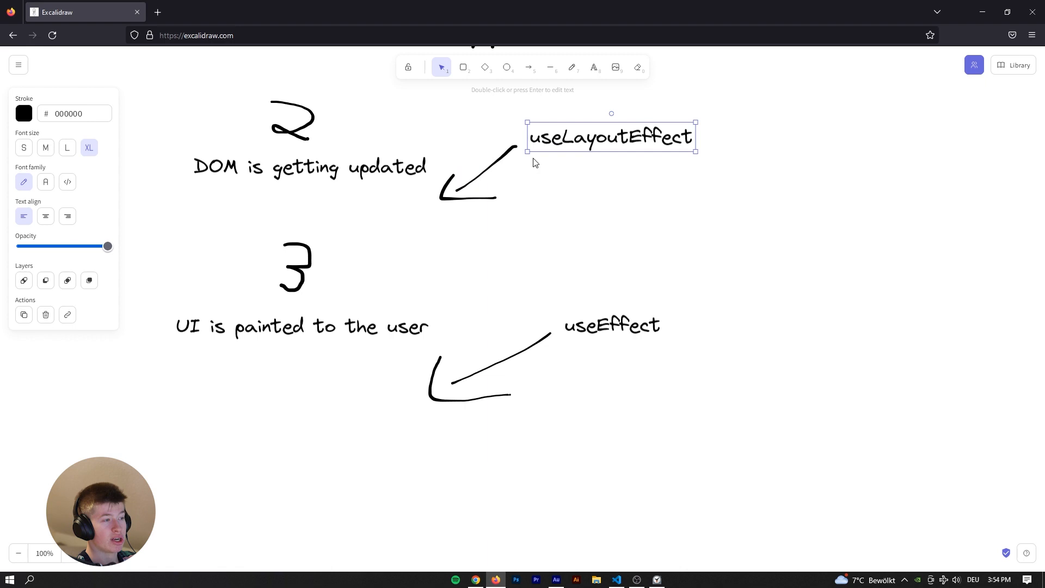
Deselect the new label, briefly select the arrow under useEffect, then switch back to VS Code.
click(580, 314)
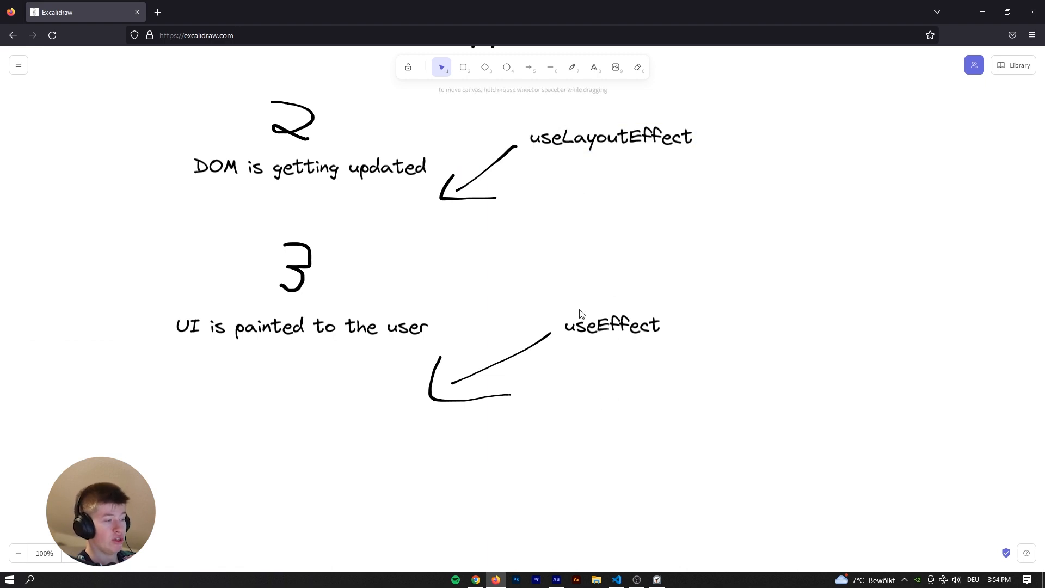
click(487, 350)
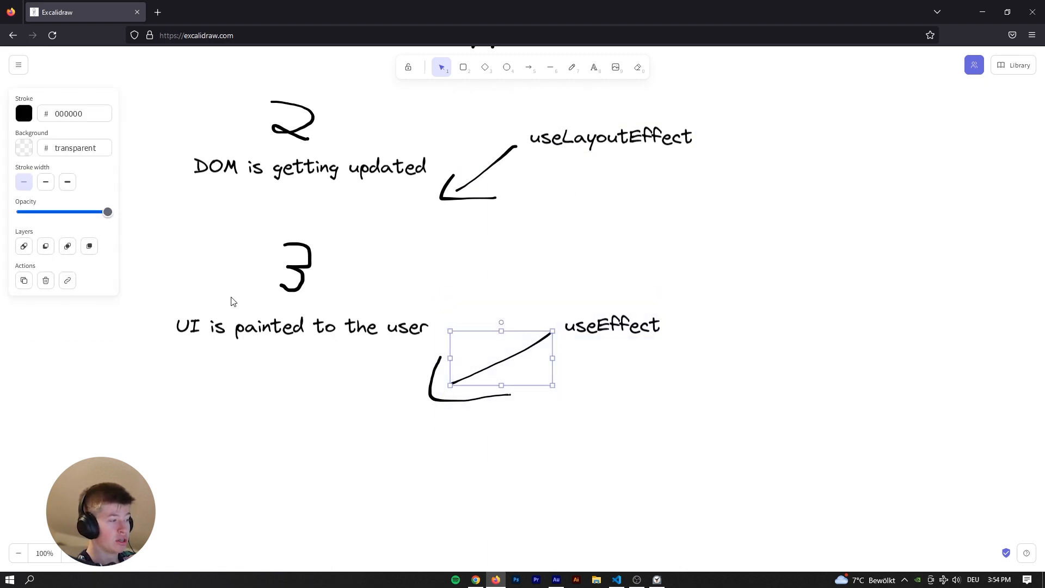
click(443, 345)
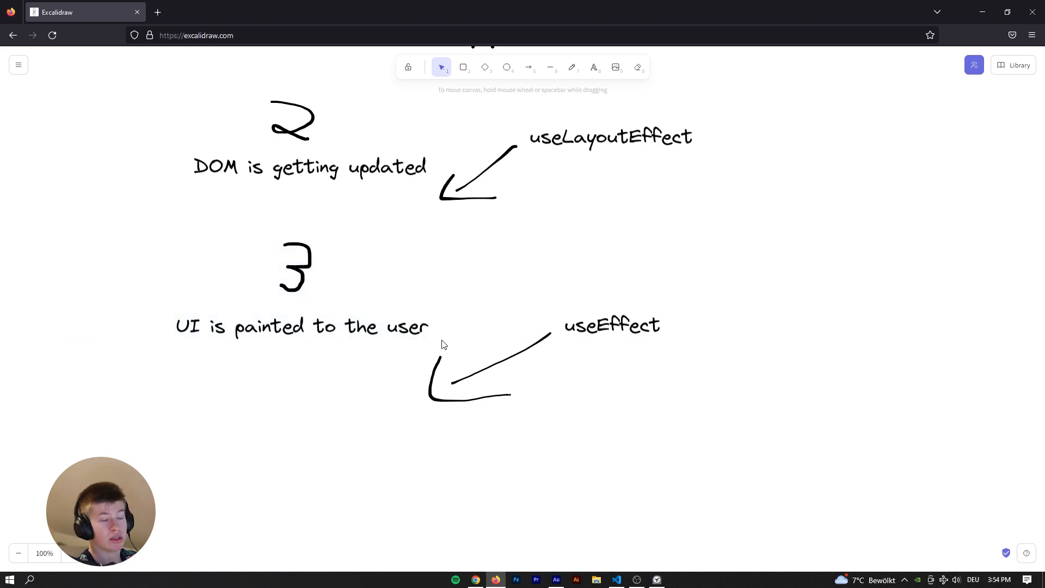
click(616, 579)
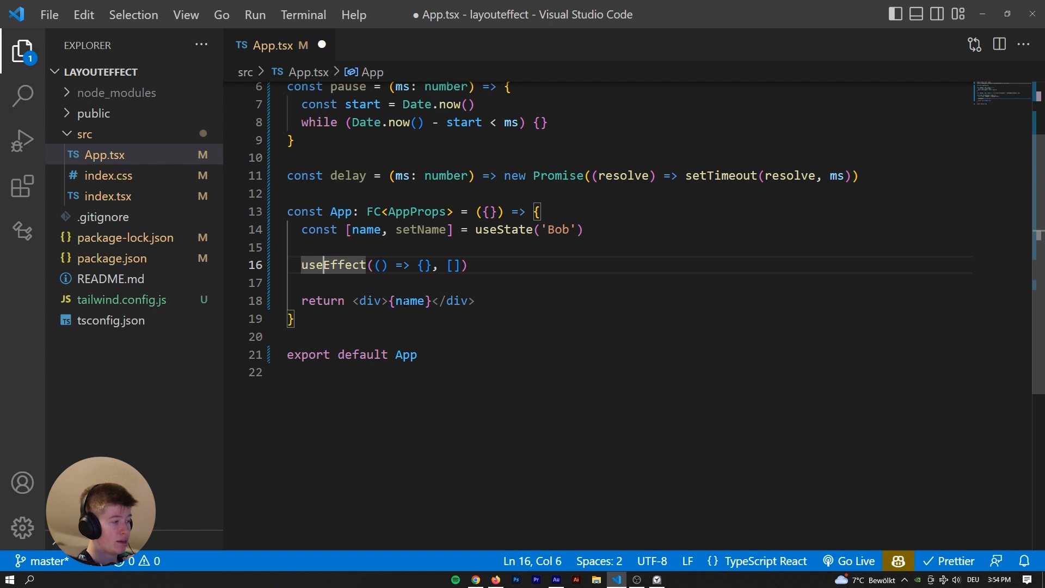
Change useEffect to useLayoutEffect in App.tsx and open its callback body onto its own lines.
text(Layout)
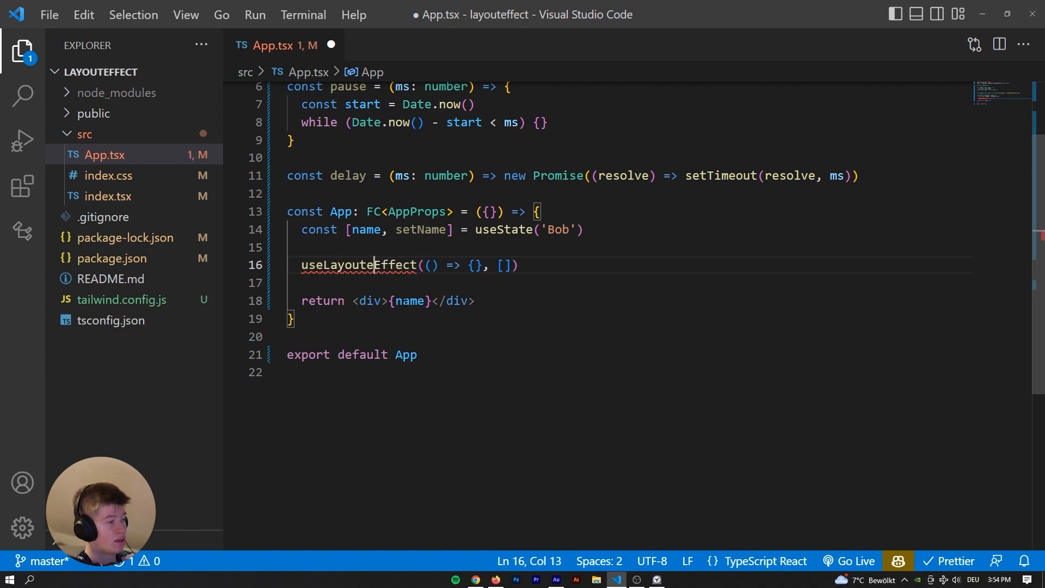
click(468, 264)
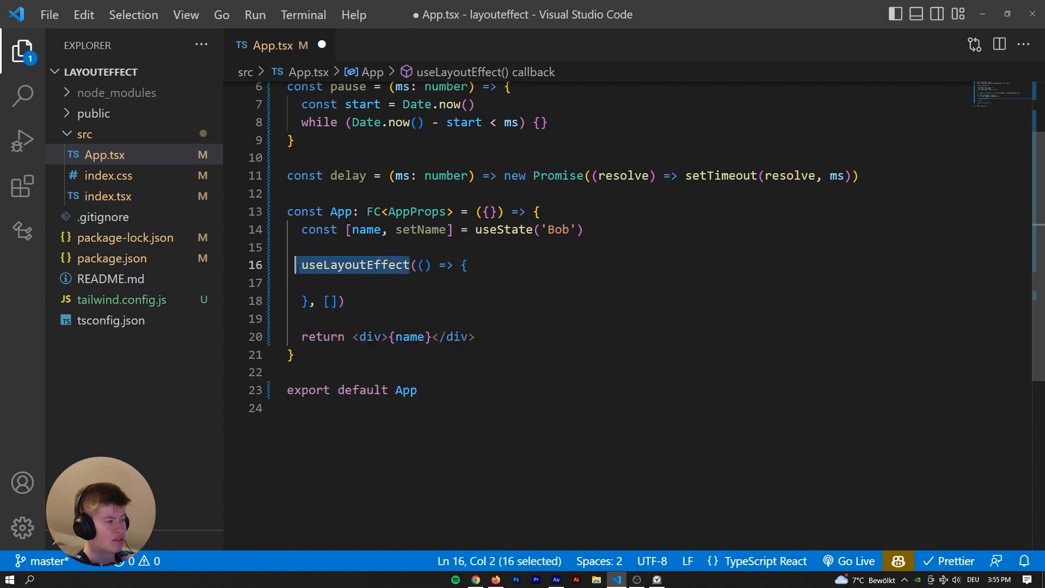
click(346, 283)
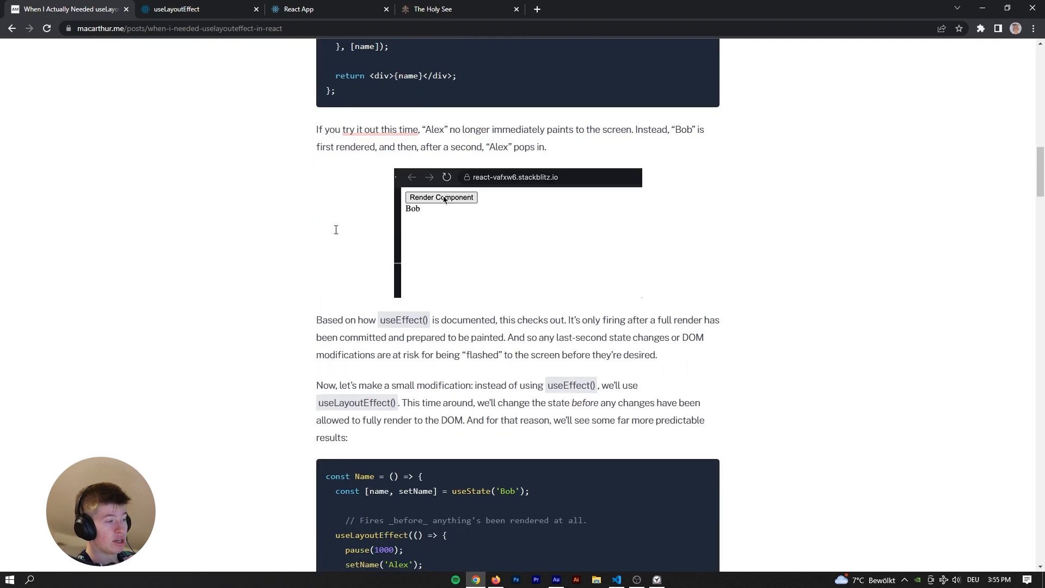
Glance at the React docs useLayoutEffect tab, then return to the blog post and start scrolling down.
scroll(down, 3)
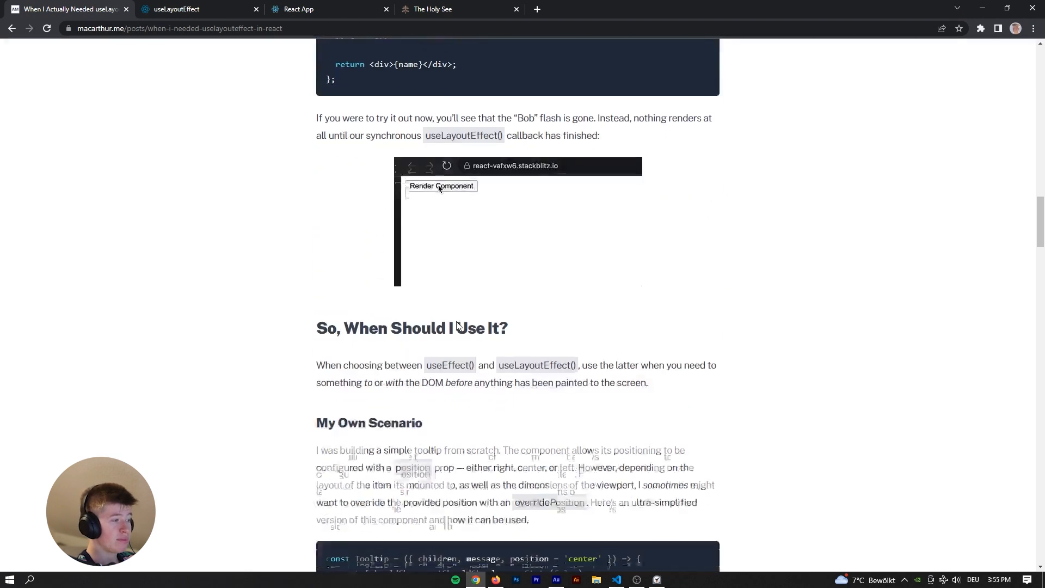
click(174, 9)
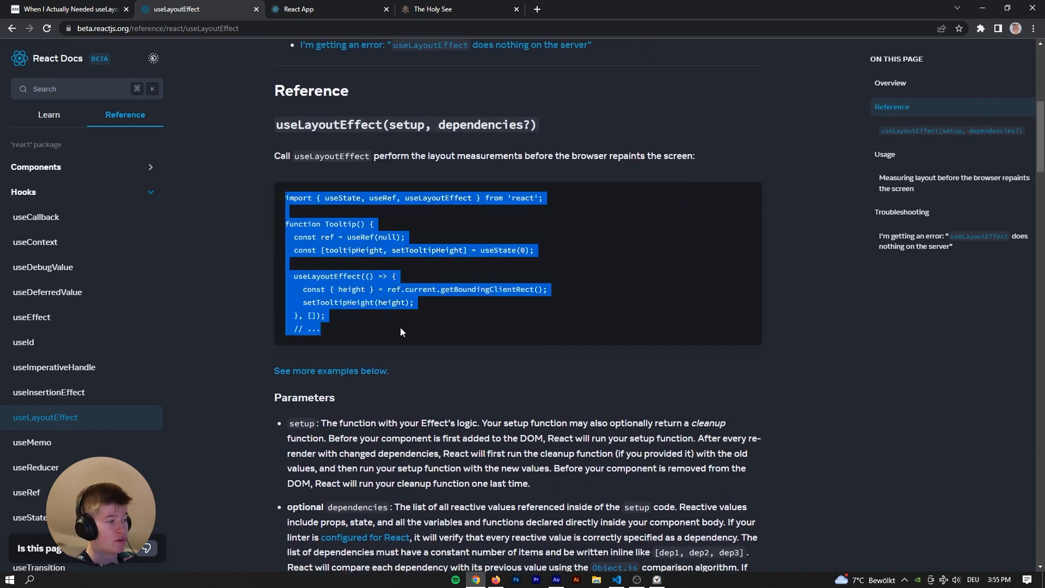
click(66, 8)
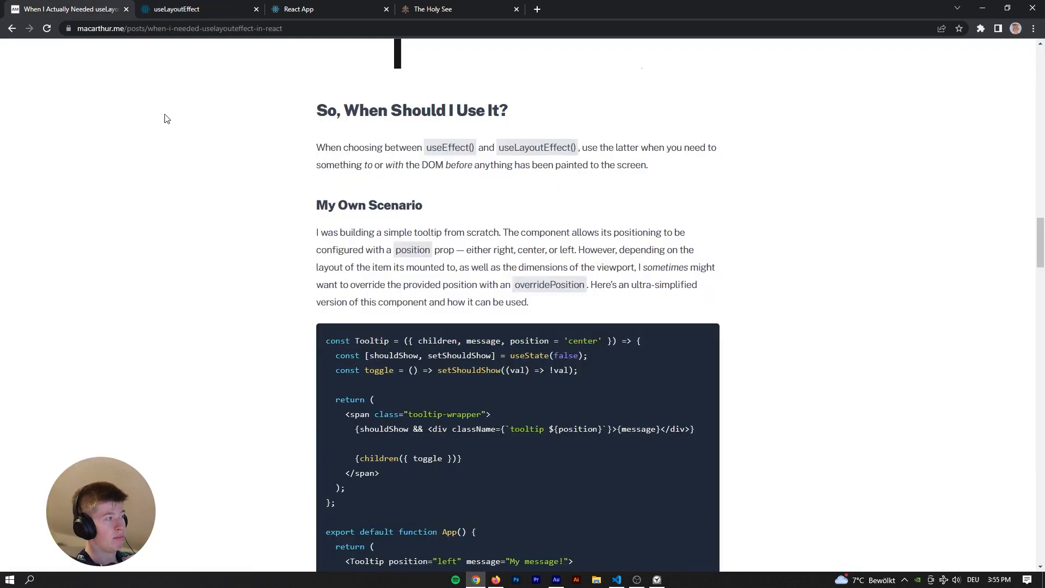
scroll(down, 3)
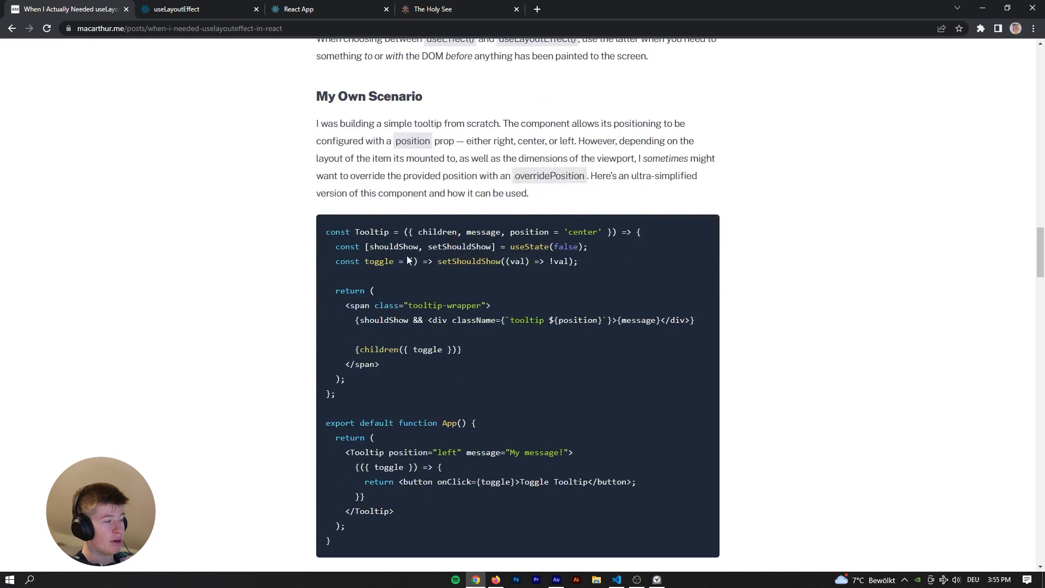
Scroll past the Tooltip code sample to the screenshot of the tooltip cut off outside the viewport.
scroll(down, 3)
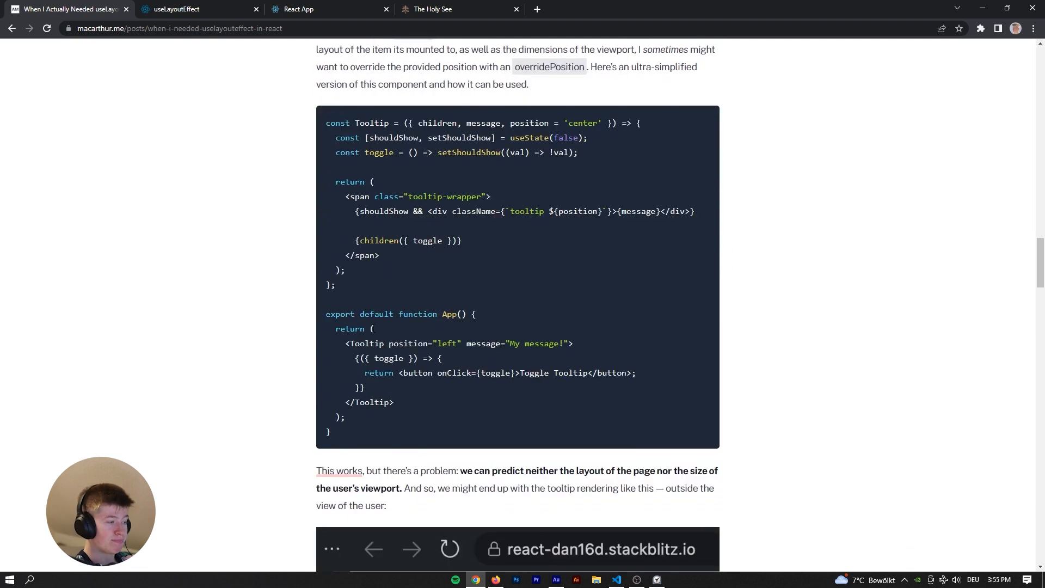
scroll(down, 3)
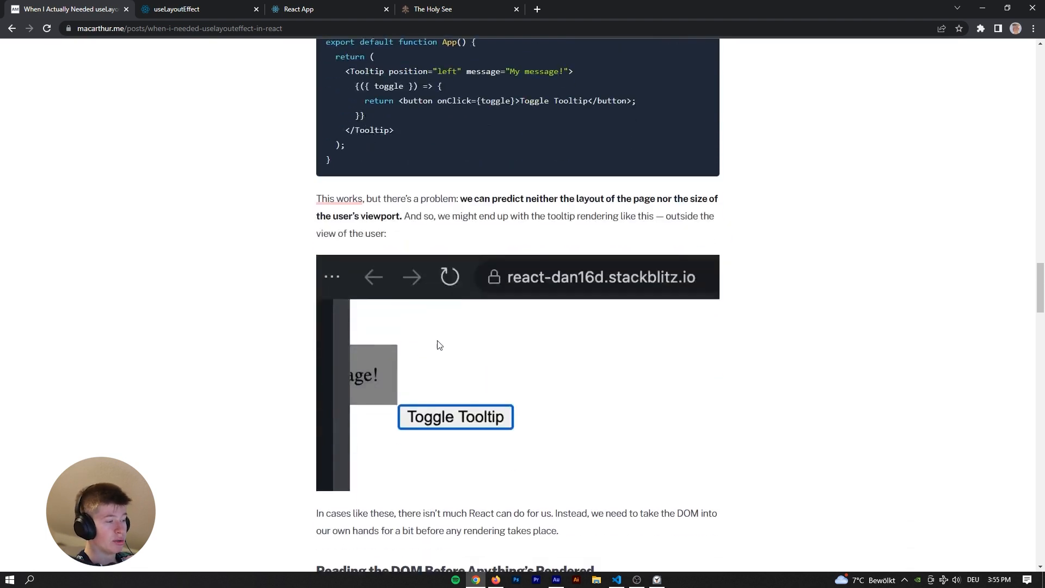
mouse_move(457, 416)
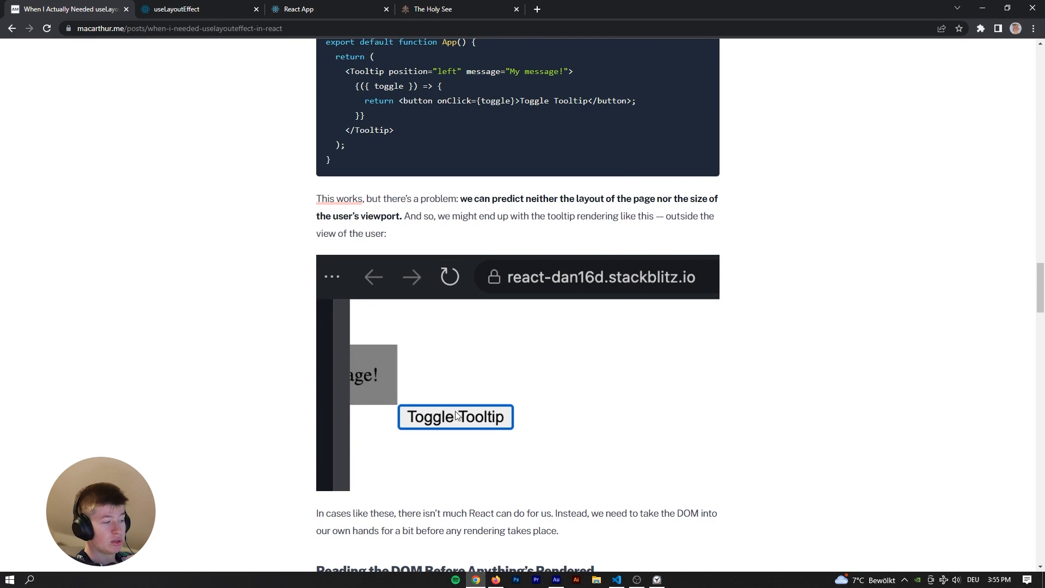
mouse_move(360, 384)
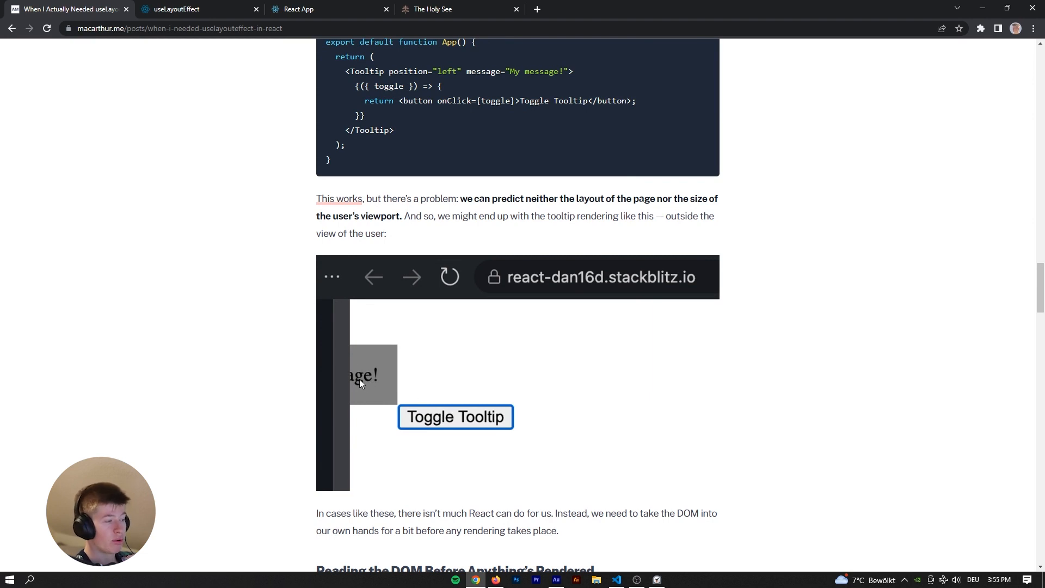
mouse_move(353, 385)
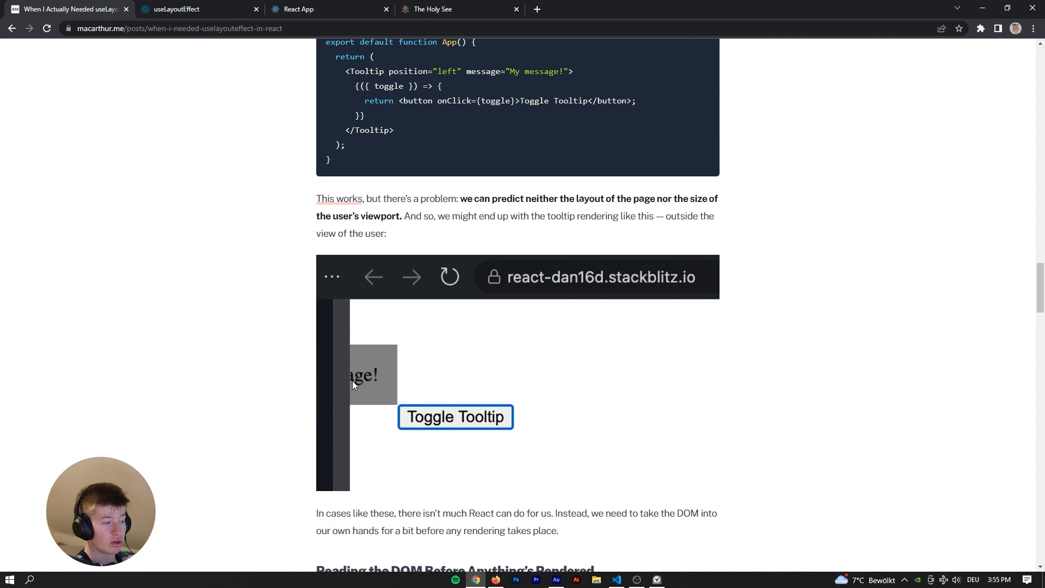
mouse_move(391, 357)
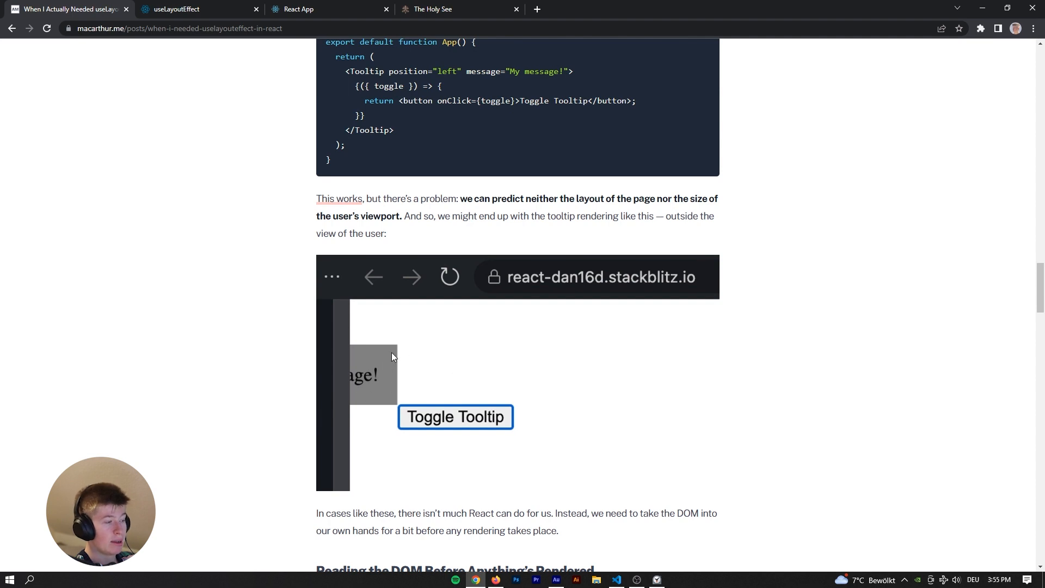
scroll(down, 3)
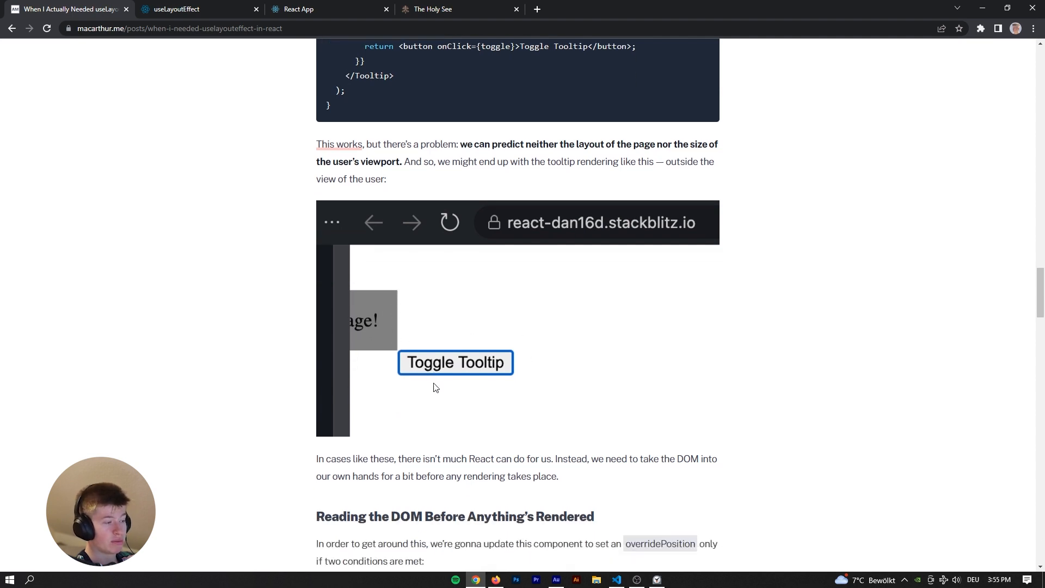
click(614, 579)
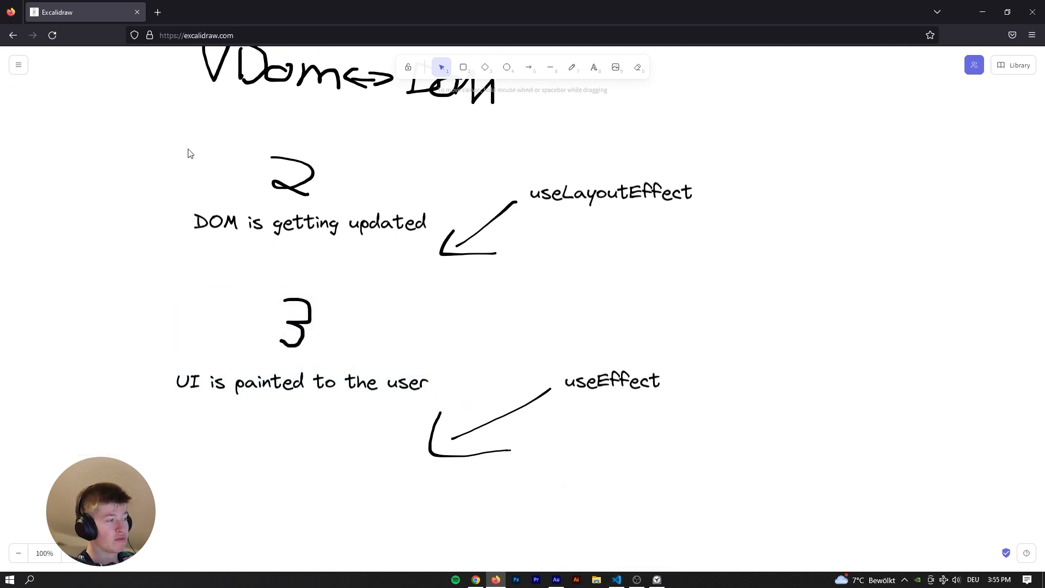
mouse_move(514, 281)
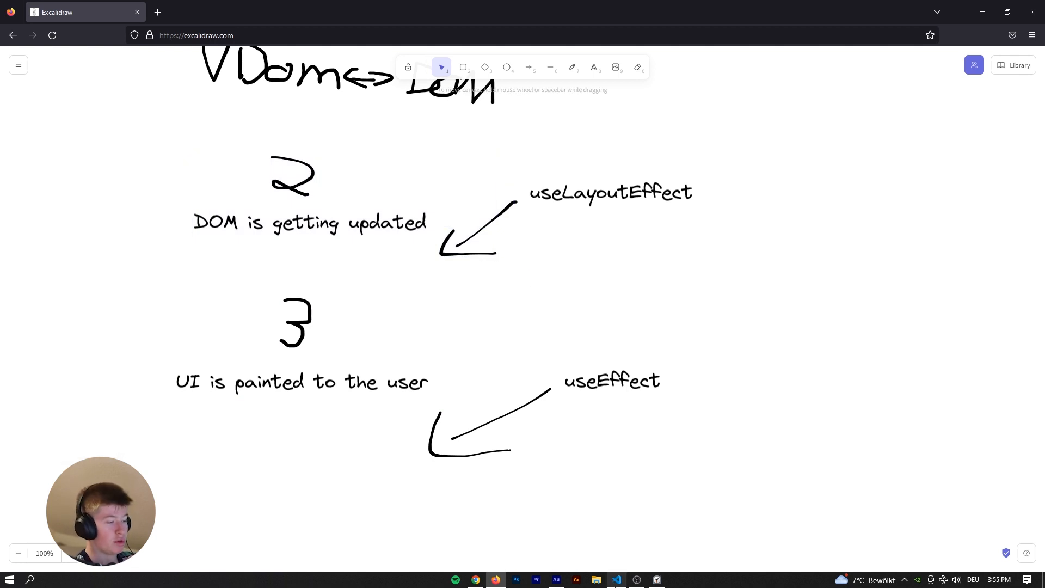
click(616, 577)
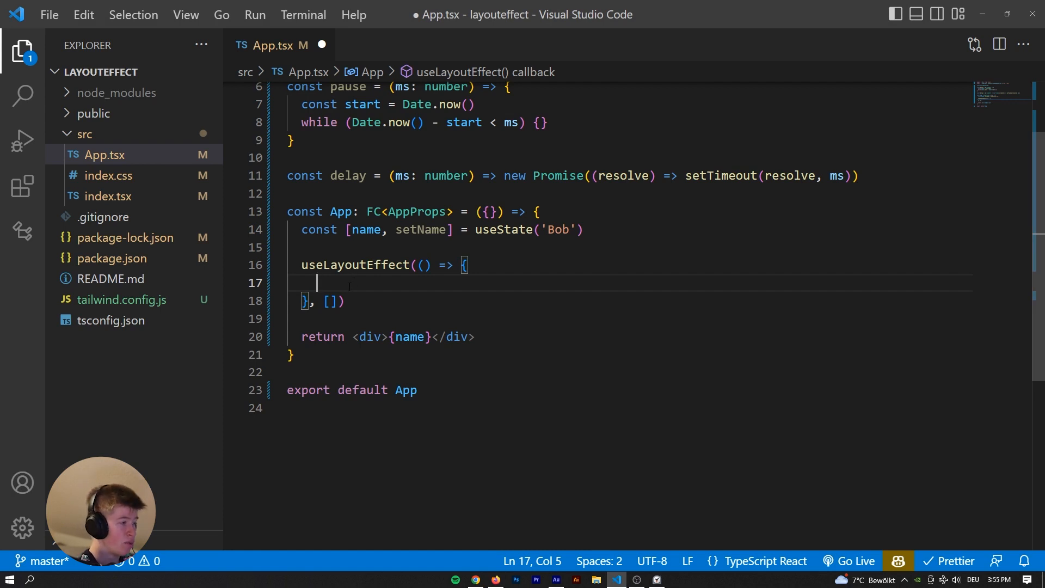
Add setName('Pope Francis') inside the useLayoutEffect callback and save App.tsx.
text(setName(''))
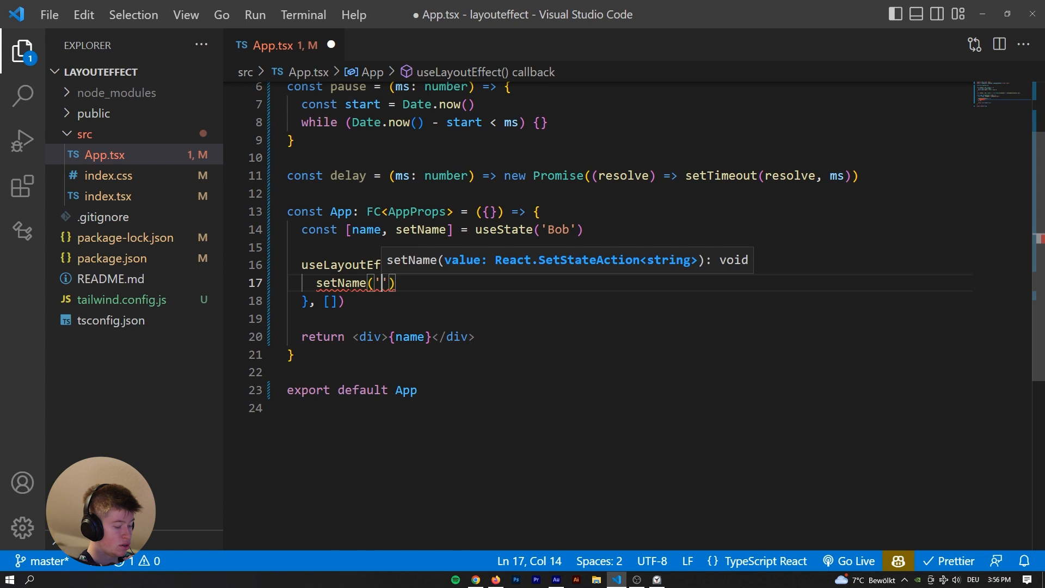
text(Pope Francis)
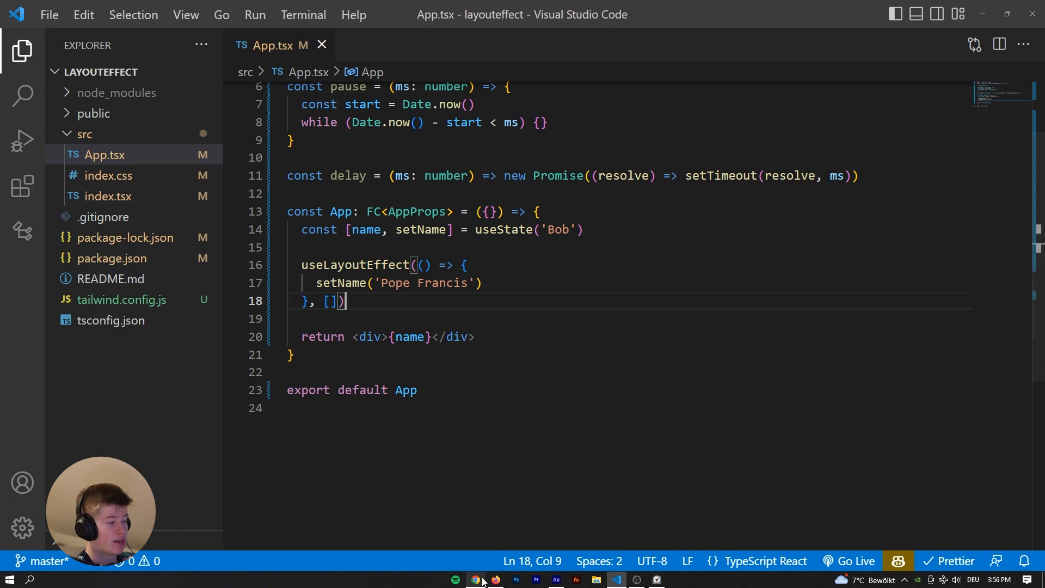
click(475, 578)
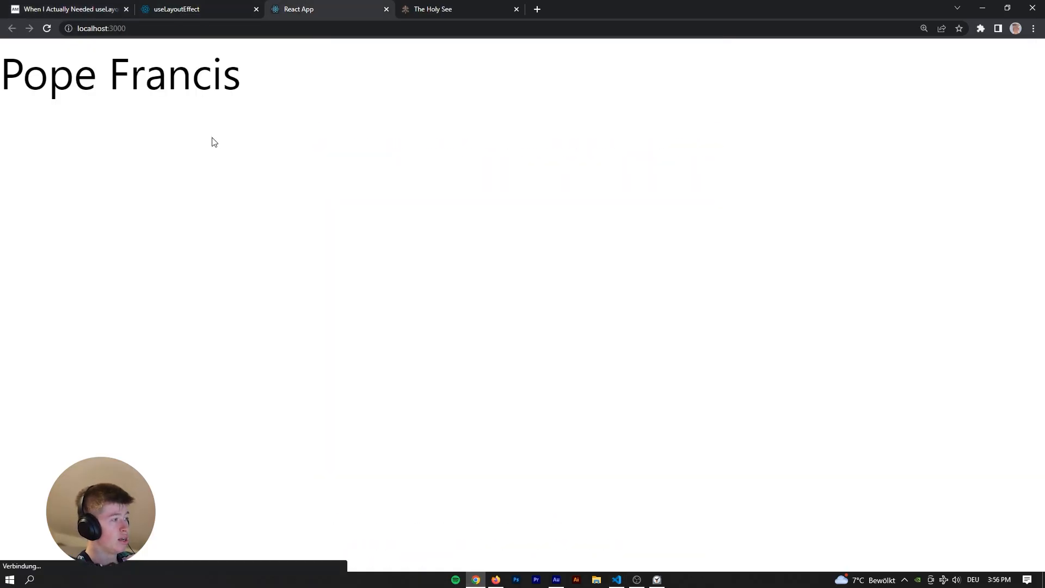
Flip between App.tsx and the localhost:3000 app to confirm it renders 'Pope Francis'.
click(616, 578)
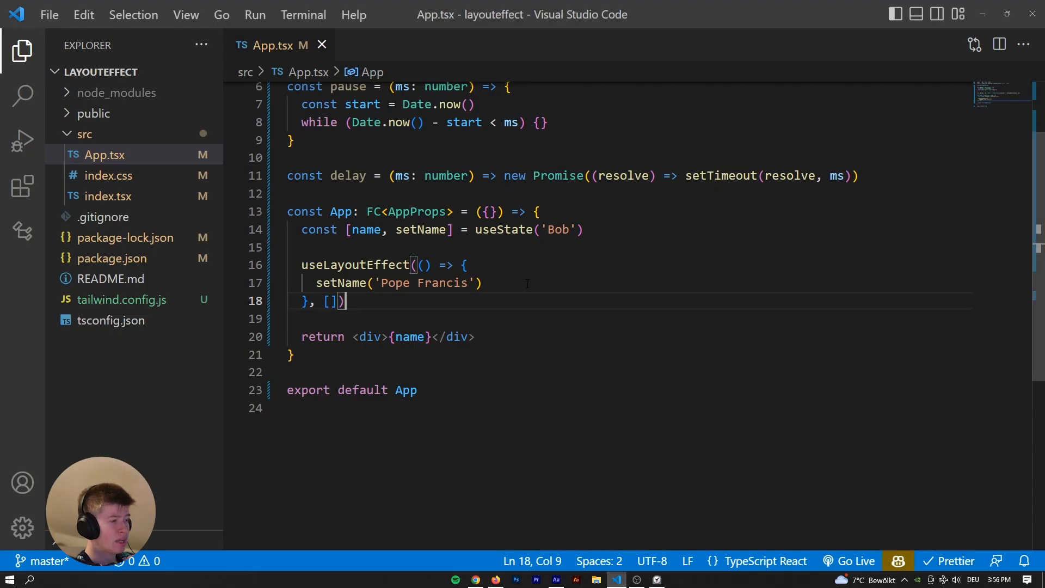
click(485, 283)
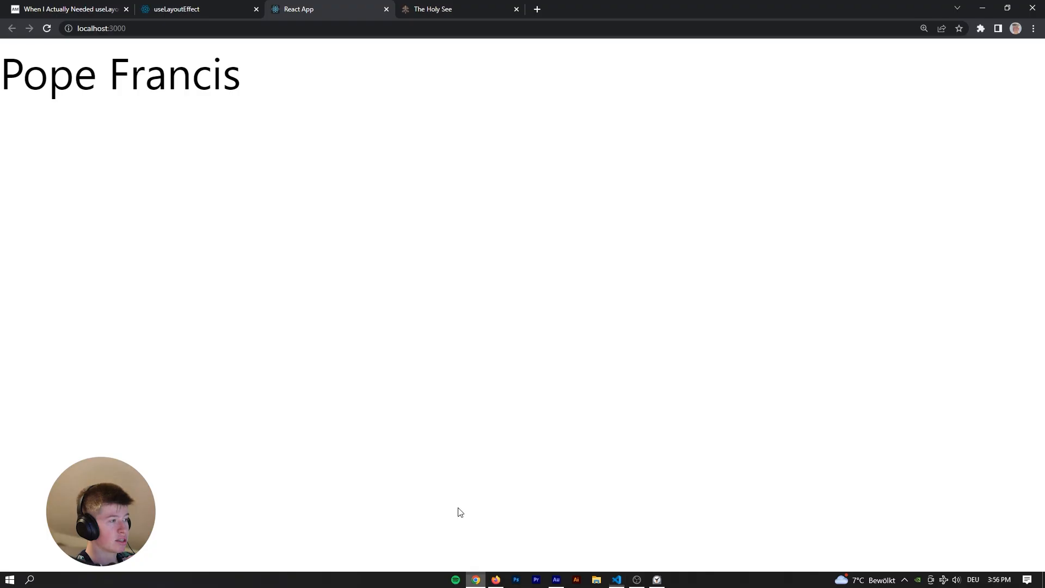
mouse_move(215, 162)
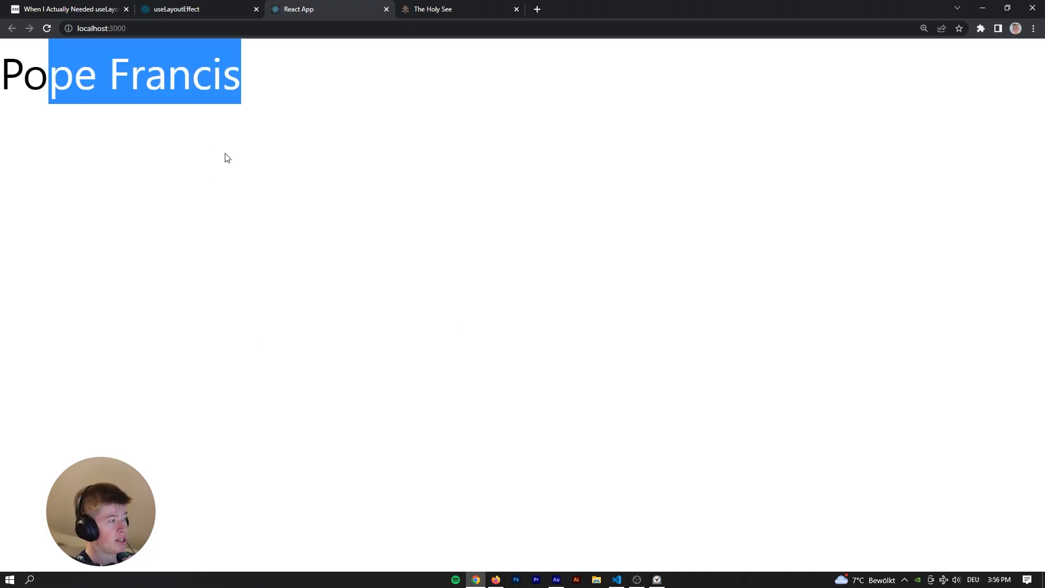
click(616, 579)
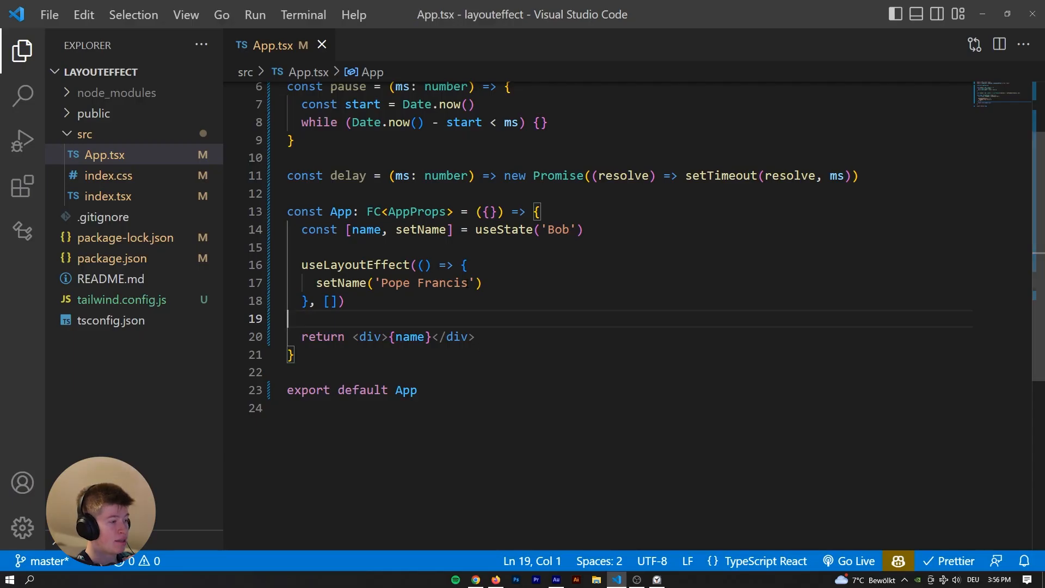
Try replacing useLayoutEffect with useEffect in App.tsx, then bring up the render-steps diagram.
double_click(355, 265)
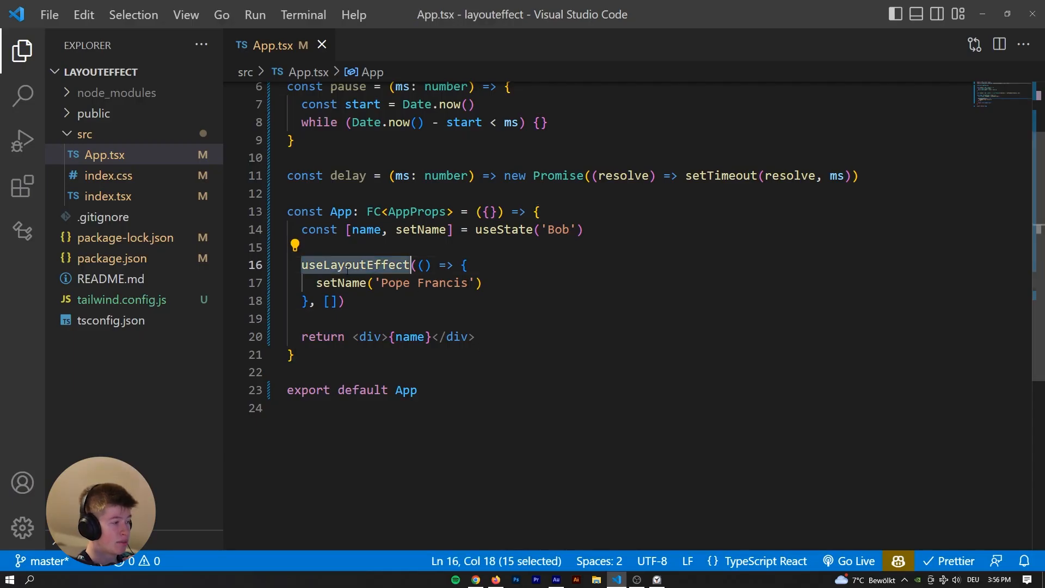
click(365, 264)
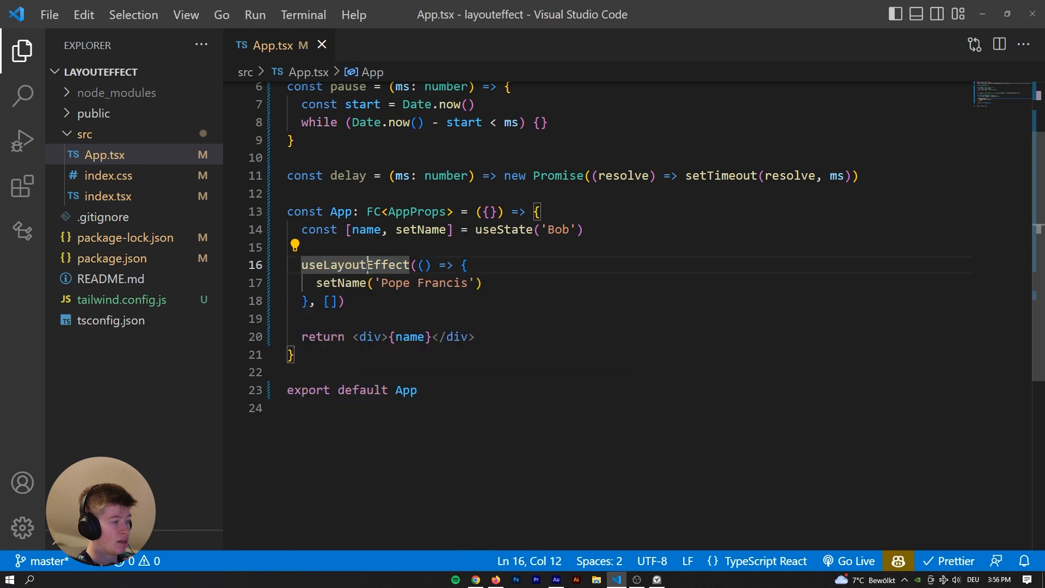
text(useEffect)
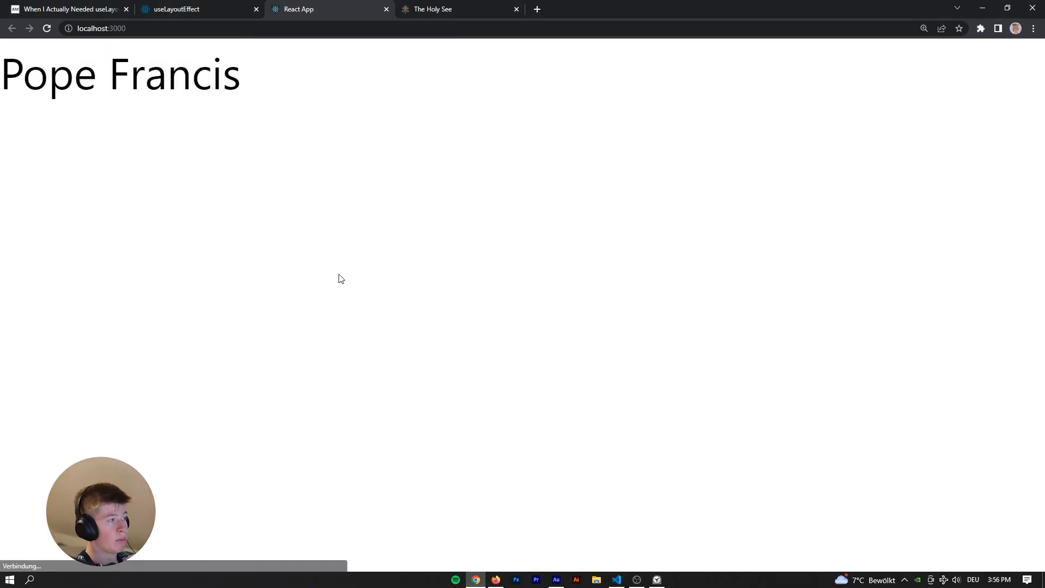
click(616, 579)
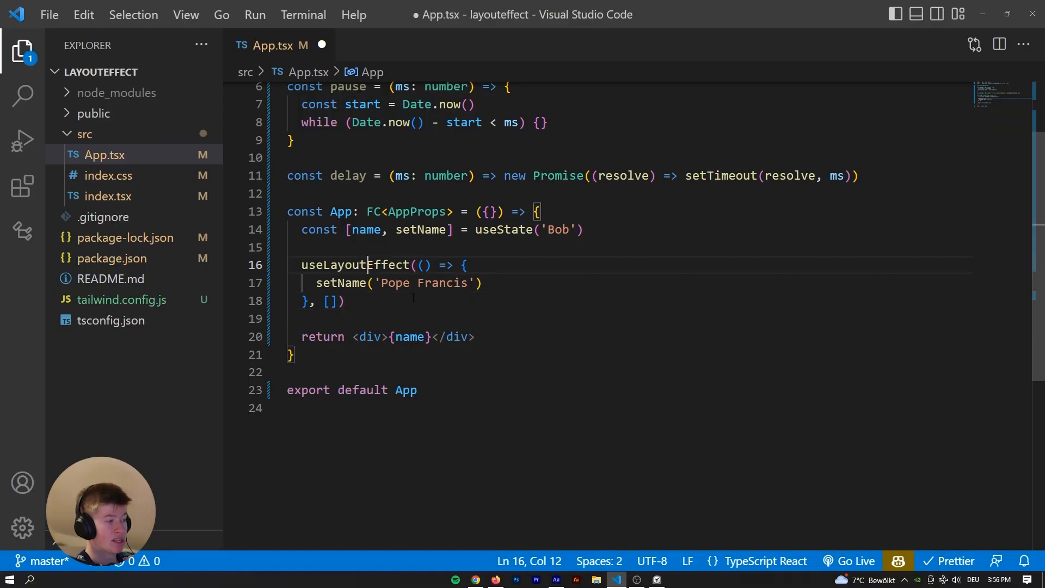
click(340, 300)
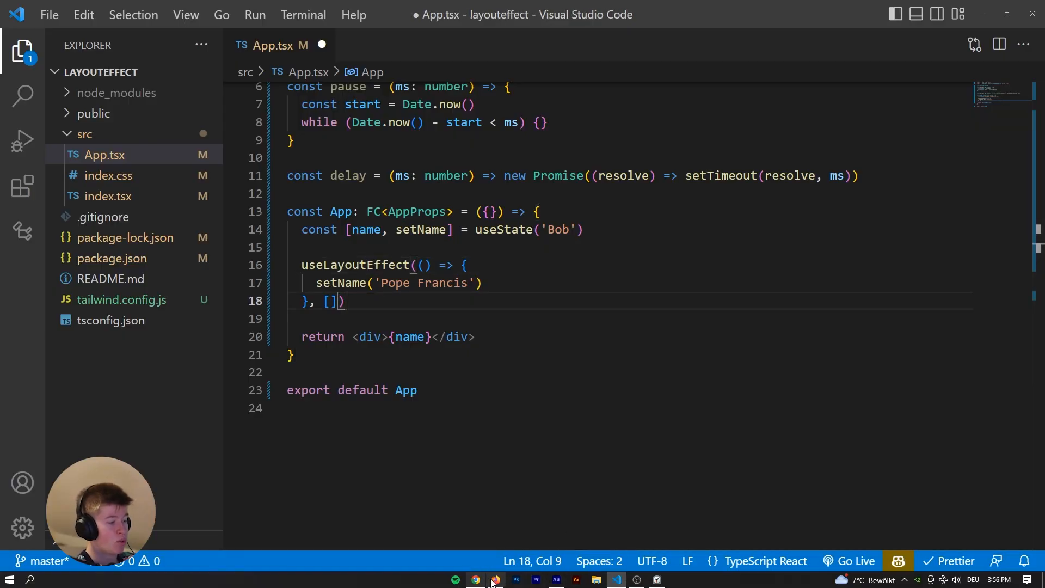
click(476, 579)
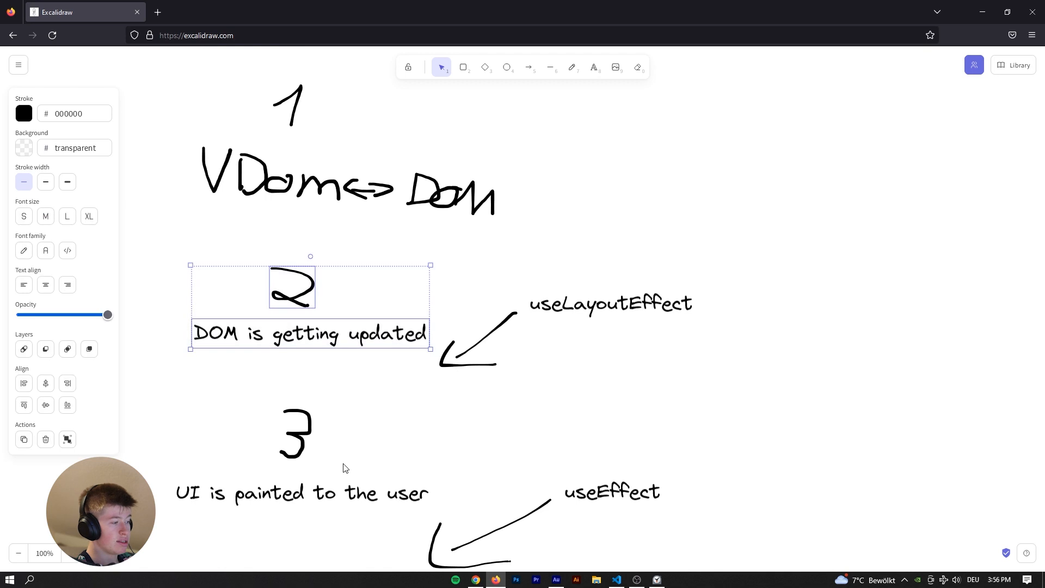
scroll(down, 3)
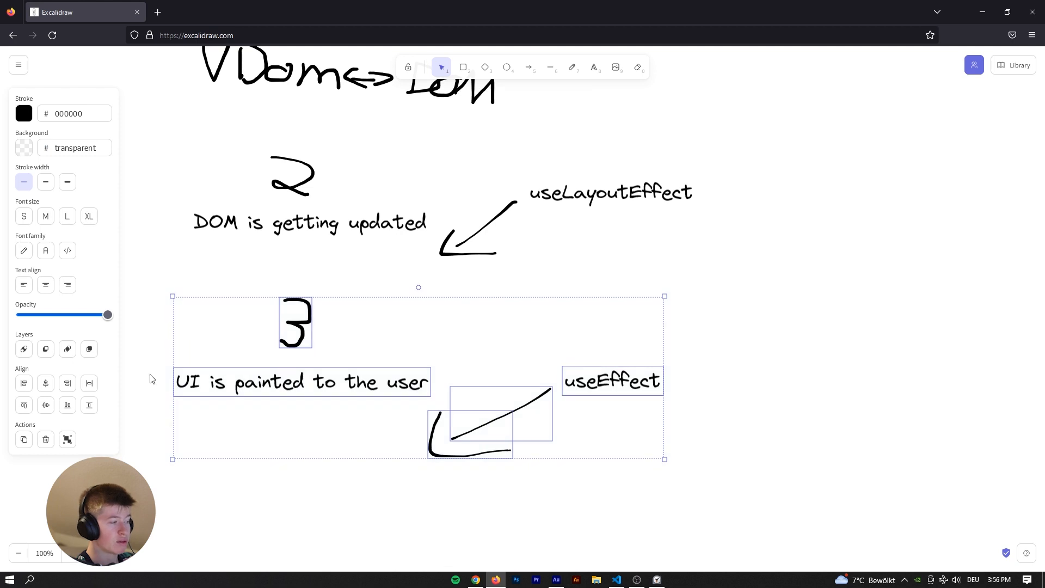
click(615, 578)
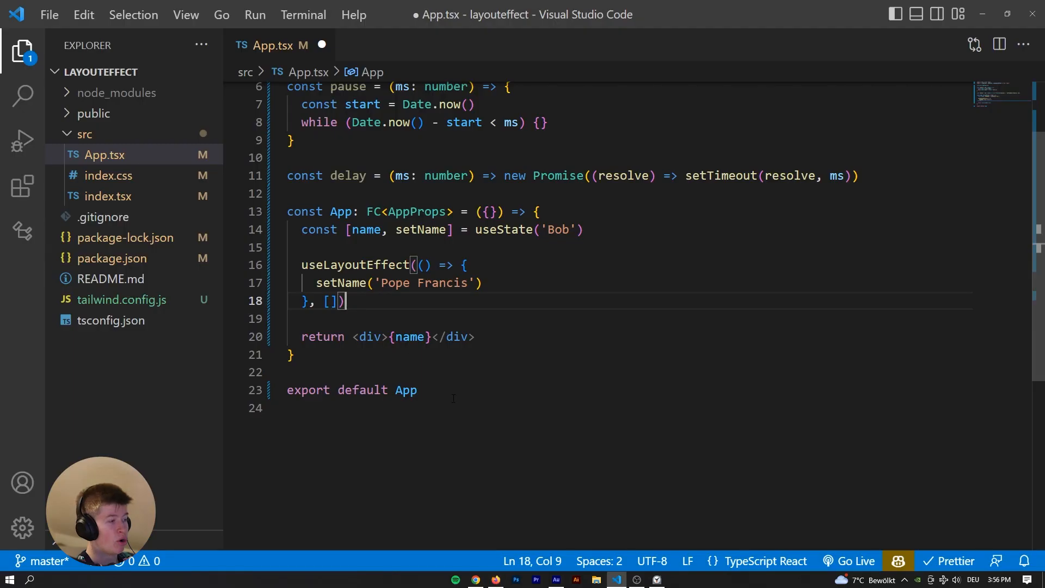
Insert pause(1000) on a new line inside useLayoutEffect above setName('Pope Francis').
key(Enter)
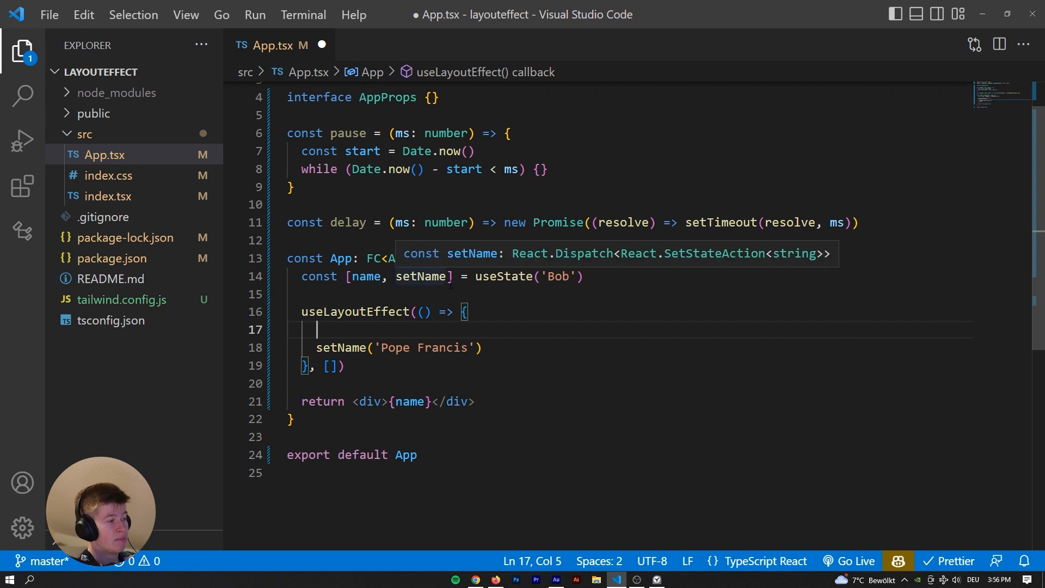
mouse_move(433, 260)
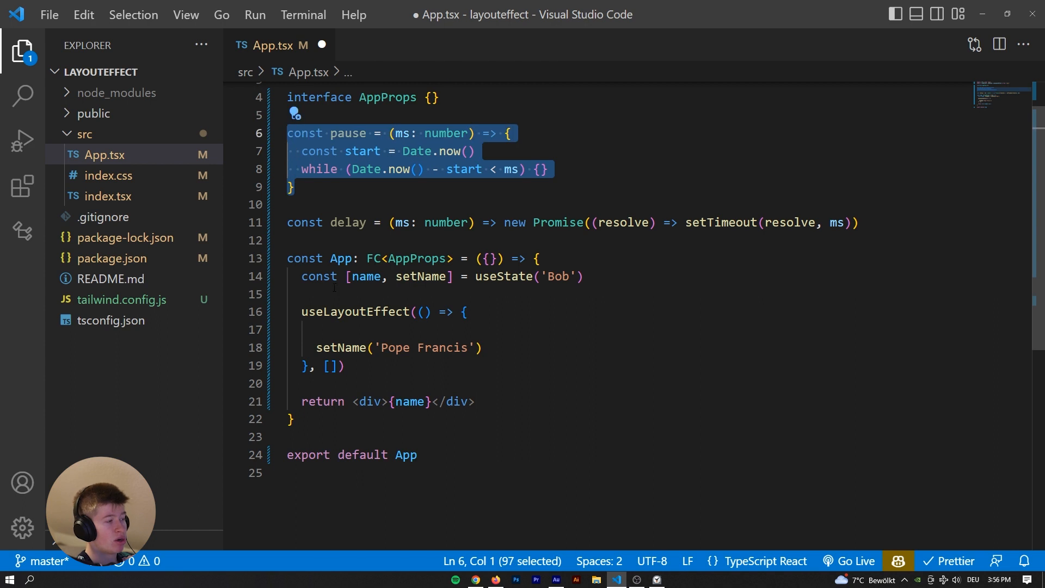
click(317, 329)
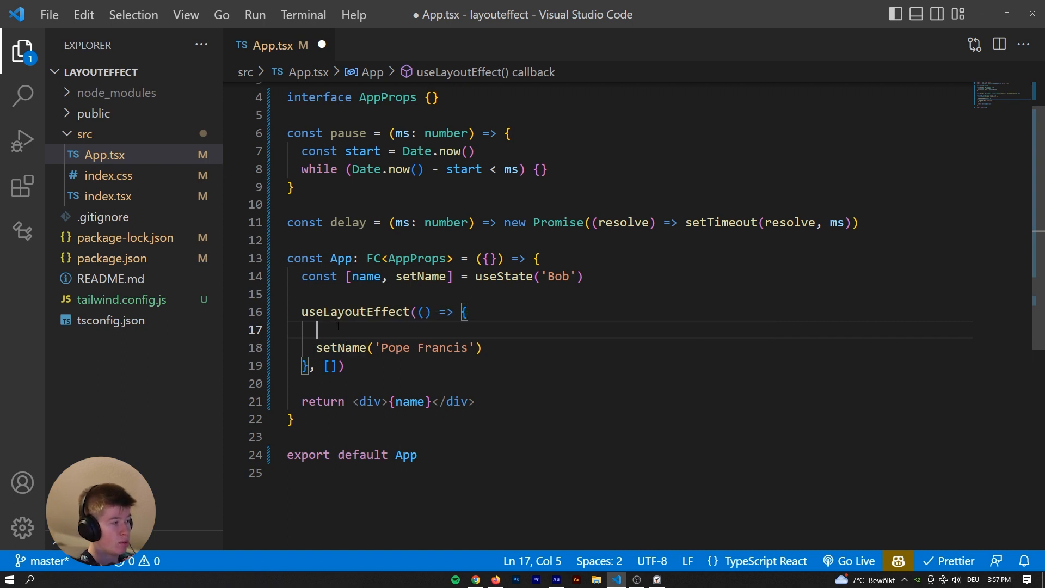
text(pause())
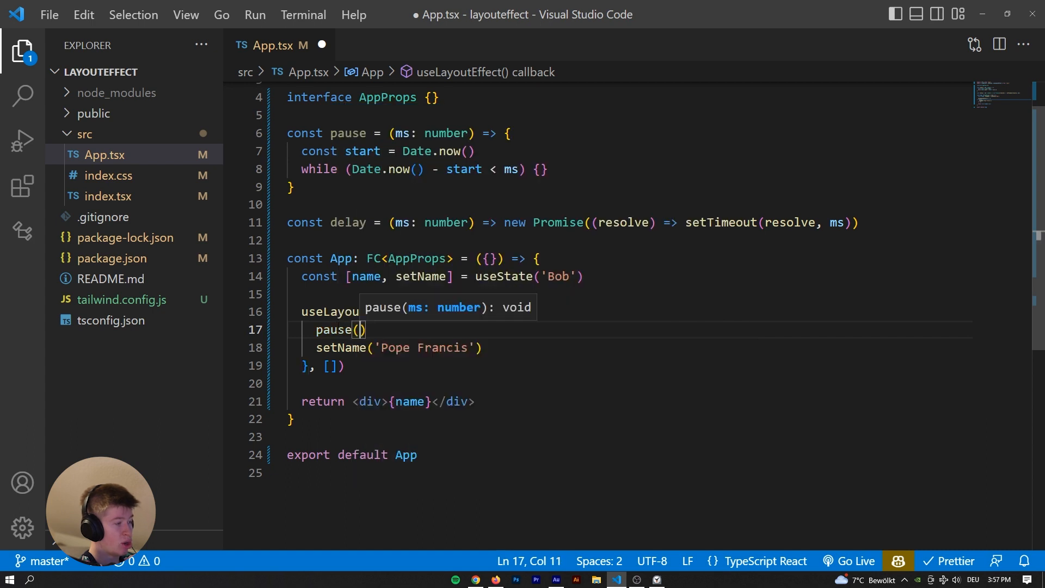
text(1000)
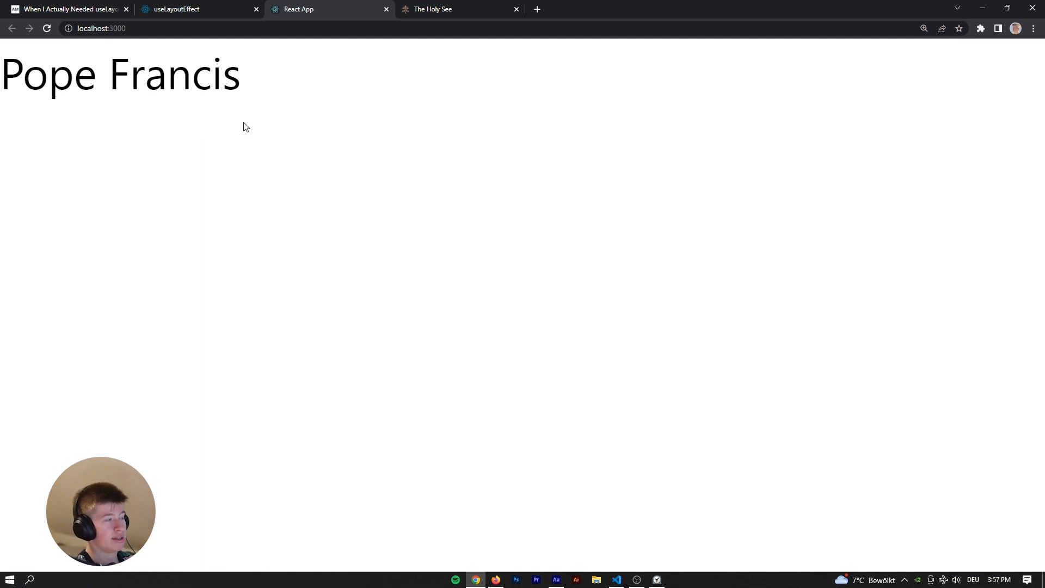
mouse_move(169, 100)
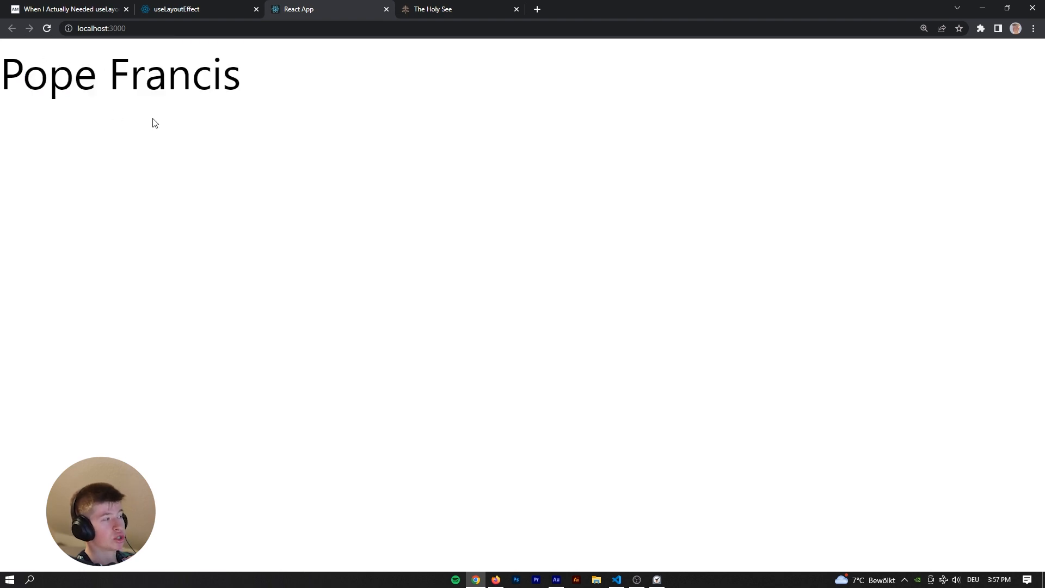
click(613, 580)
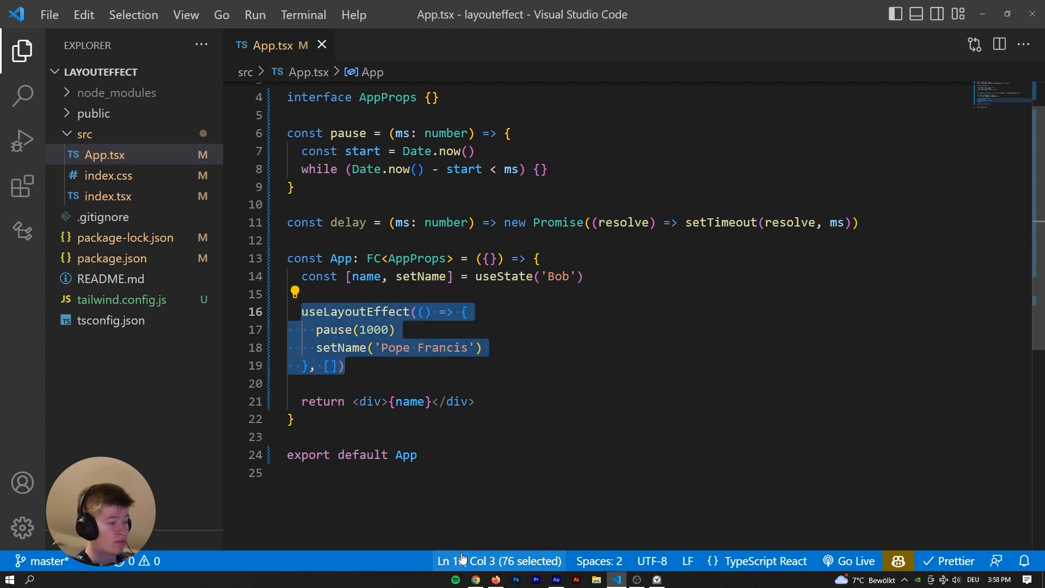
Check the Excalidraw render diagram against the paused setName code, then return to the running app.
click(475, 578)
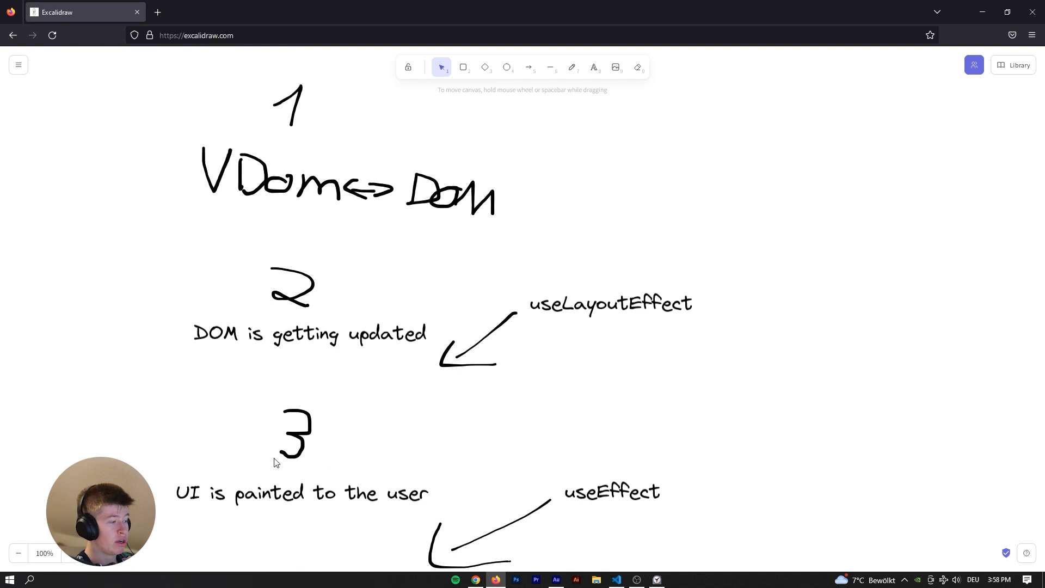
click(616, 579)
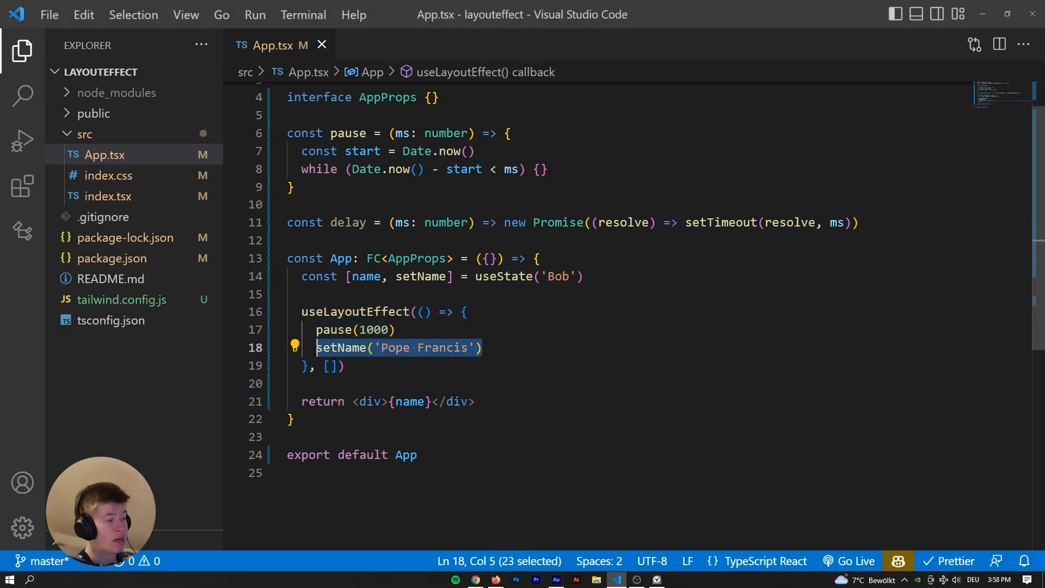
click(317, 275)
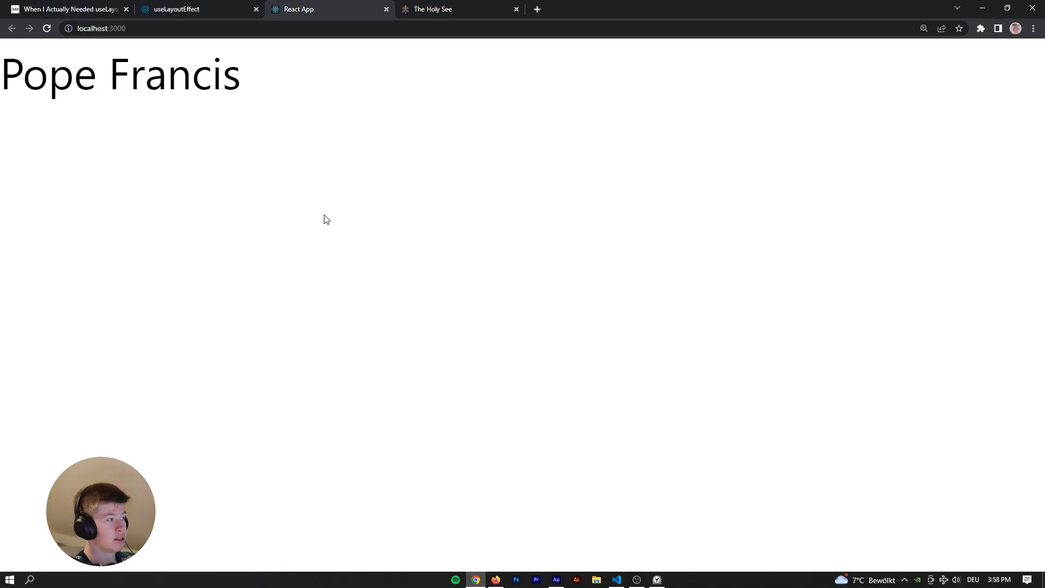
mouse_move(265, 49)
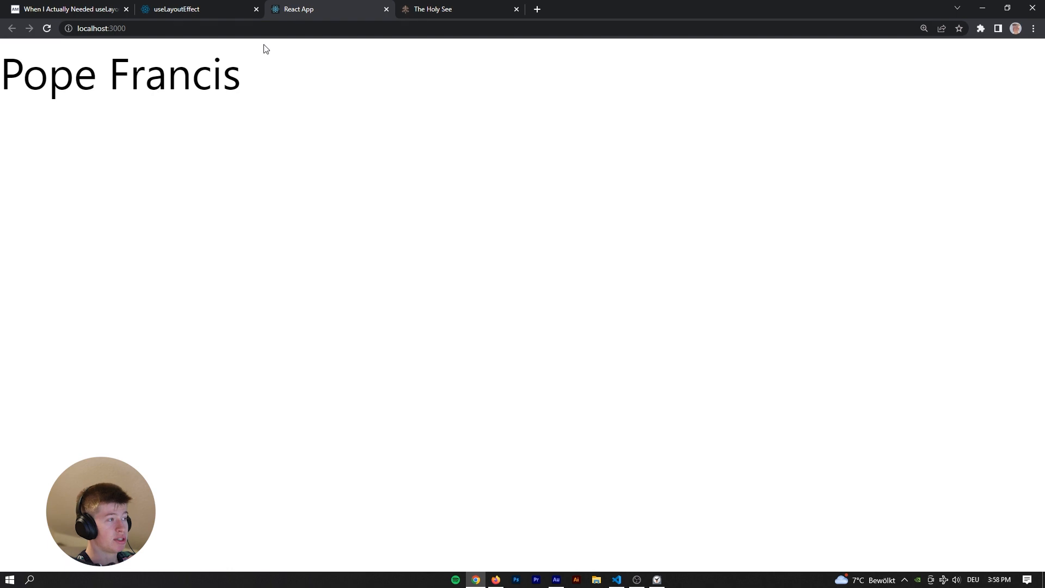
mouse_move(311, 133)
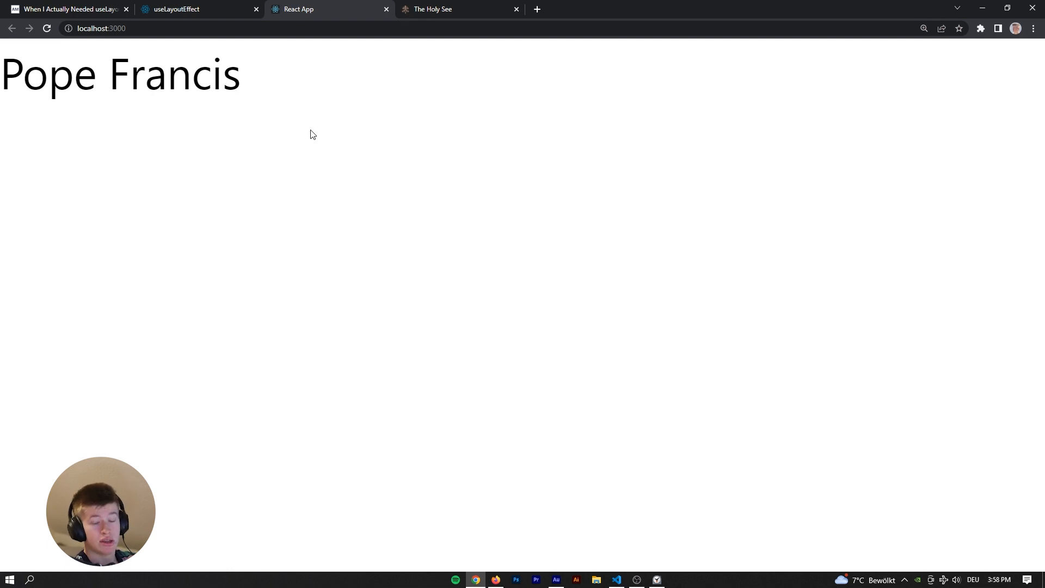
click(616, 578)
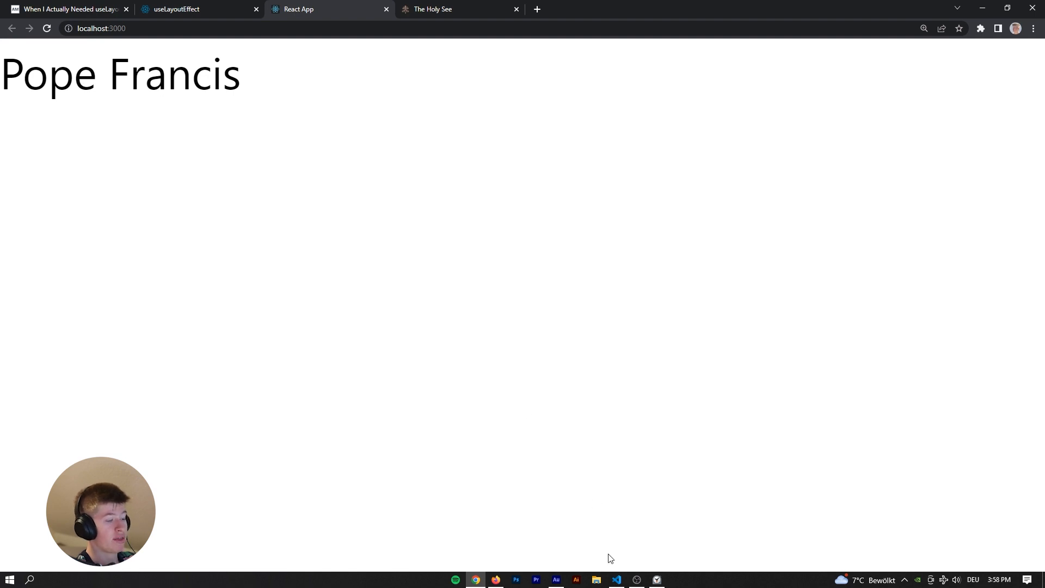
click(616, 579)
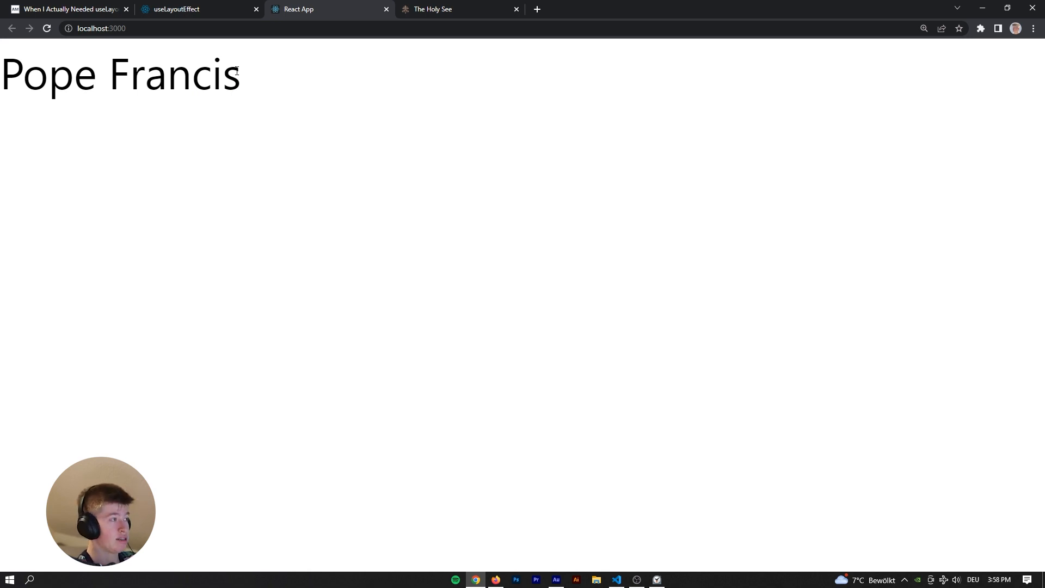
Scroll the useLayoutEffect reference page down to Example 2 of 2, 'useEffect does not block the browser'.
click(193, 9)
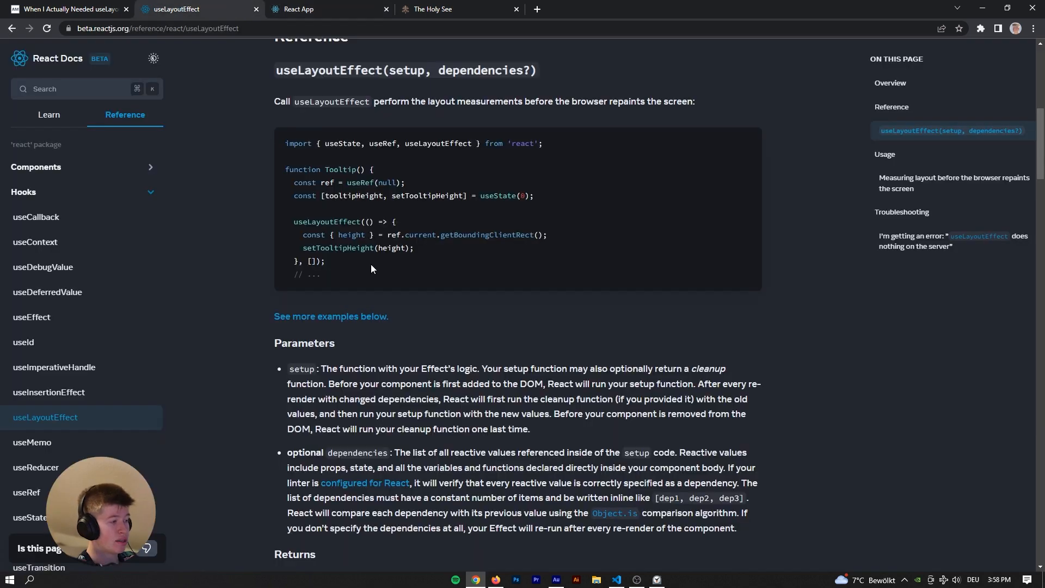
scroll(up, 3)
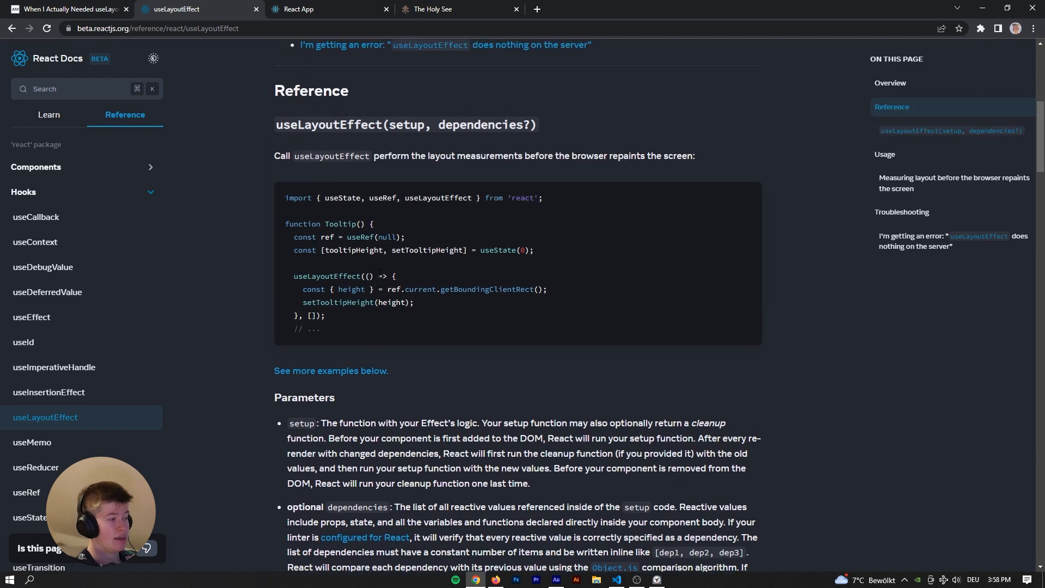
mouse_move(357, 248)
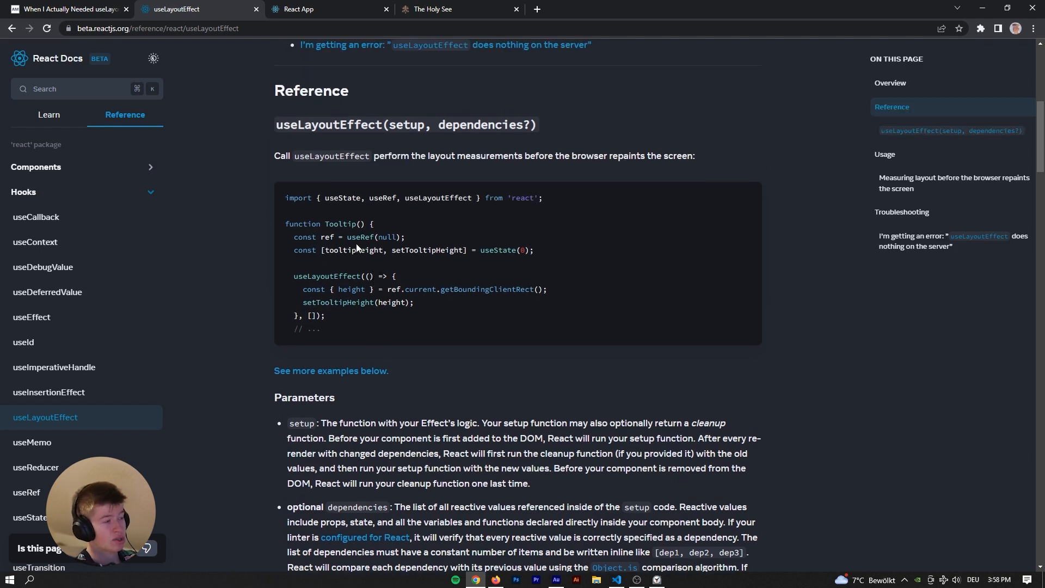
mouse_move(335, 340)
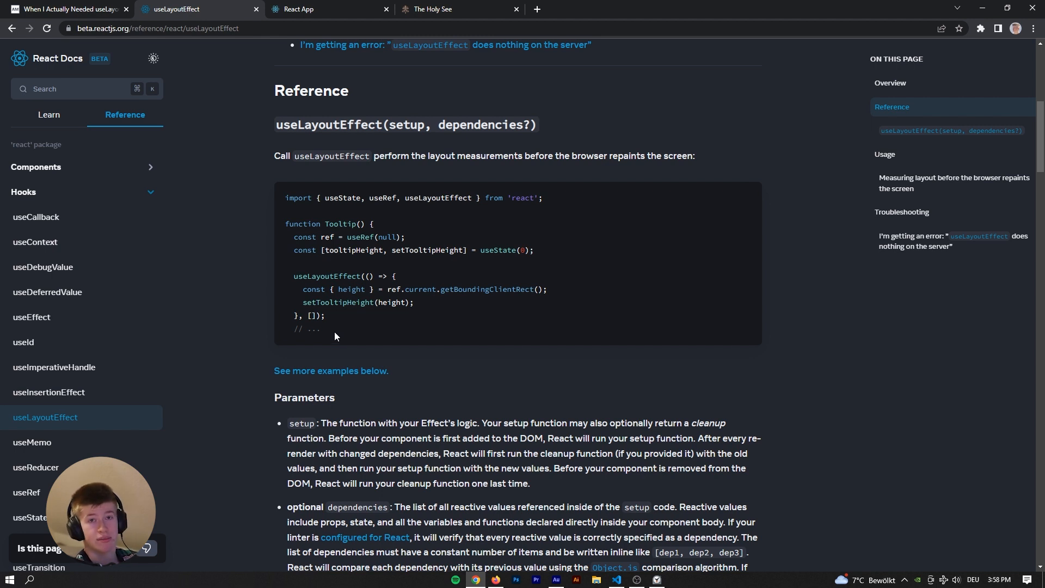
scroll(down, 3)
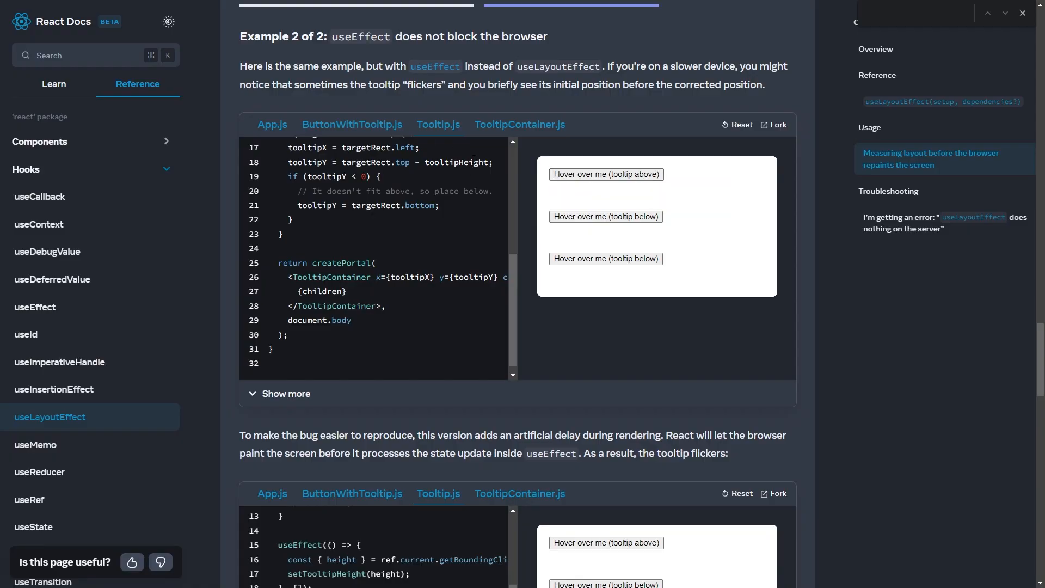
mouse_move(605, 216)
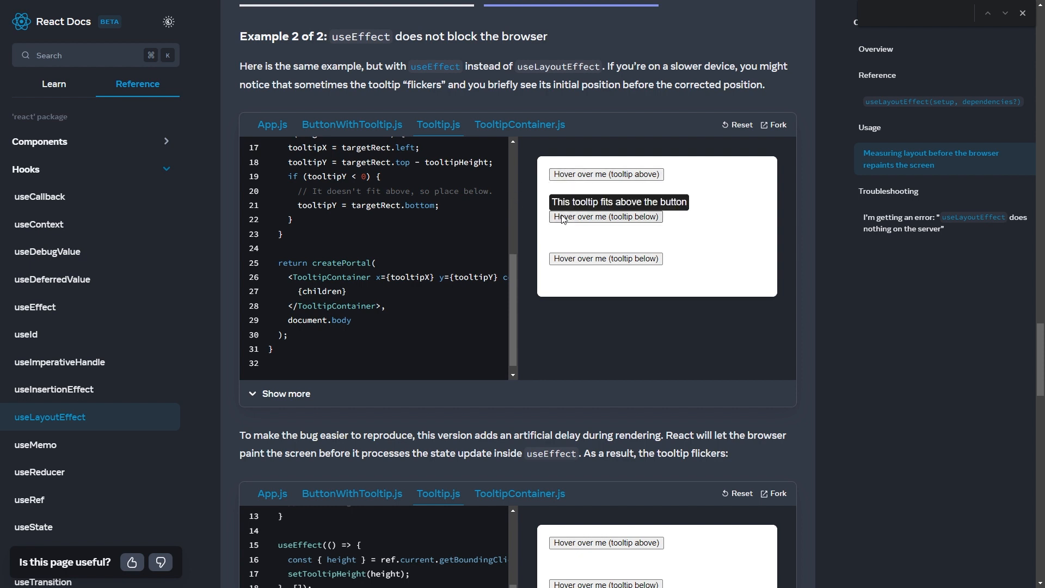
mouse_move(563, 220)
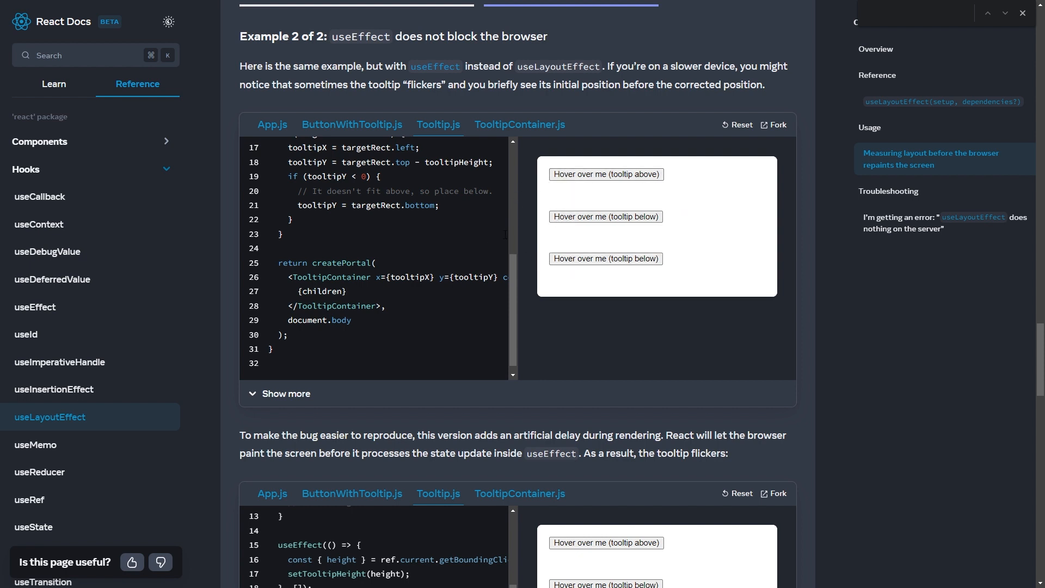
Scroll to the artificially delayed useEffect sandbox where the tooltip drops below the button.
scroll(down, 3)
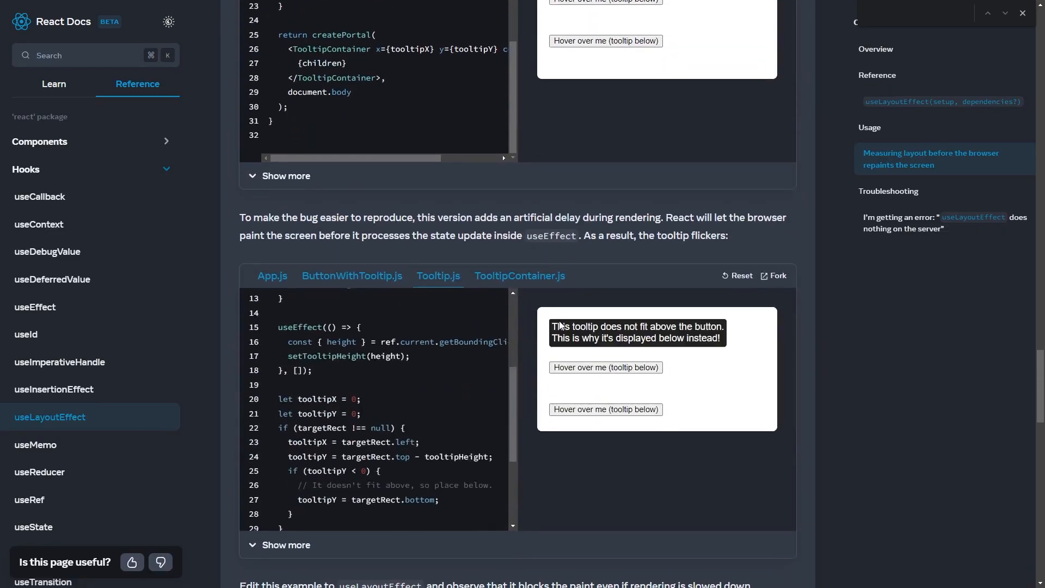
mouse_move(605, 324)
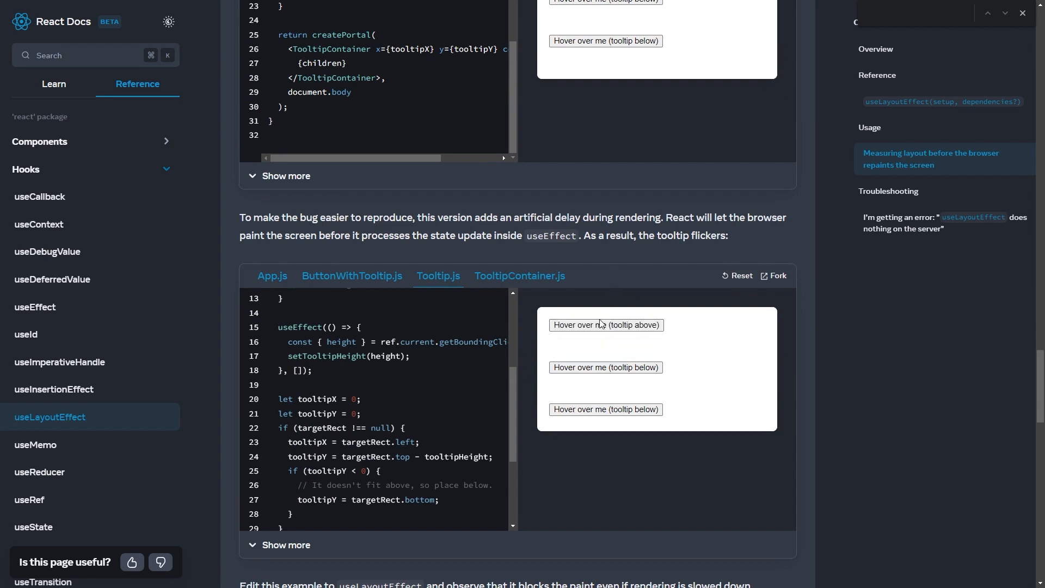
mouse_move(606, 324)
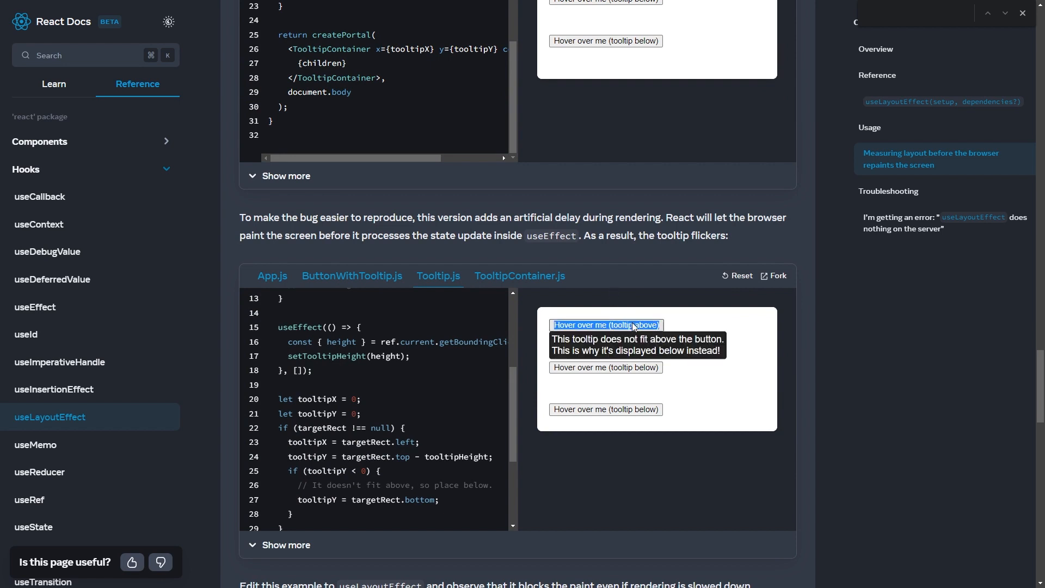
mouse_move(681, 341)
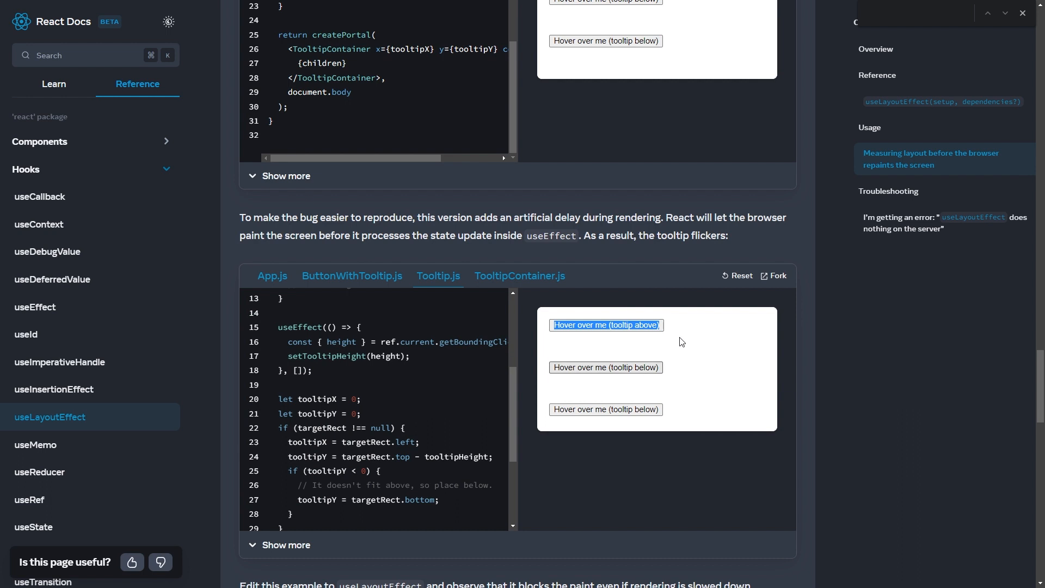
mouse_move(668, 302)
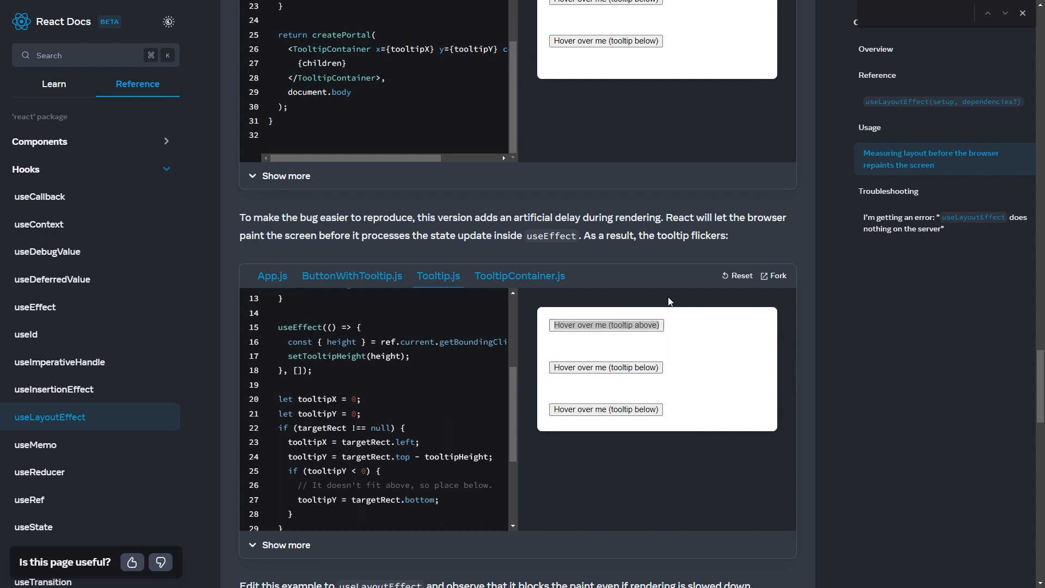